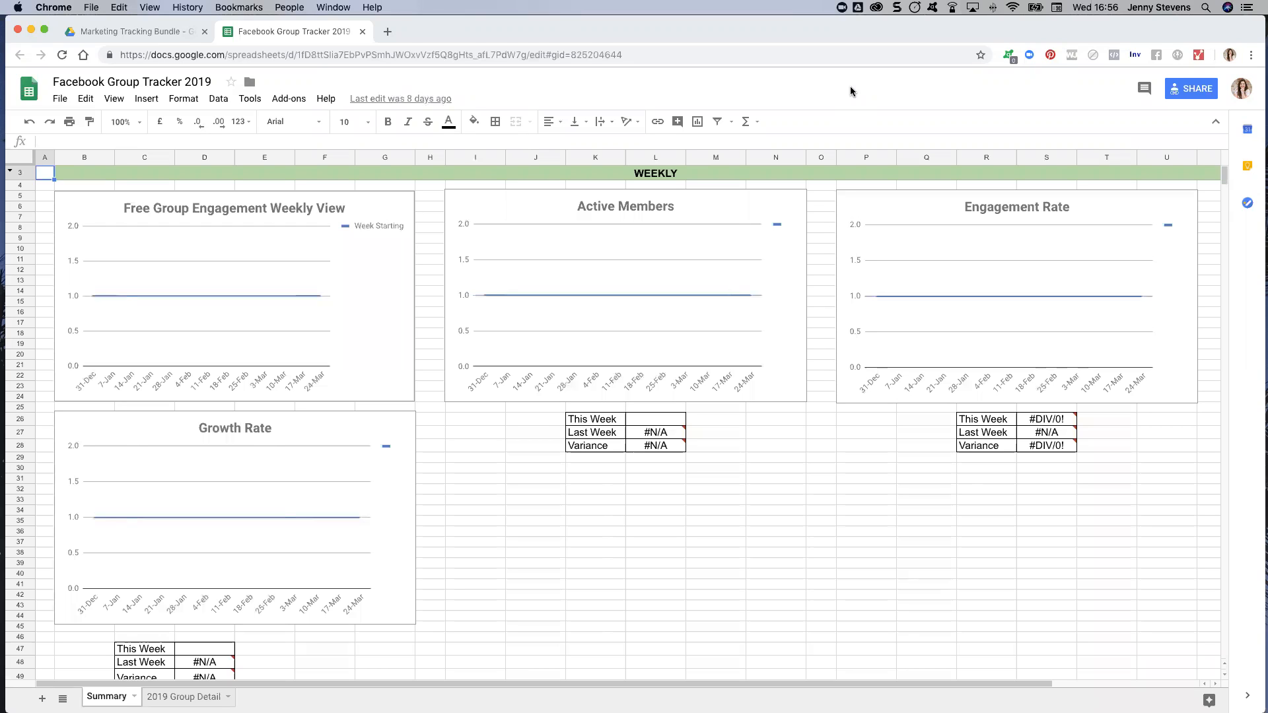
{"action": "mouse_move", "coordinate": [511, 517]}
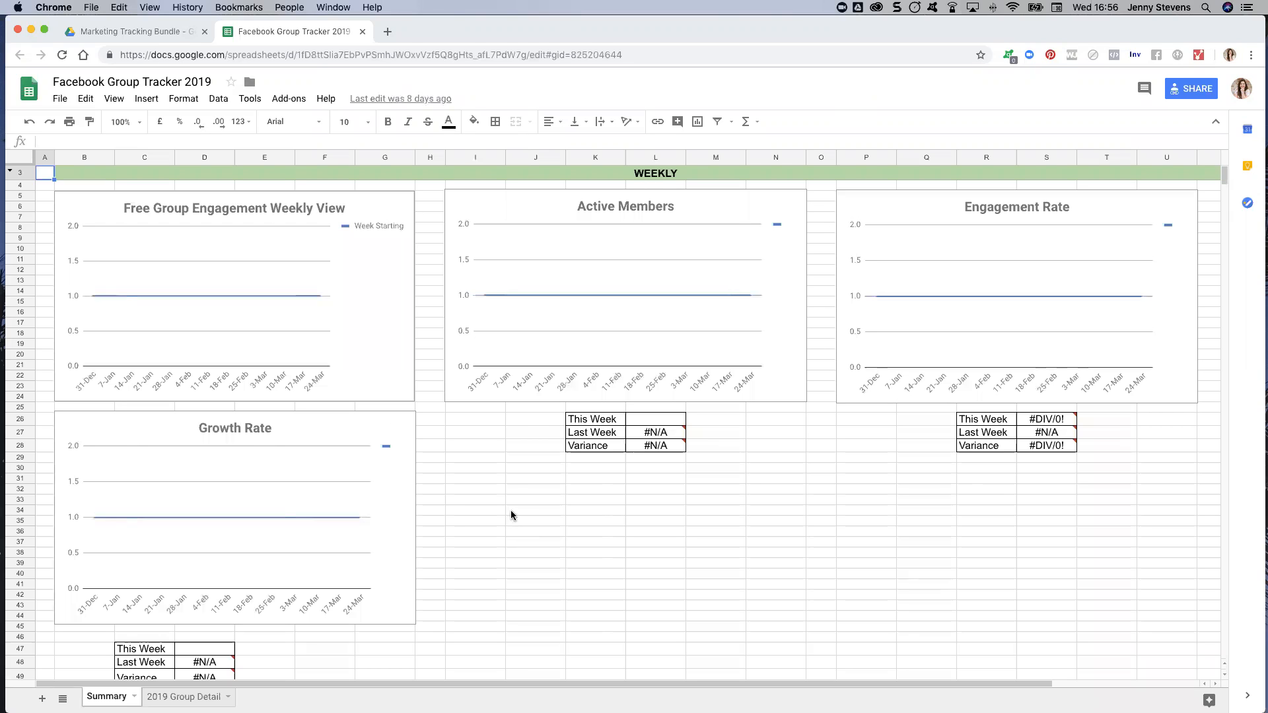
{"action": "mouse_move", "coordinate": [506, 522]}
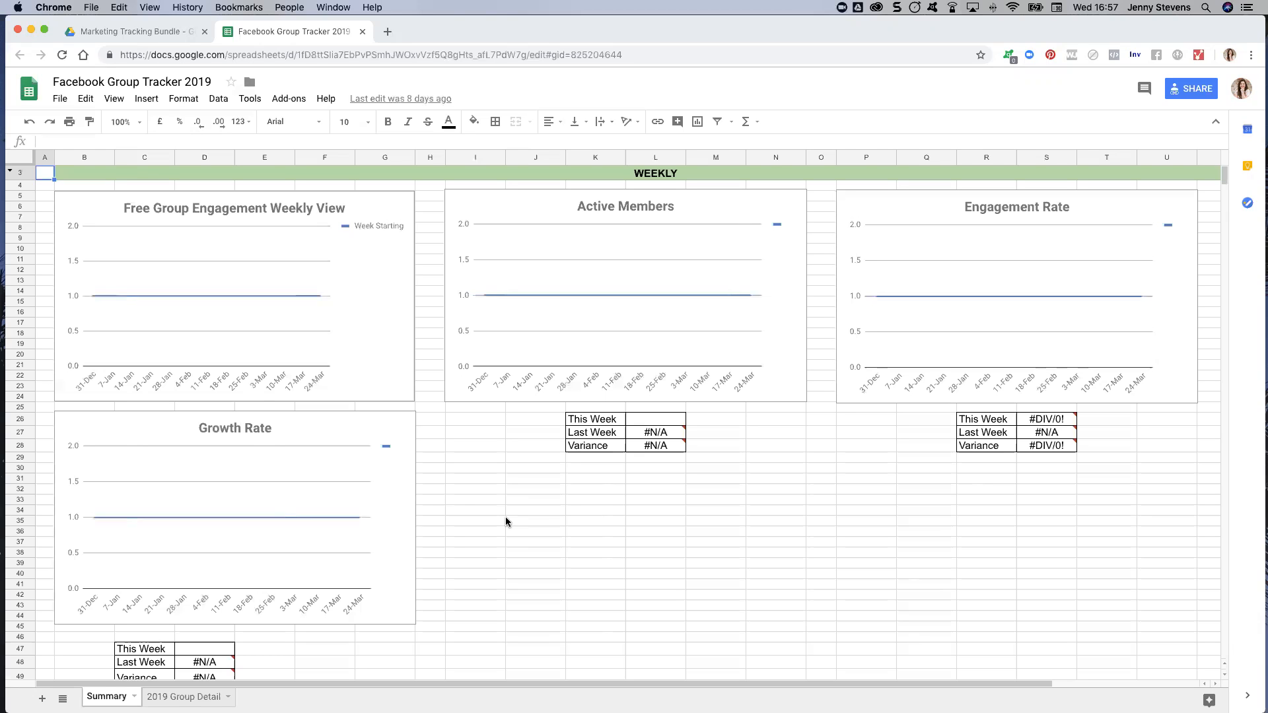
{"action": "mouse_move", "coordinate": [510, 521]}
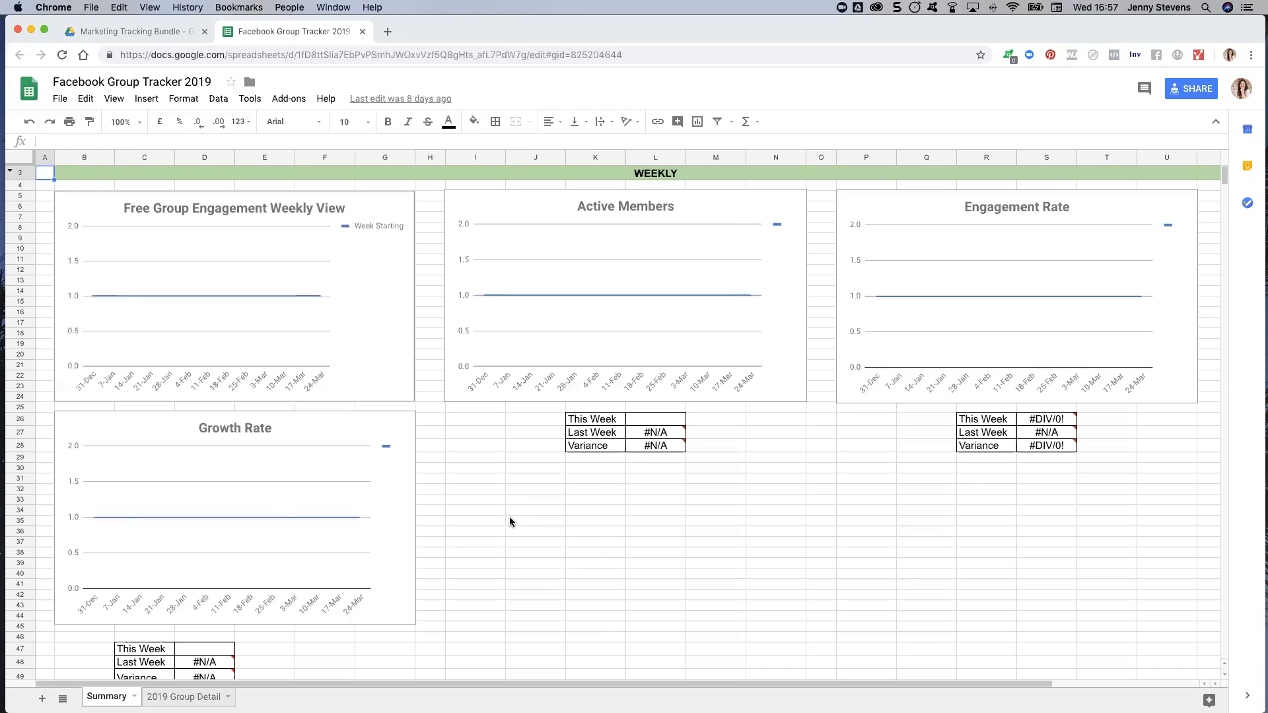
Step: Look through the File menu of the tracker and dismiss it without choosing anything
{"action": "left_click", "coordinate": [535, 510]}
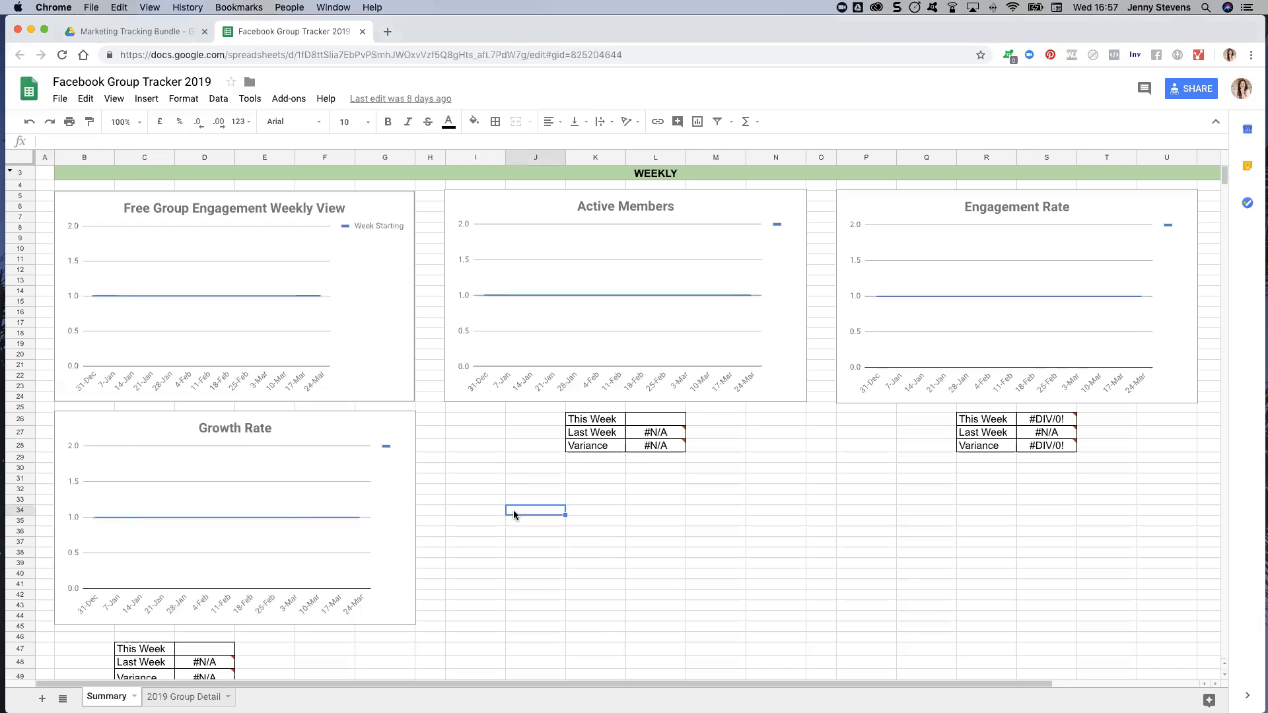
{"action": "mouse_move", "coordinate": [508, 502]}
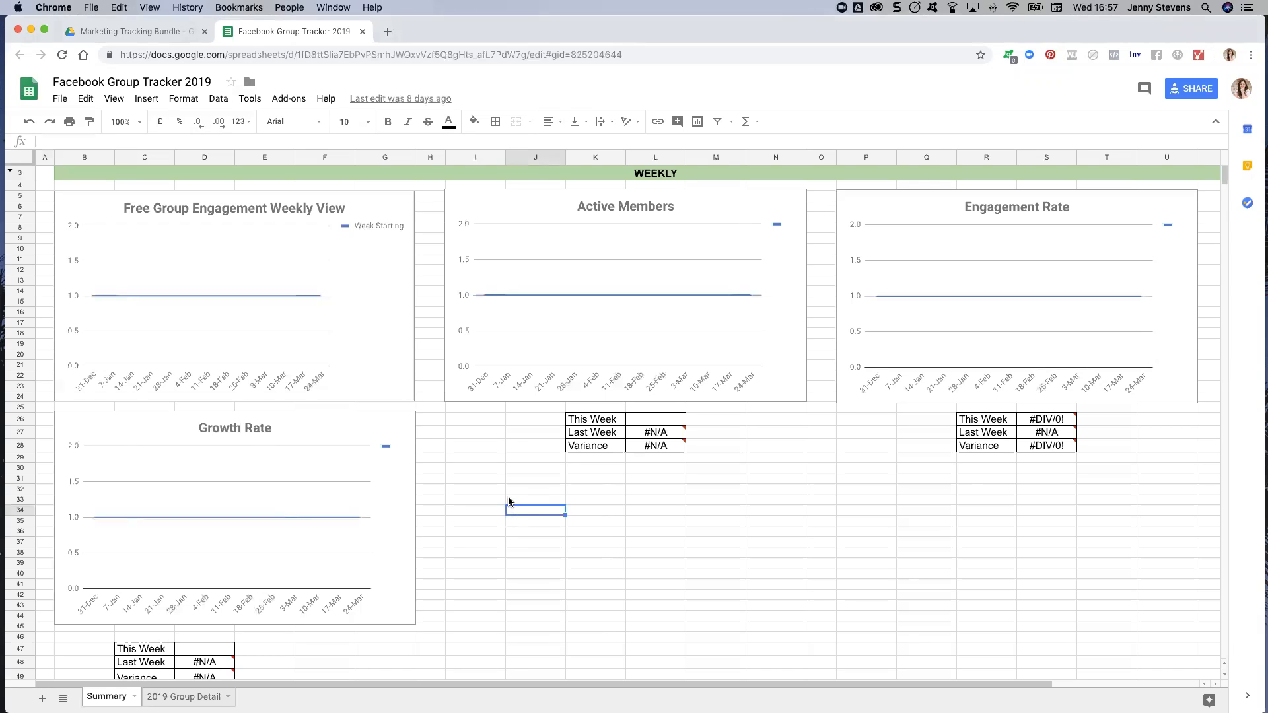
{"action": "mouse_move", "coordinate": [285, 374]}
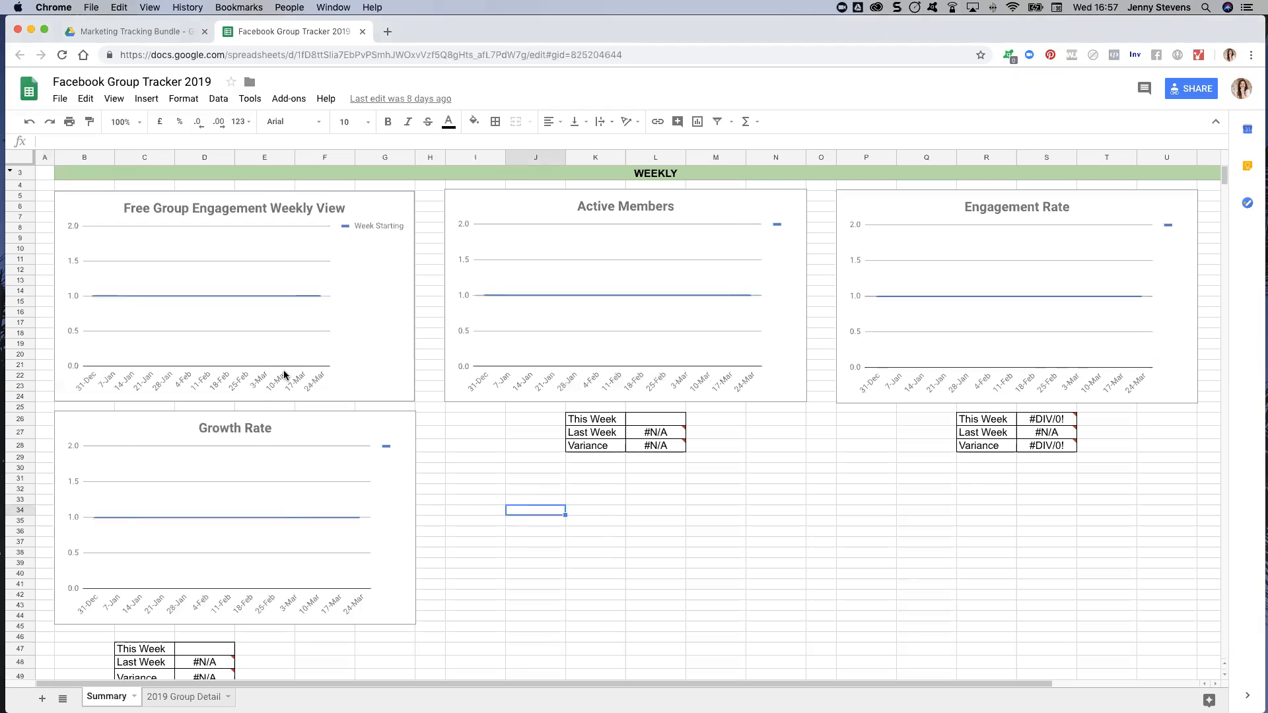
{"action": "mouse_move", "coordinate": [77, 239]}
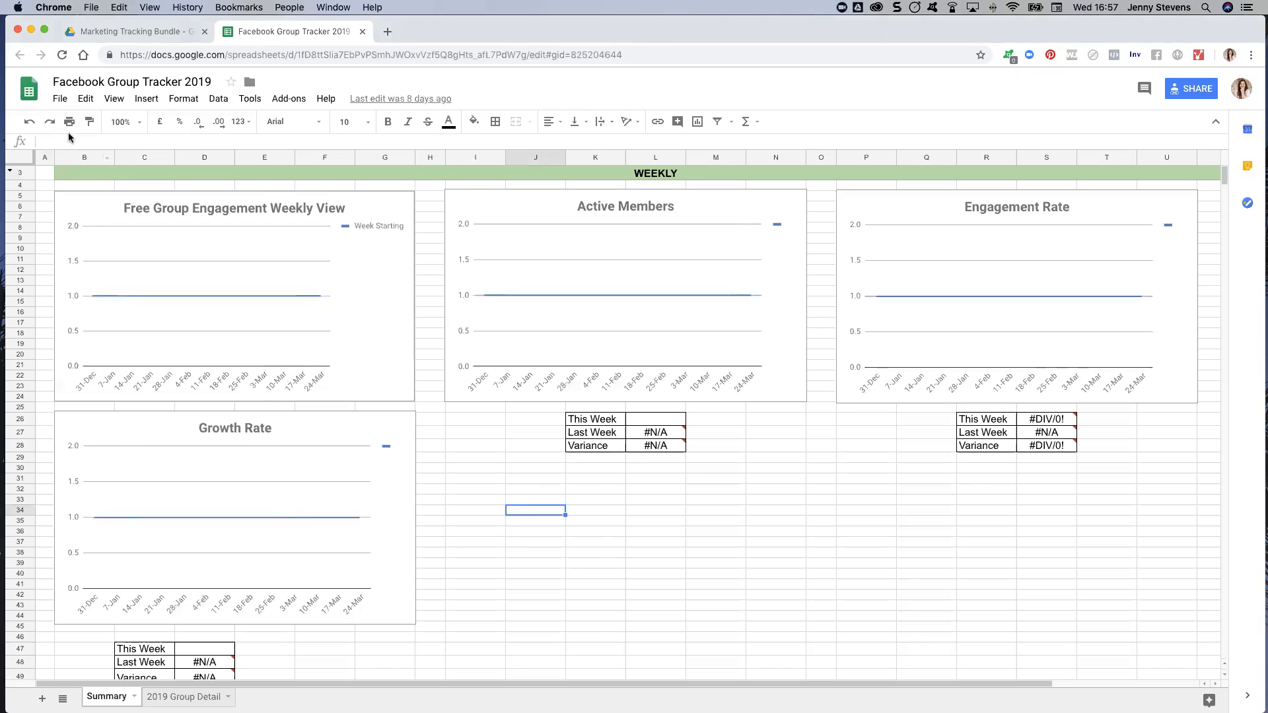
{"action": "mouse_move", "coordinate": [60, 99]}
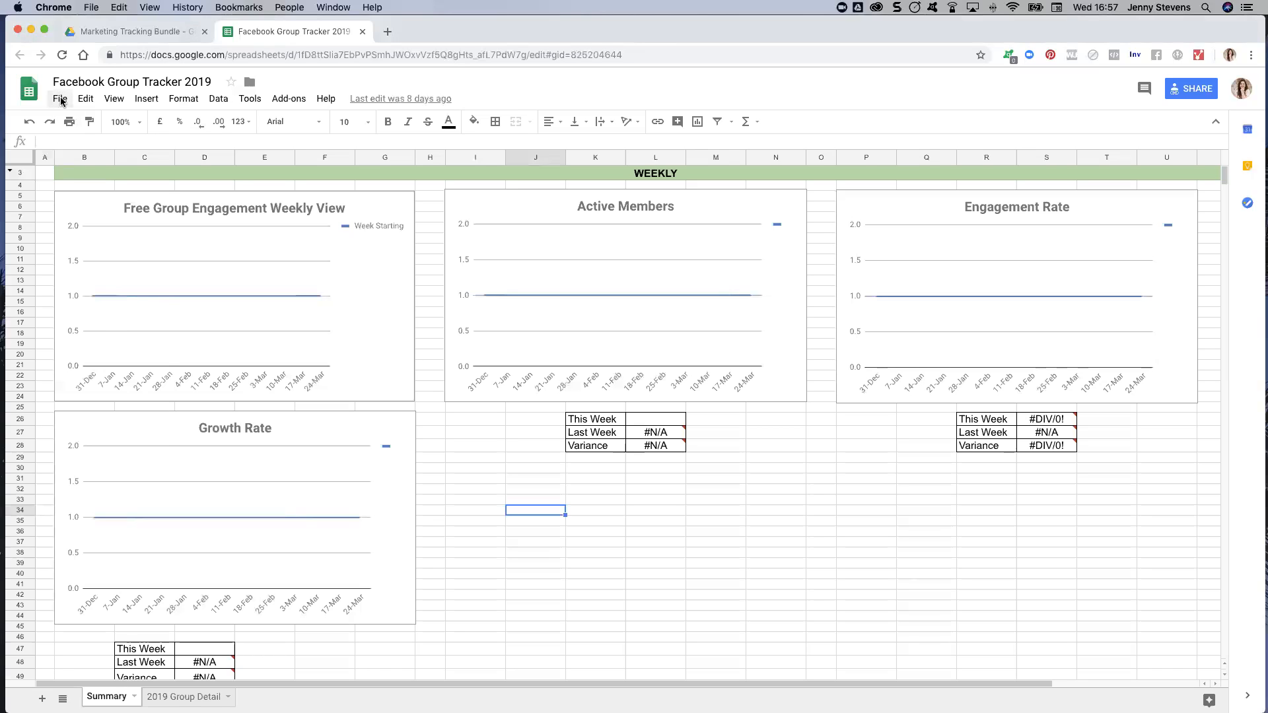
{"action": "left_click", "coordinate": [59, 99]}
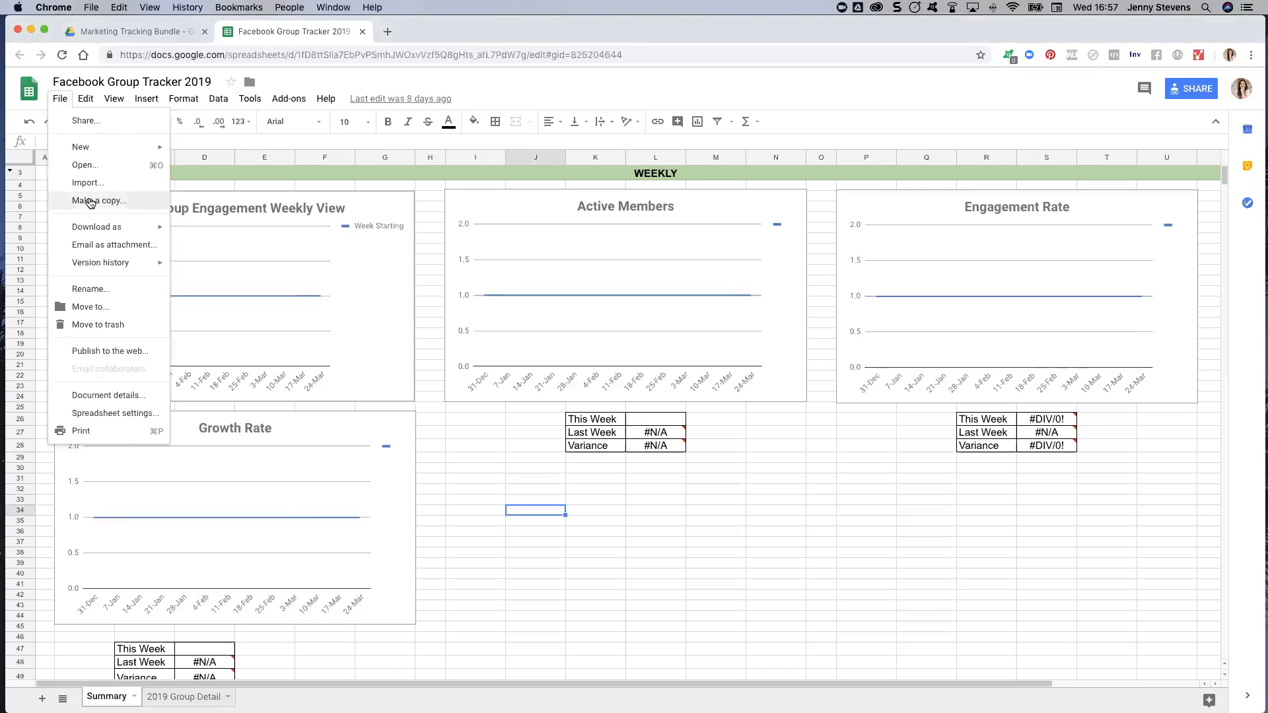
{"action": "mouse_move", "coordinate": [92, 219]}
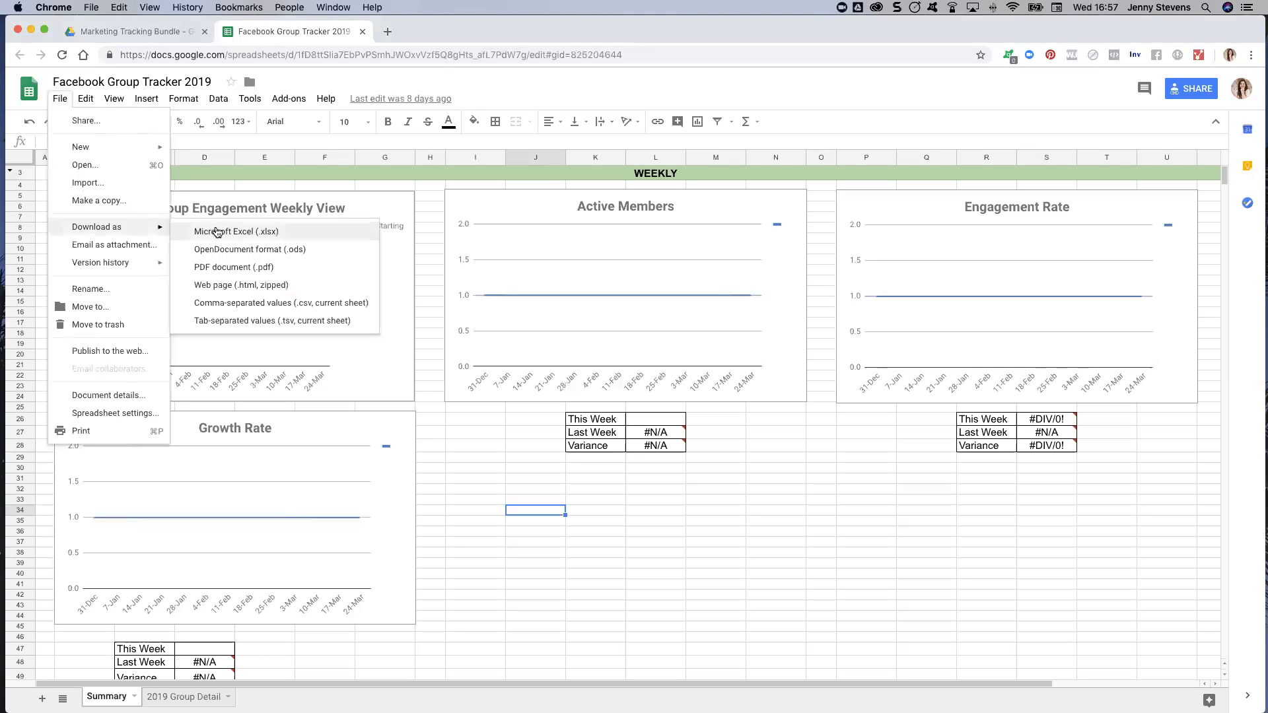
{"action": "mouse_move", "coordinate": [475, 432]}
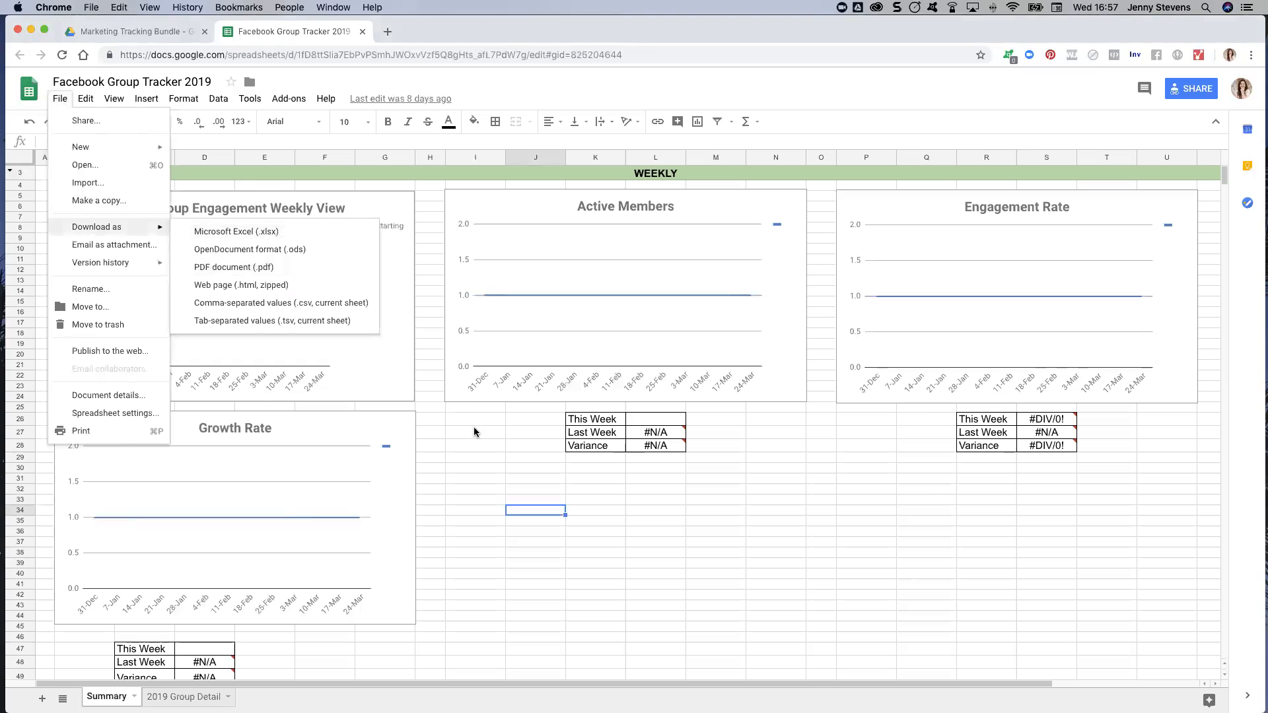
{"action": "left_click", "coordinate": [474, 432]}
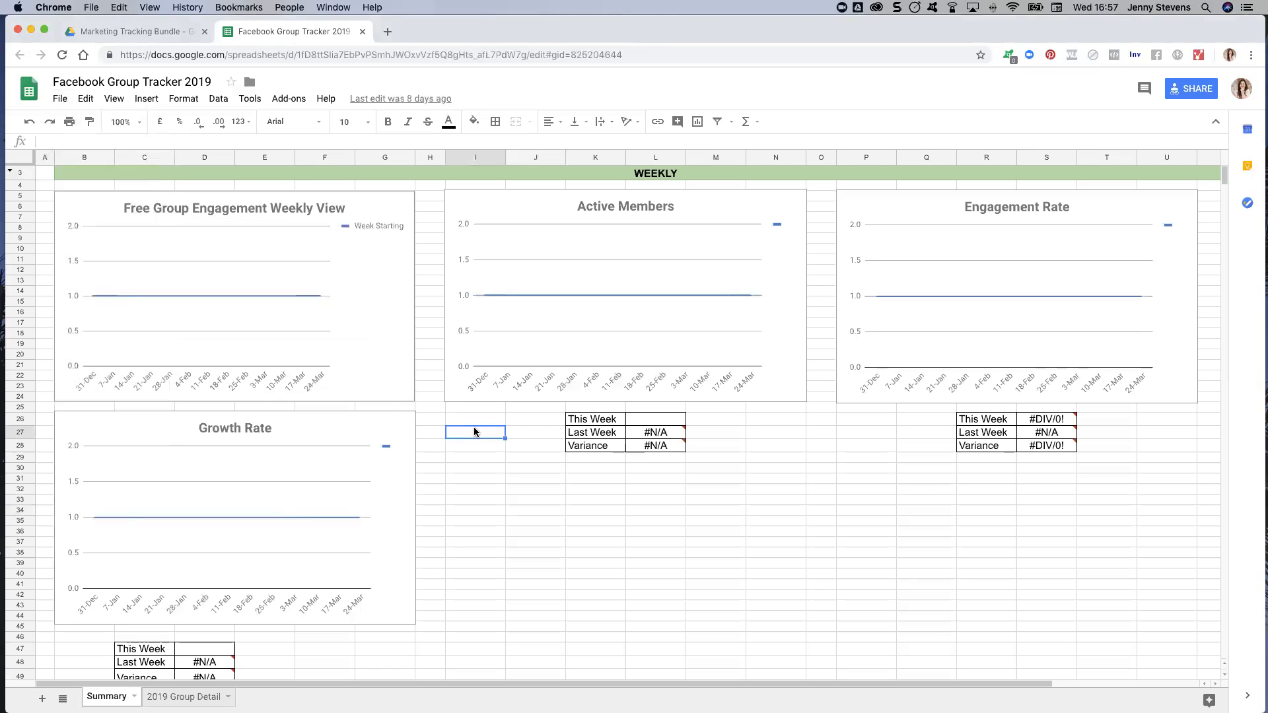
{"action": "mouse_move", "coordinate": [819, 524]}
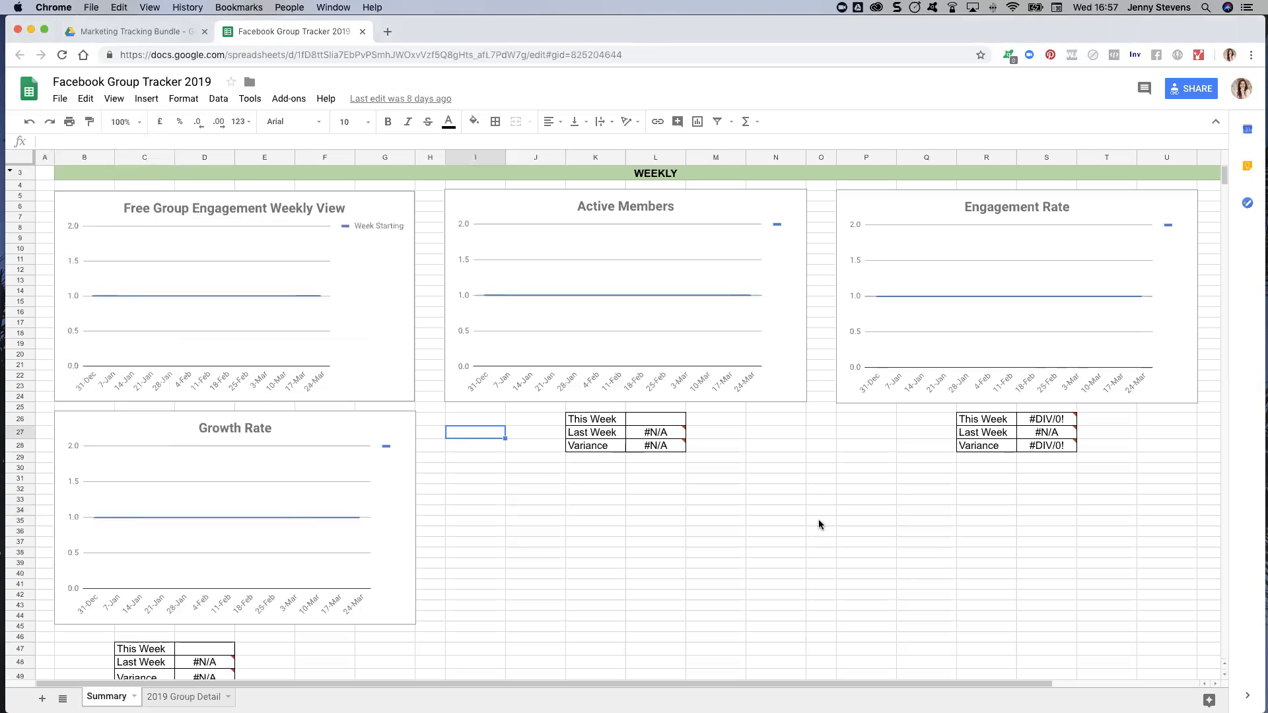
{"action": "mouse_move", "coordinate": [341, 276]}
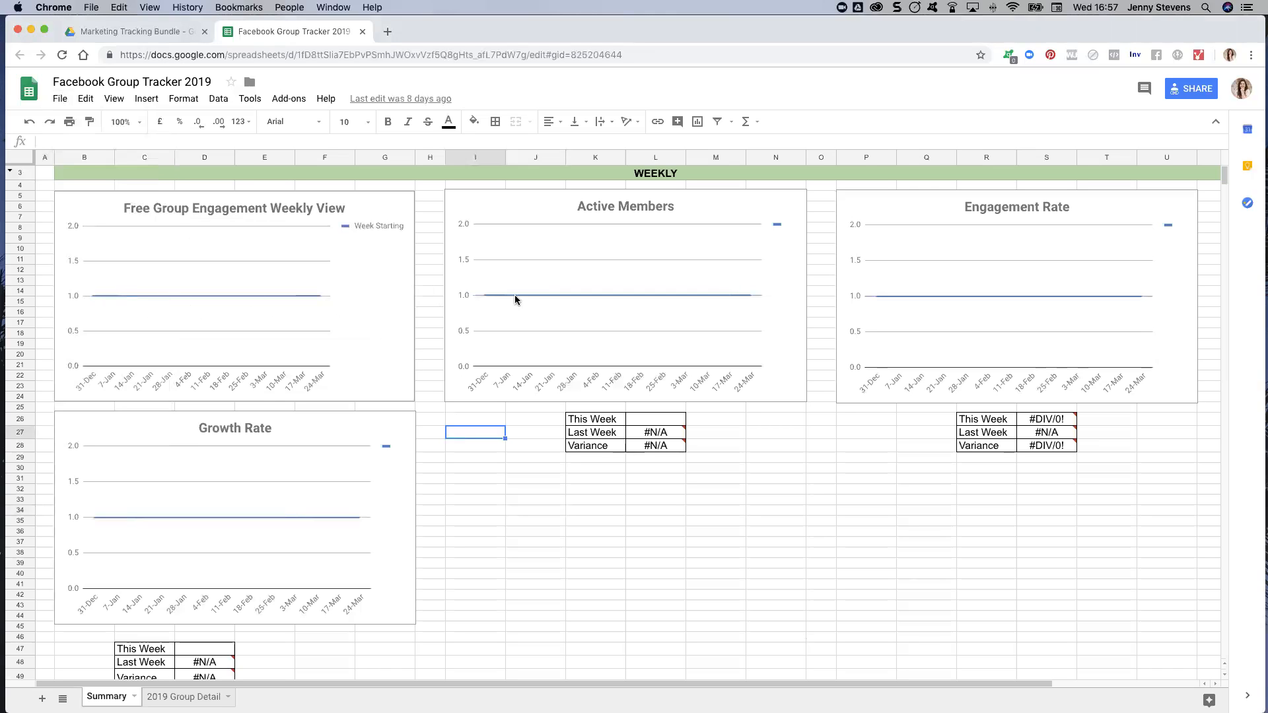
{"action": "mouse_move", "coordinate": [617, 352]}
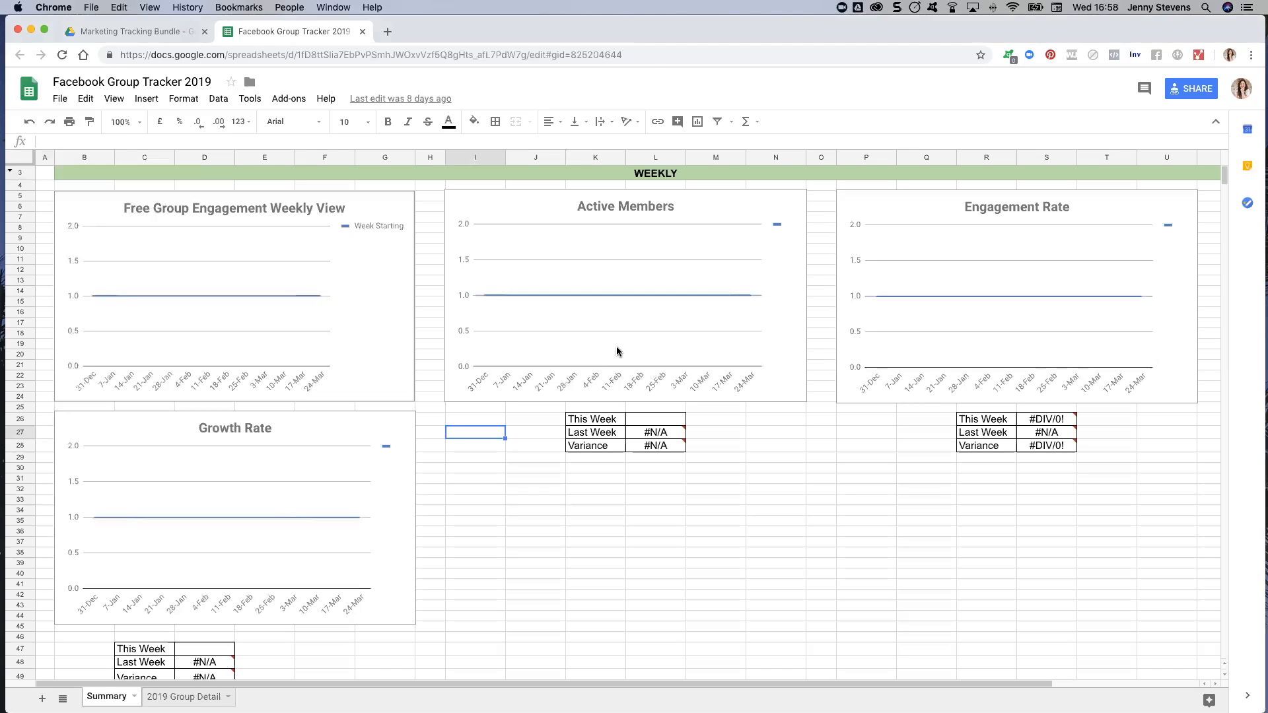
{"action": "mouse_move", "coordinate": [621, 364]}
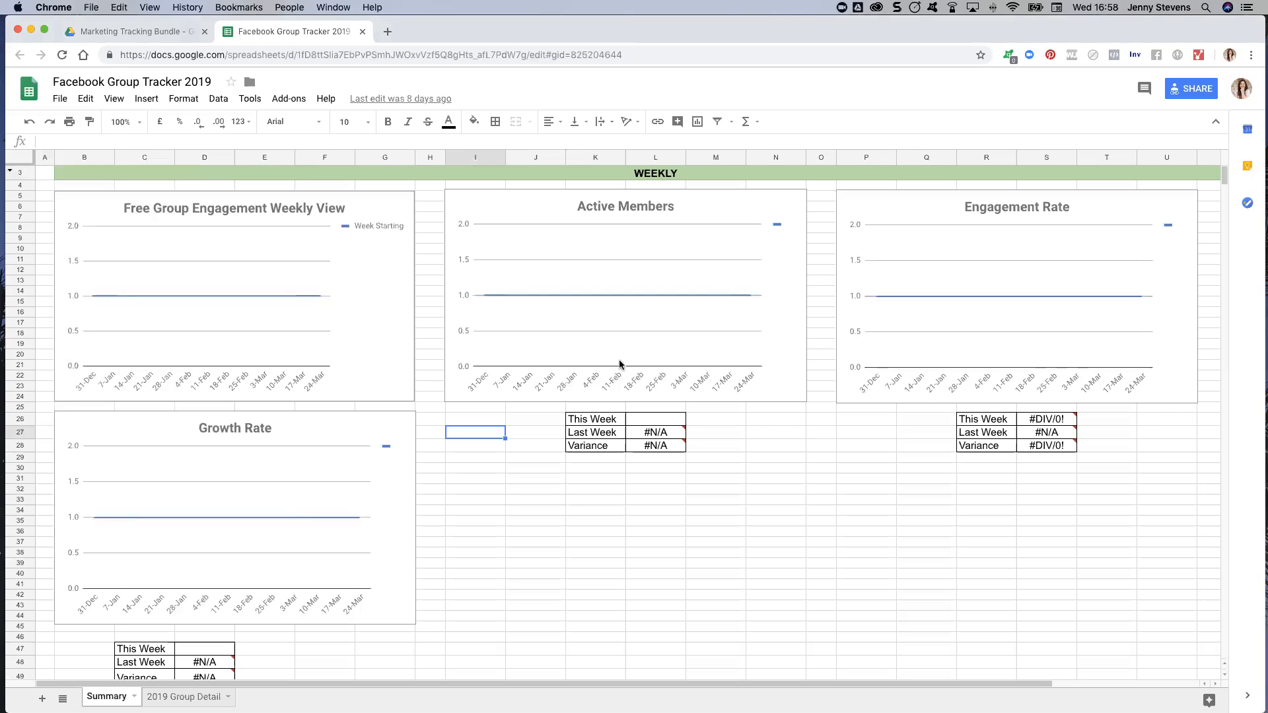
{"action": "mouse_move", "coordinate": [622, 557]}
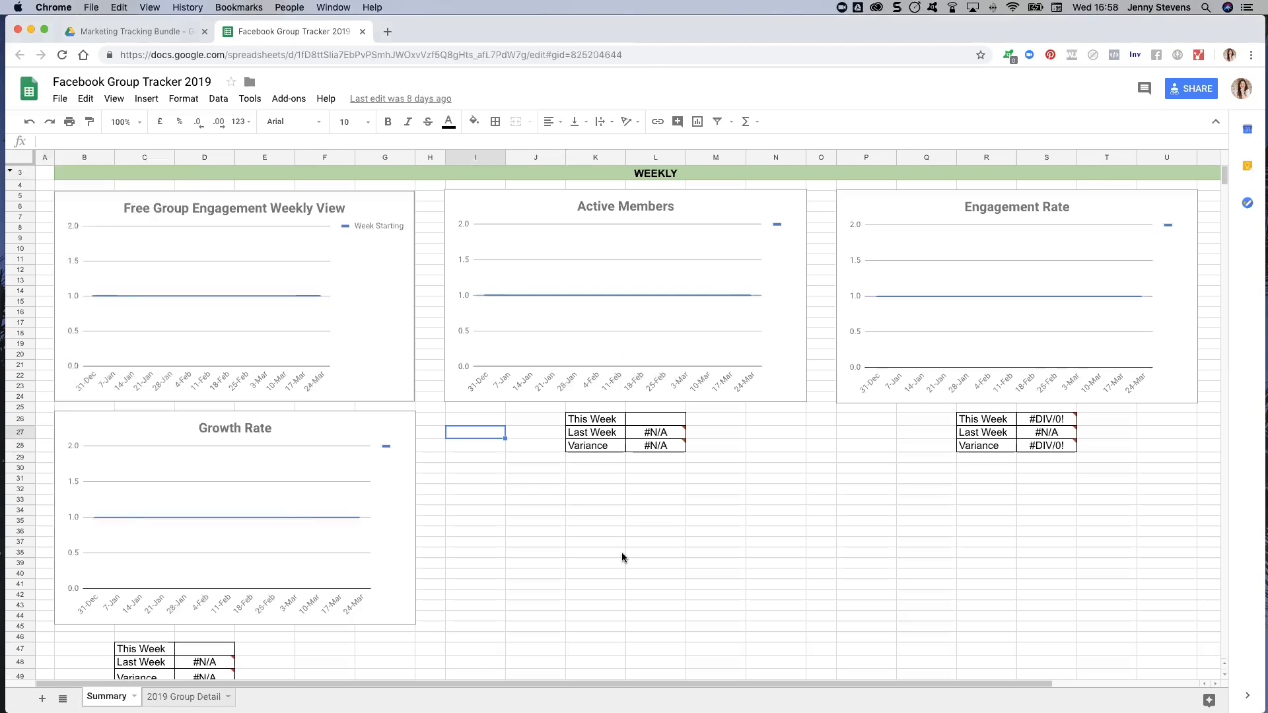
{"action": "mouse_move", "coordinate": [592, 558]}
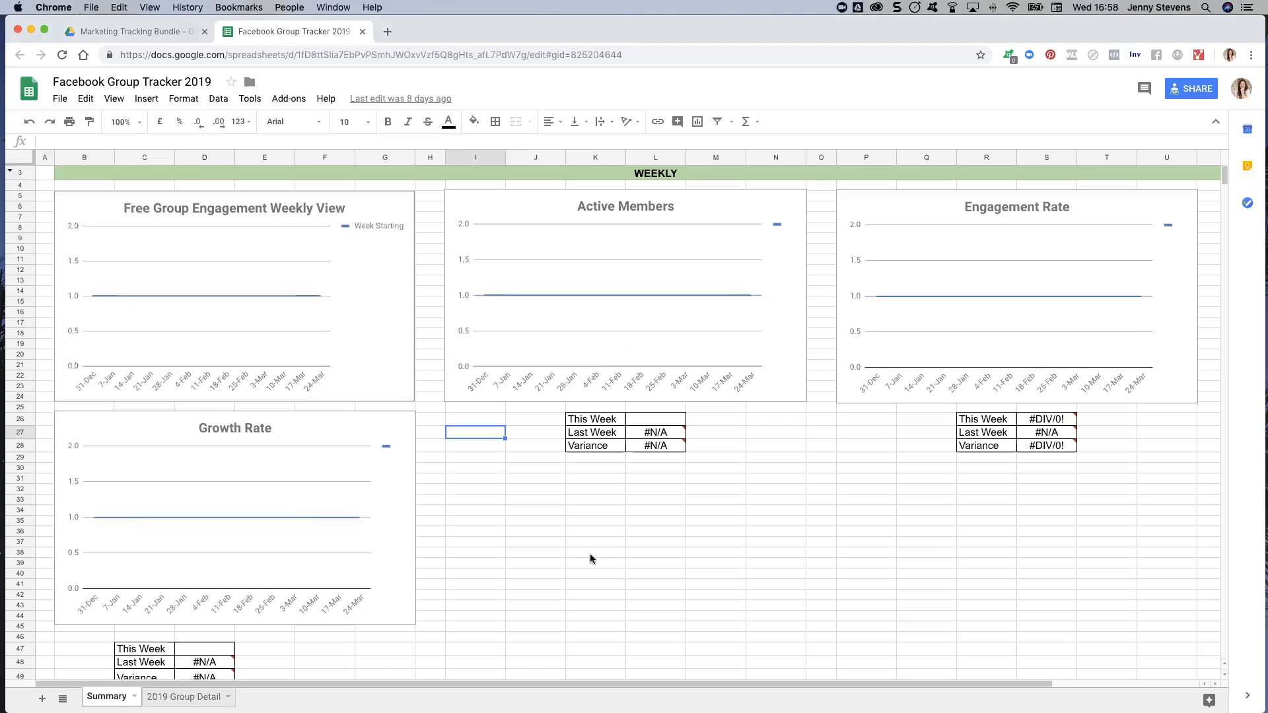
{"action": "mouse_move", "coordinate": [510, 582]}
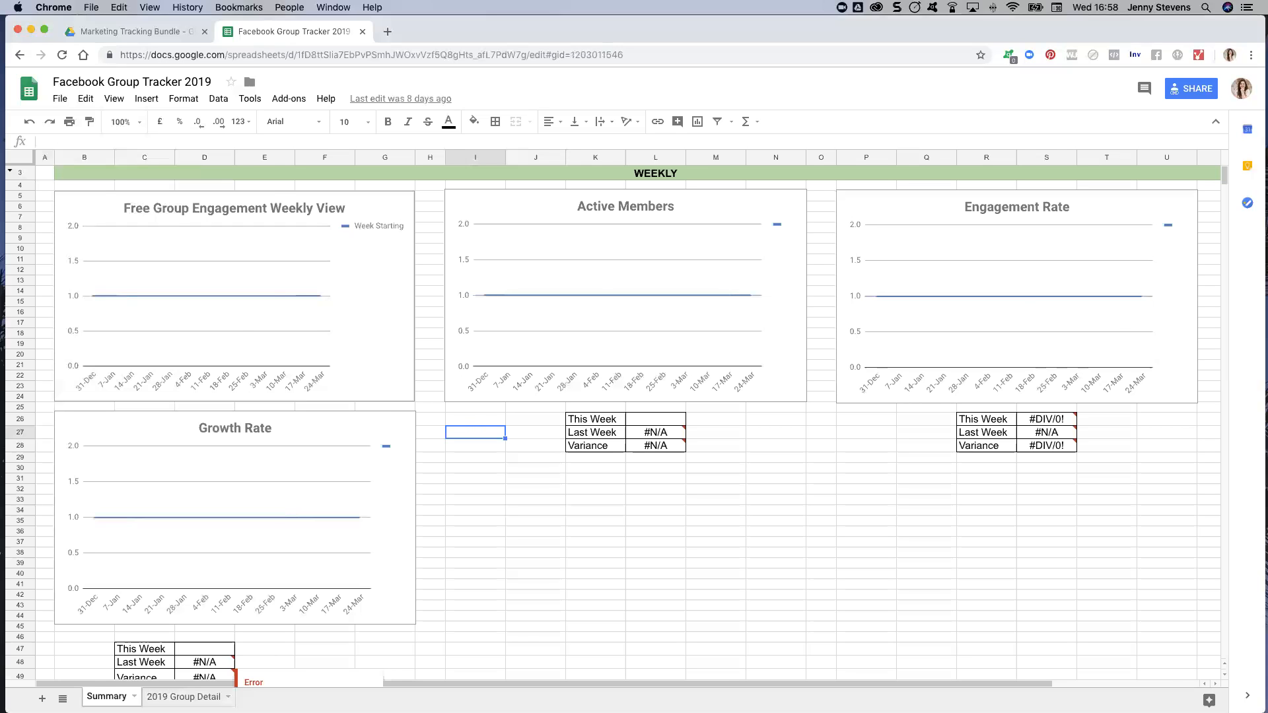
Step: Review the 2019 Group Detail sheet and how its first week starting date is calculated
{"action": "left_click", "coordinate": [183, 696]}
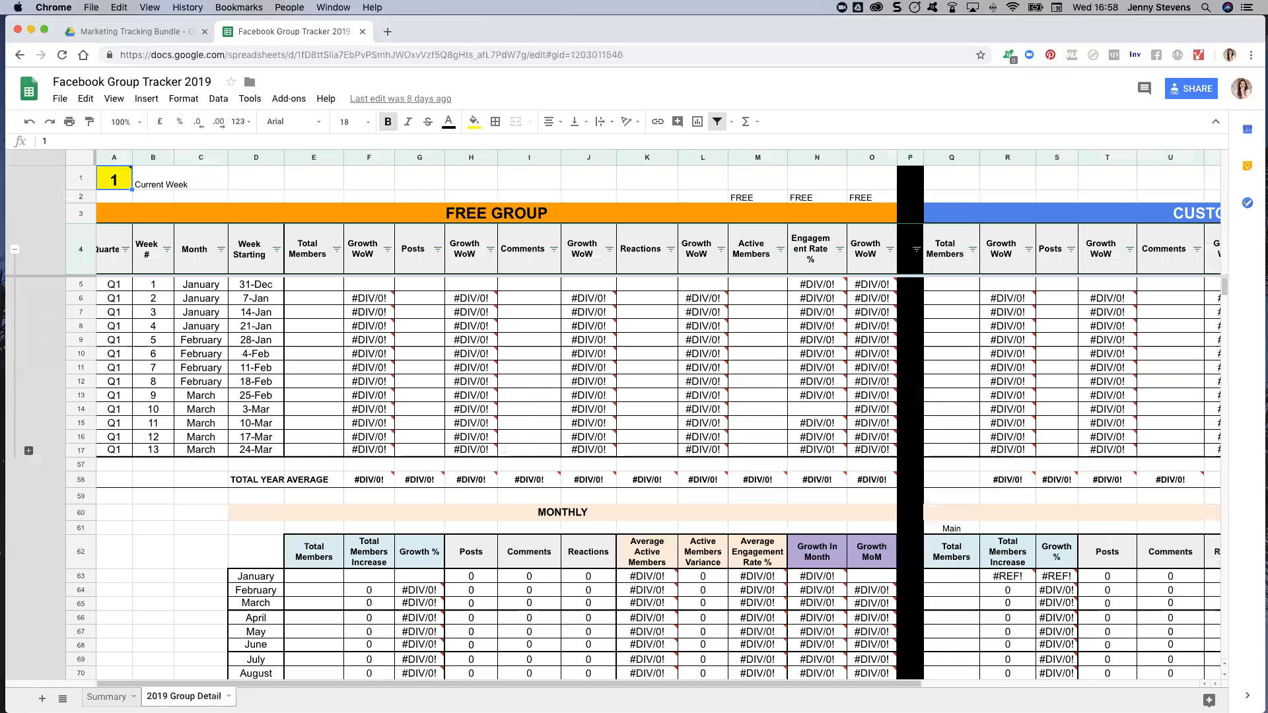
{"action": "mouse_move", "coordinate": [160, 546]}
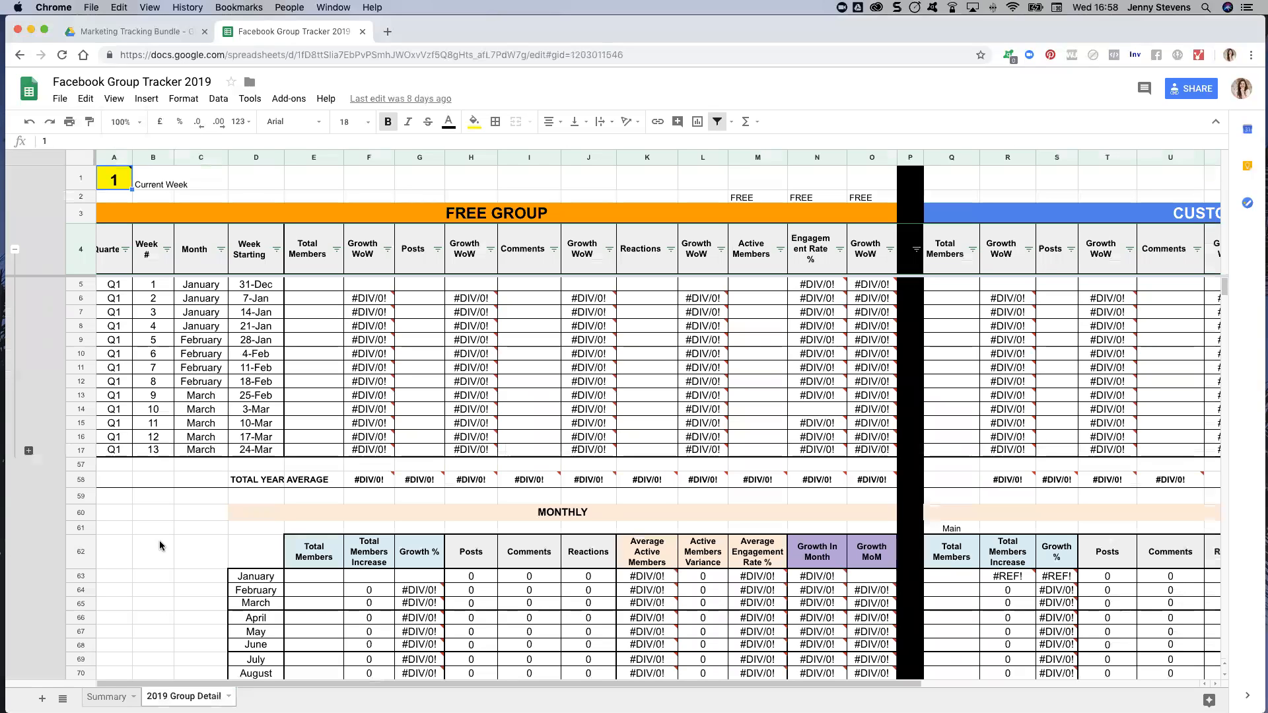
{"action": "left_click", "coordinate": [153, 551]}
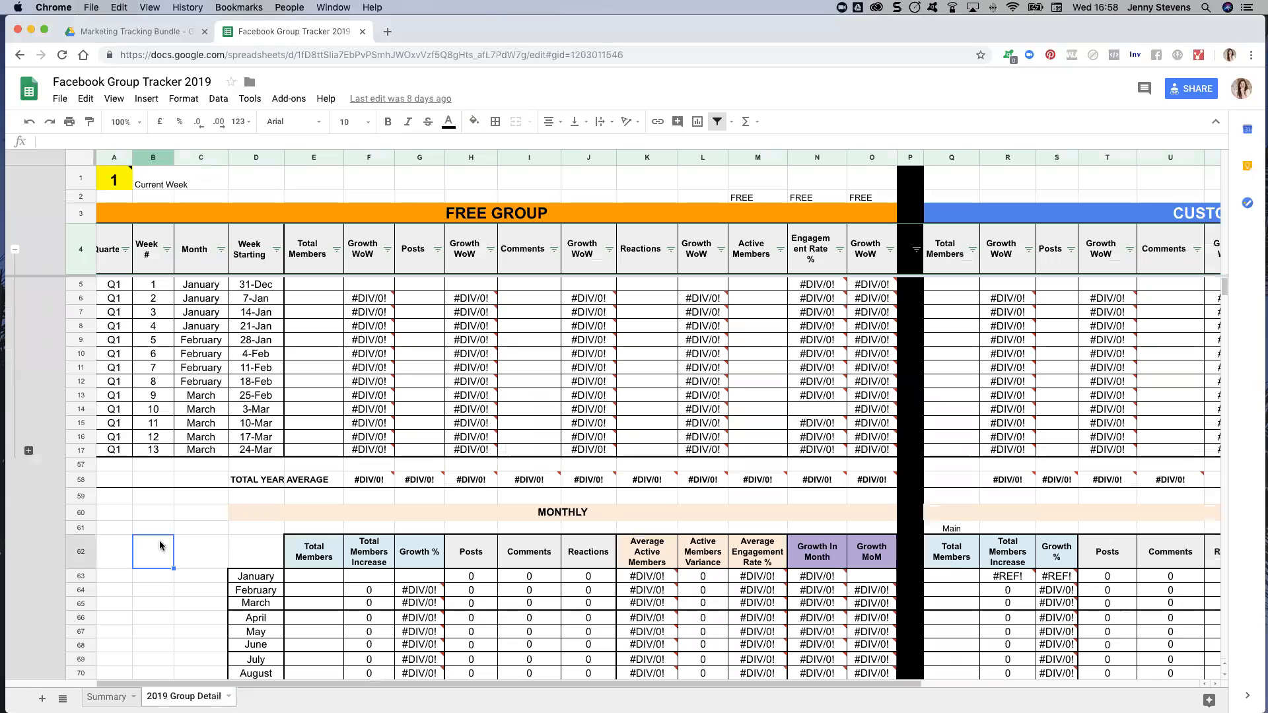
{"action": "mouse_move", "coordinate": [166, 545]}
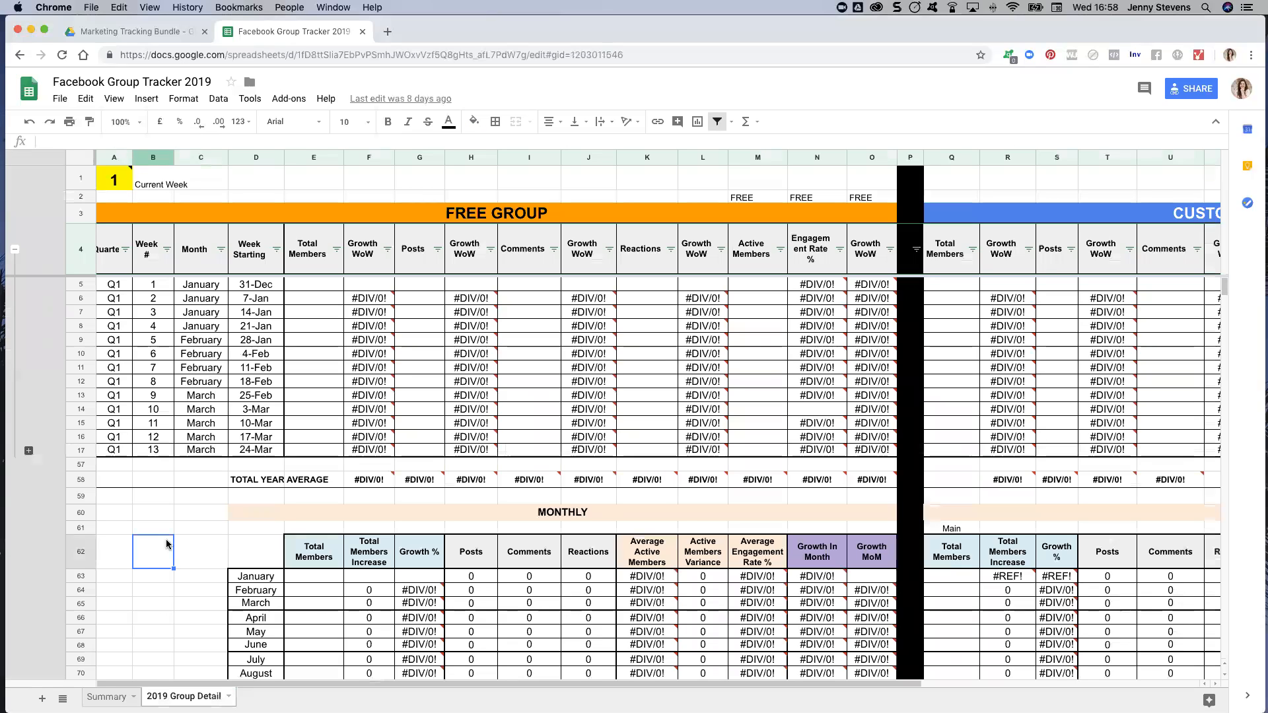
{"action": "mouse_move", "coordinate": [224, 355]}
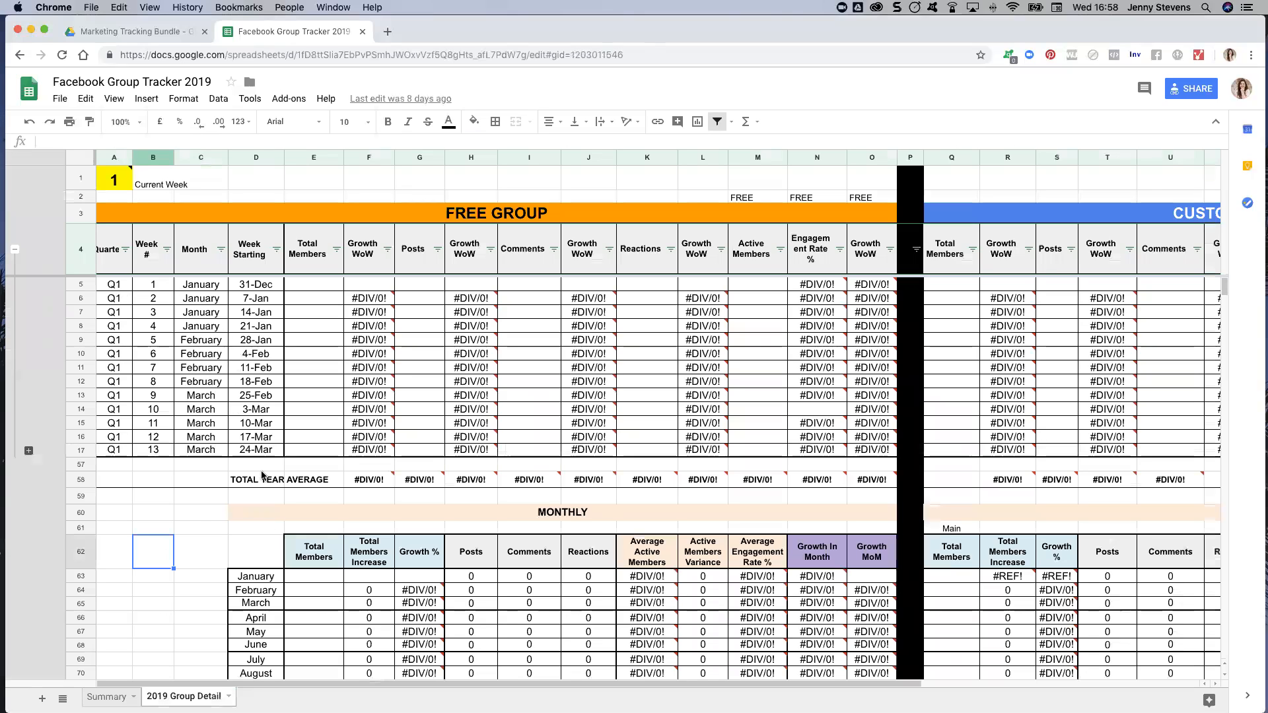
{"action": "left_click", "coordinate": [200, 513]}
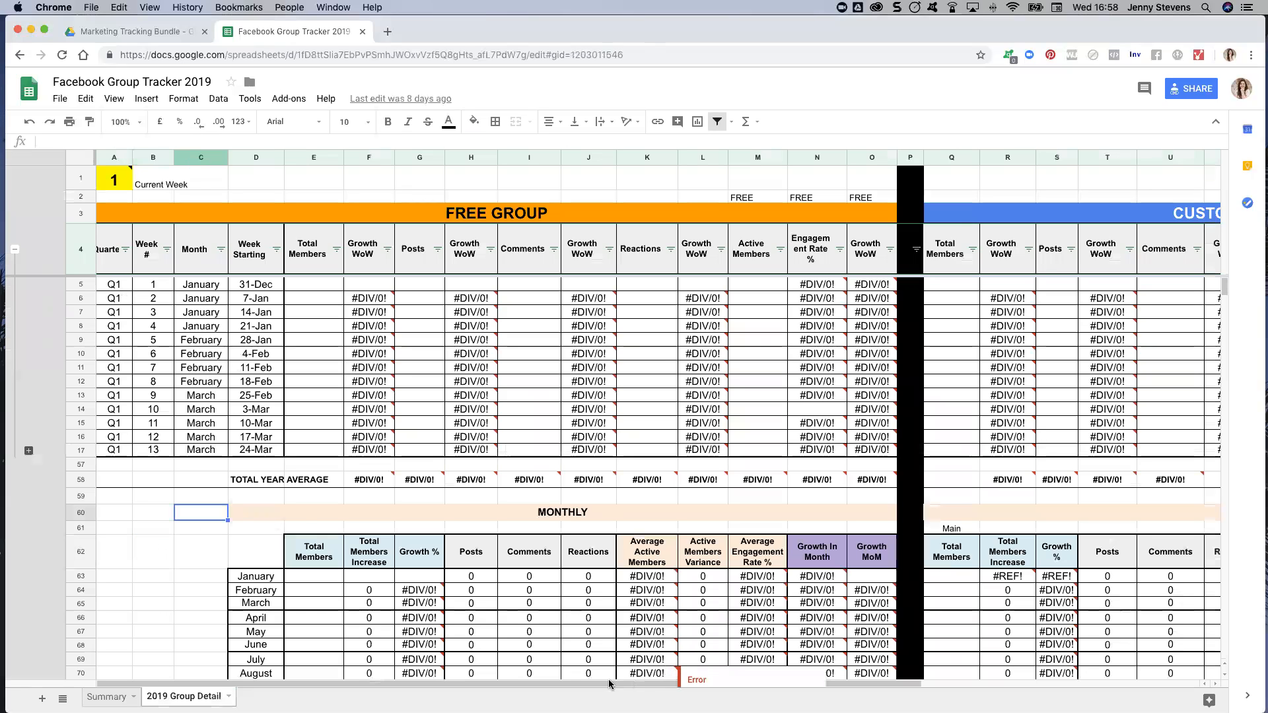
{"action": "mouse_move", "coordinate": [111, 409]}
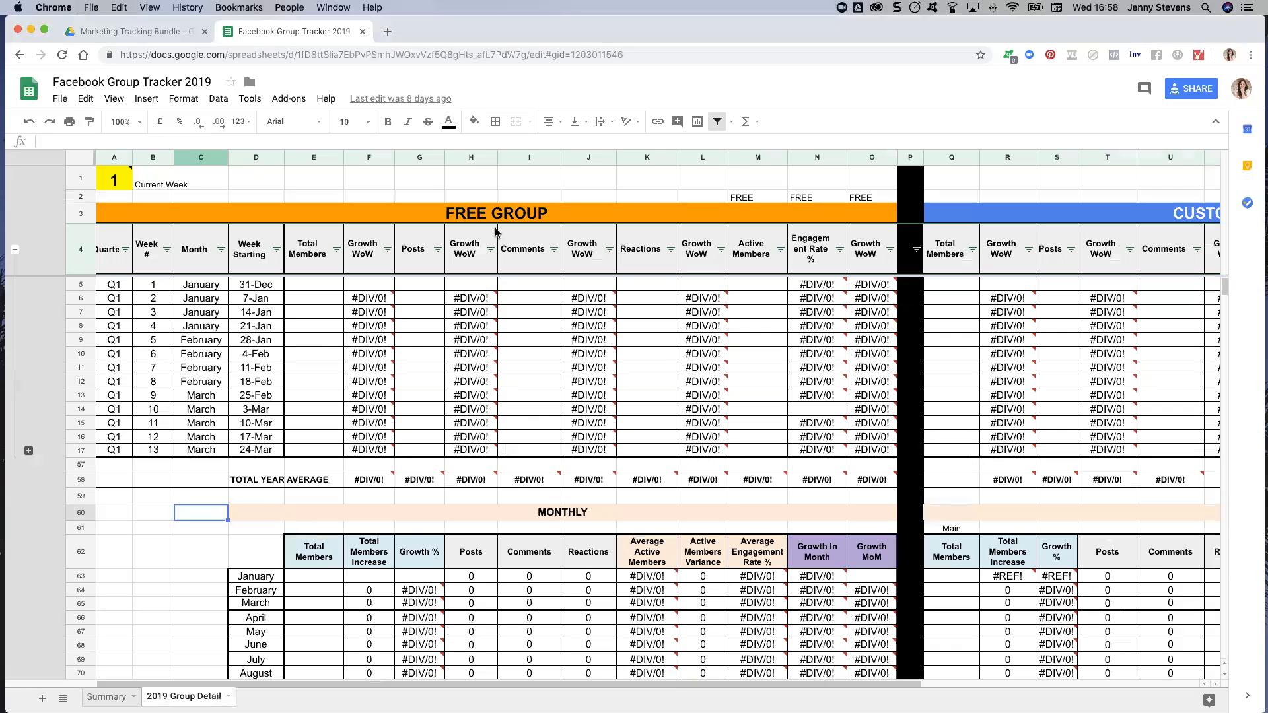
{"action": "scroll", "scroll_direction": "down", "scroll_amount": 3}
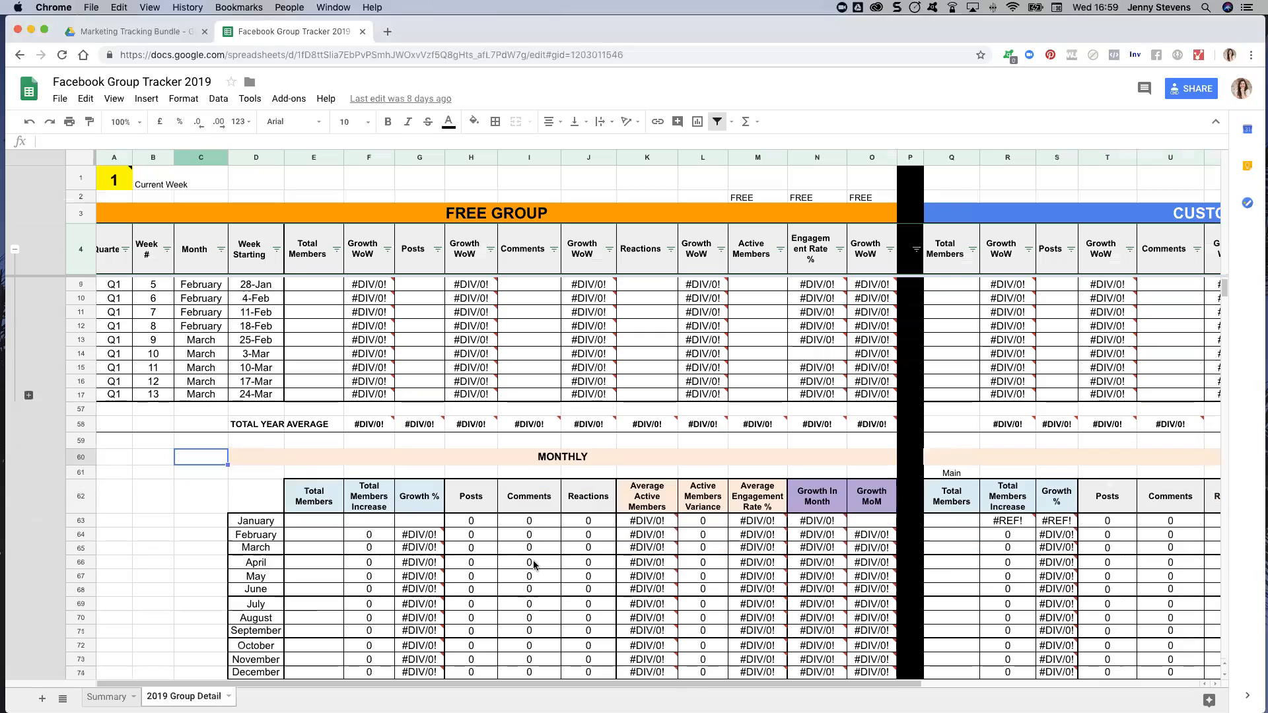
{"action": "scroll", "scroll_direction": "up", "scroll_amount": 3}
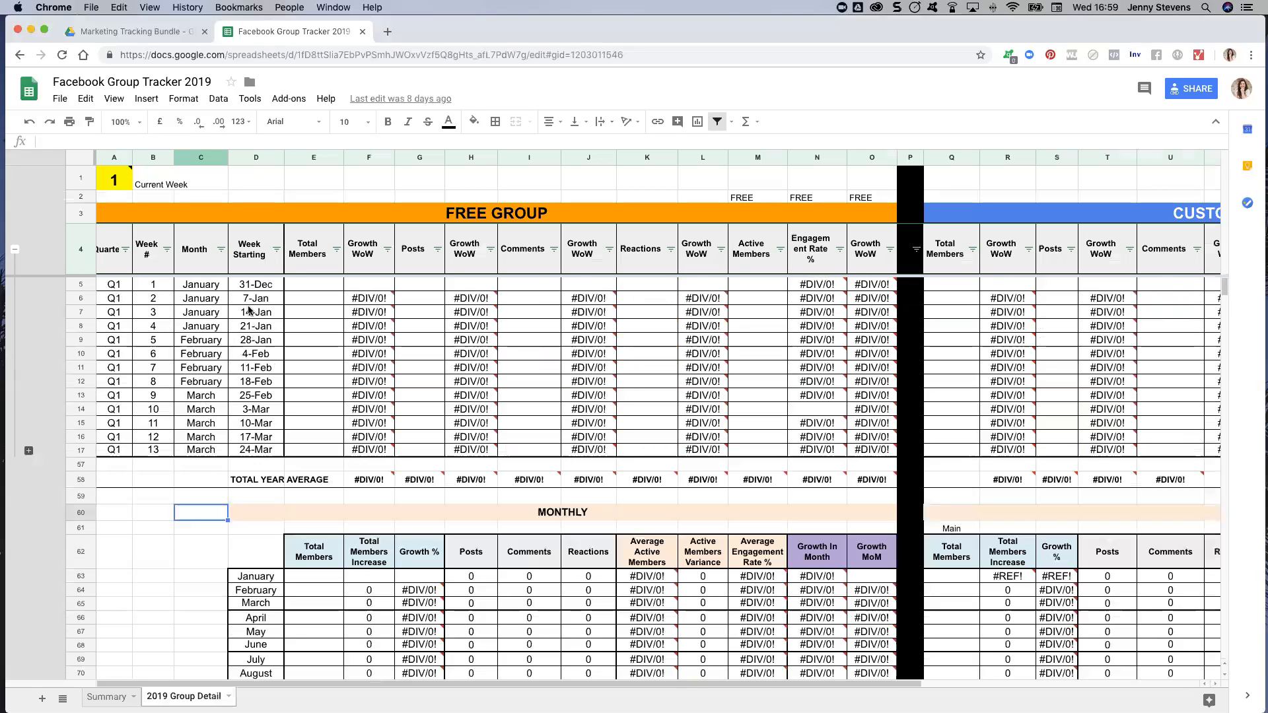
{"action": "left_click", "coordinate": [255, 284]}
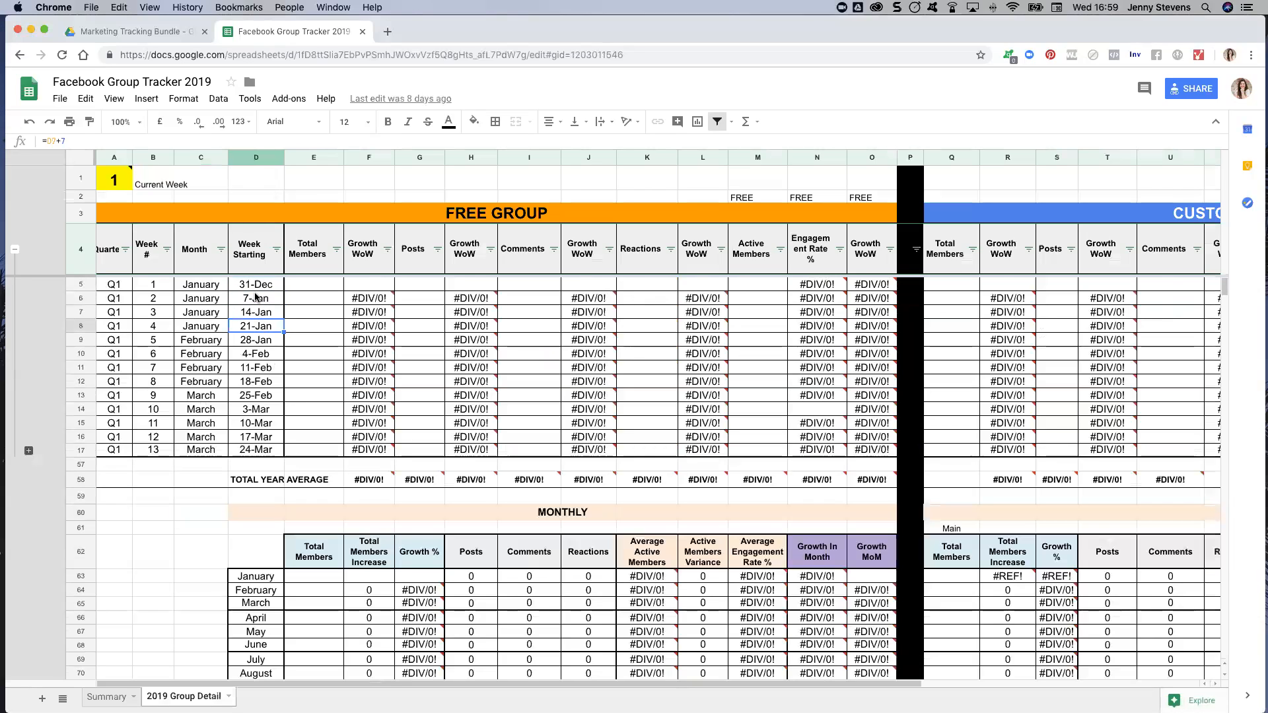
{"action": "left_click", "coordinate": [256, 284]}
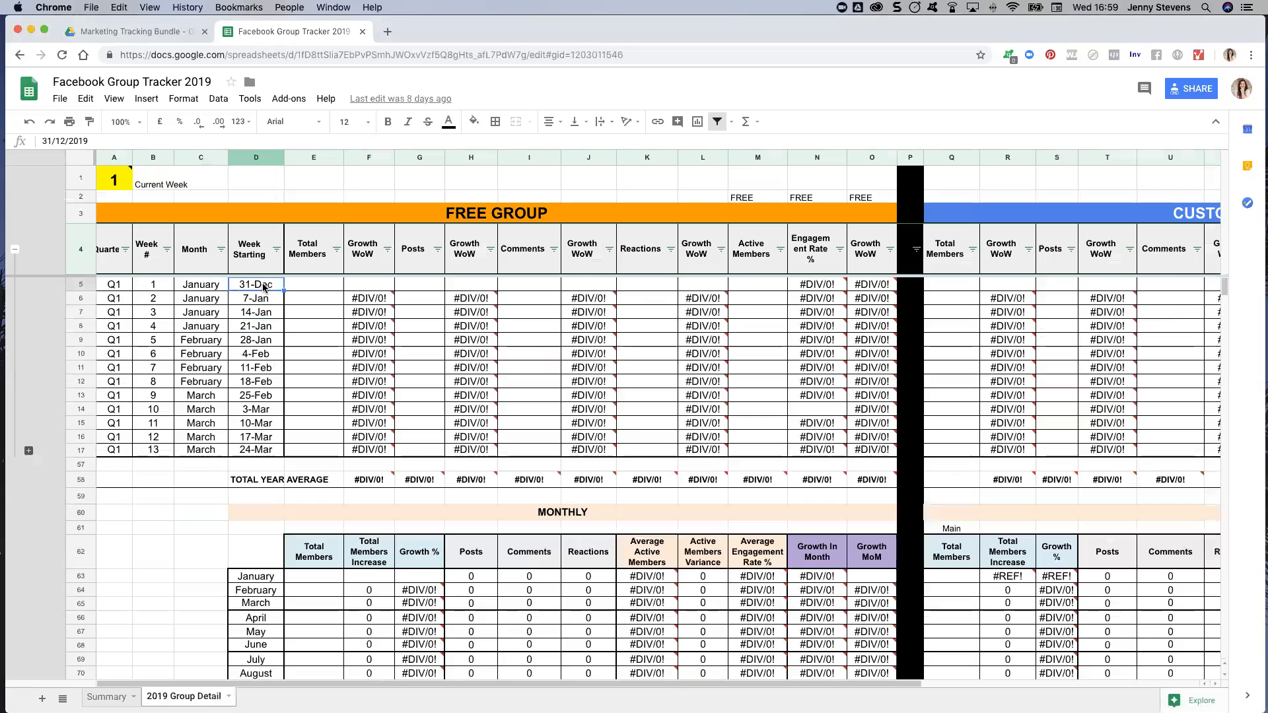
{"action": "mouse_move", "coordinate": [247, 435]}
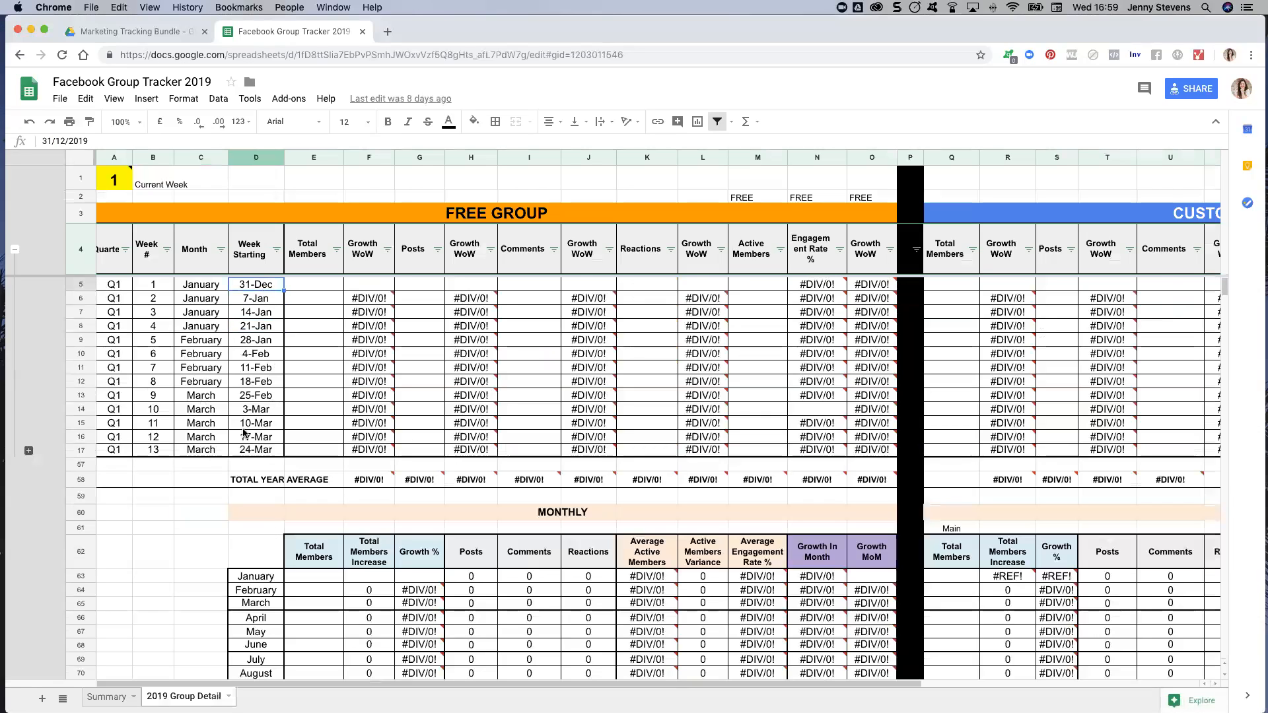
{"action": "mouse_move", "coordinate": [131, 420]}
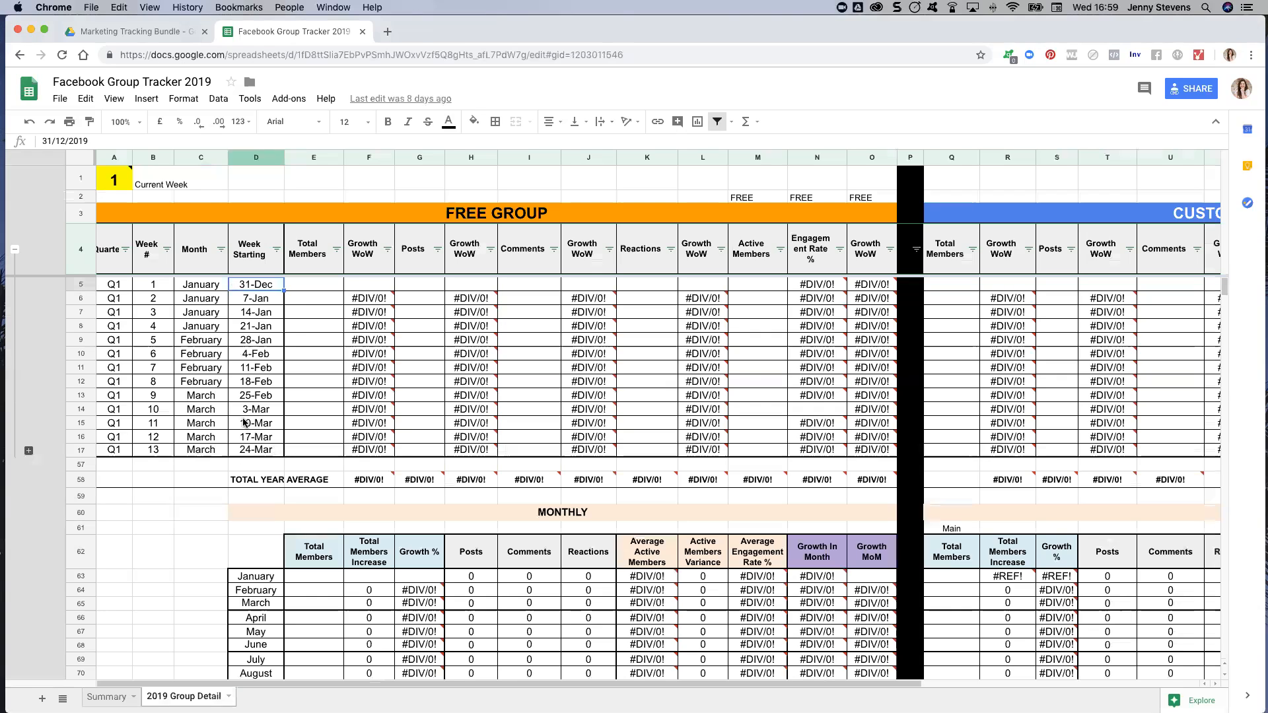
{"action": "mouse_move", "coordinate": [53, 443]}
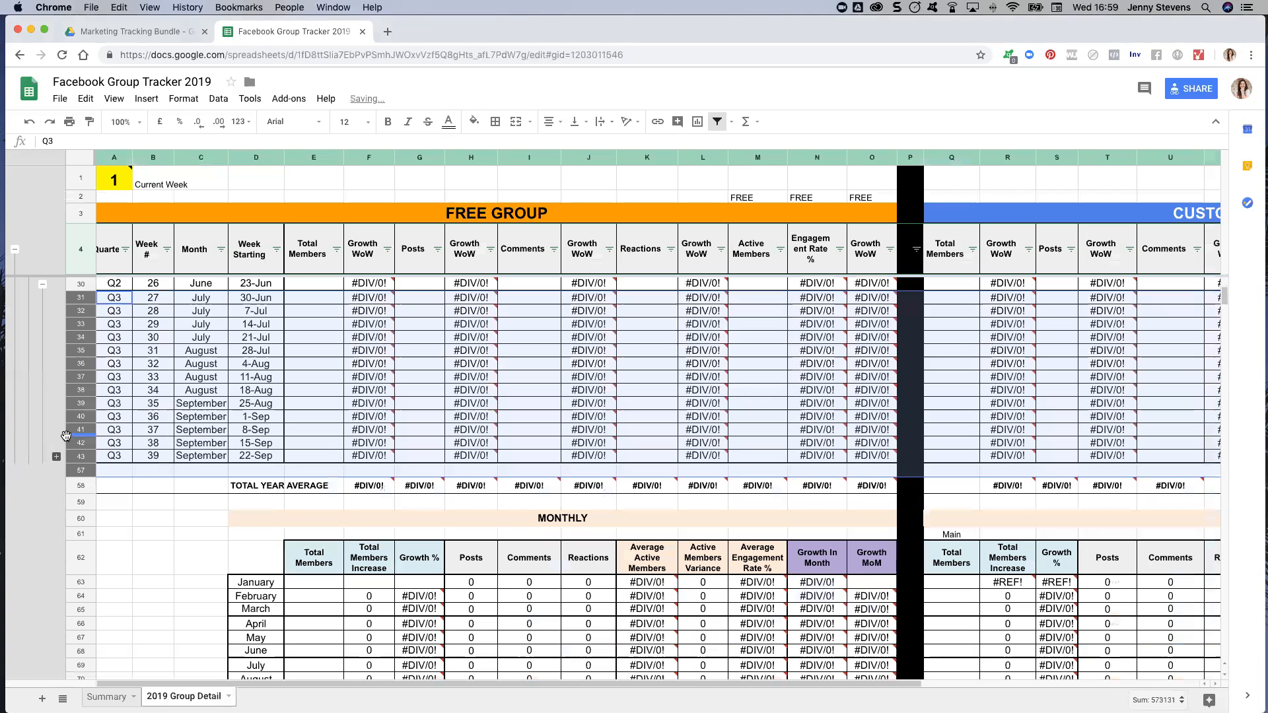
Step: Expand and collapse the Q4 week rows, glance at Summary, and return to Group Detail
{"action": "left_click", "coordinate": [56, 456]}
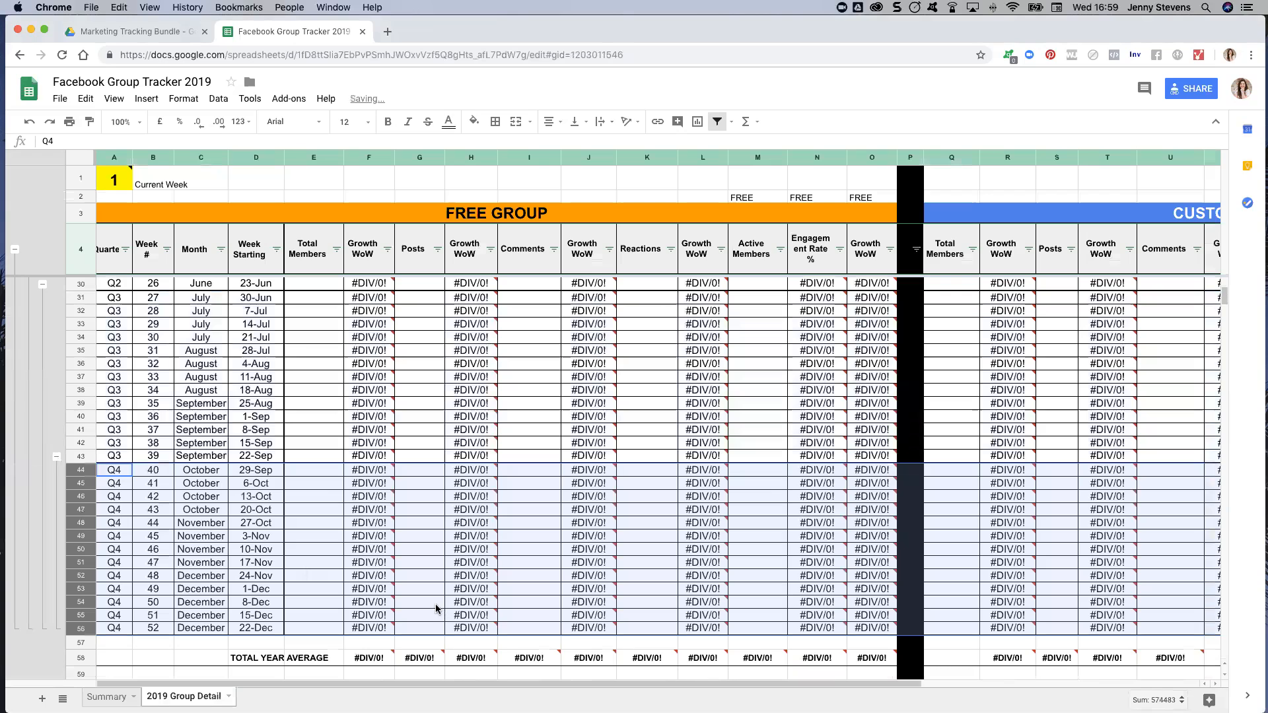
{"action": "scroll", "scroll_direction": "down", "scroll_amount": 3}
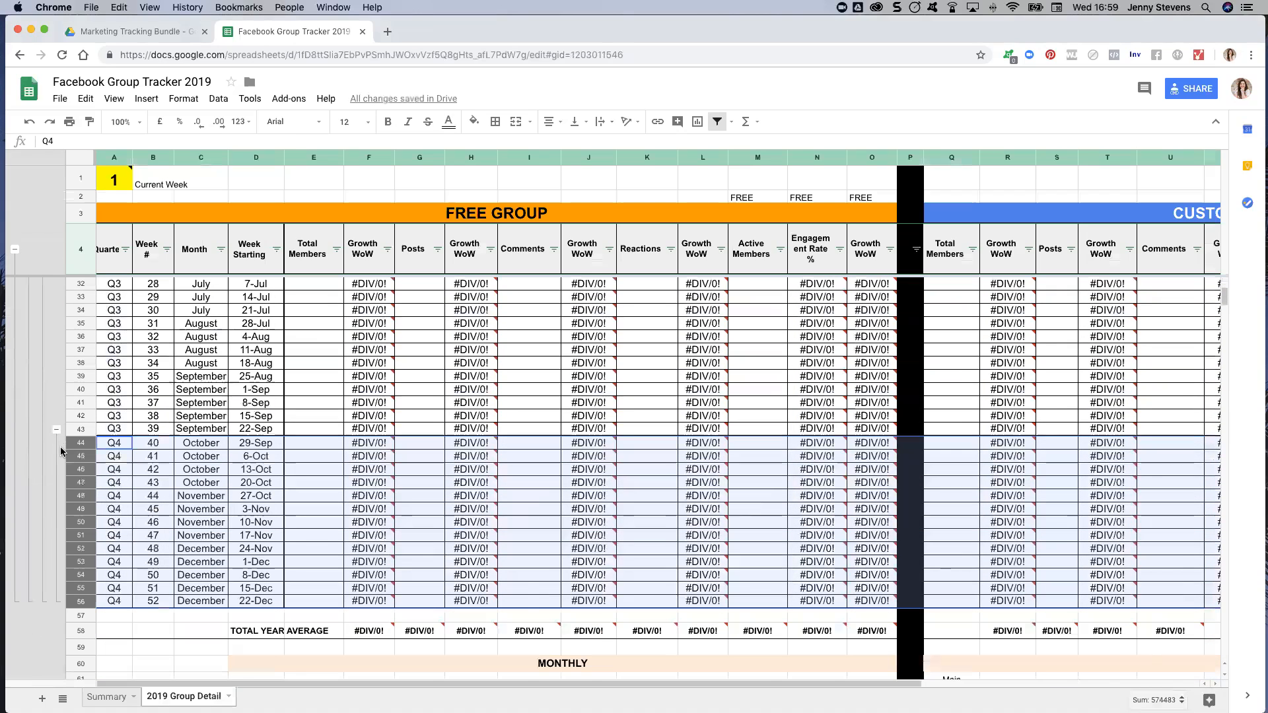
{"action": "left_click", "coordinate": [56, 430]}
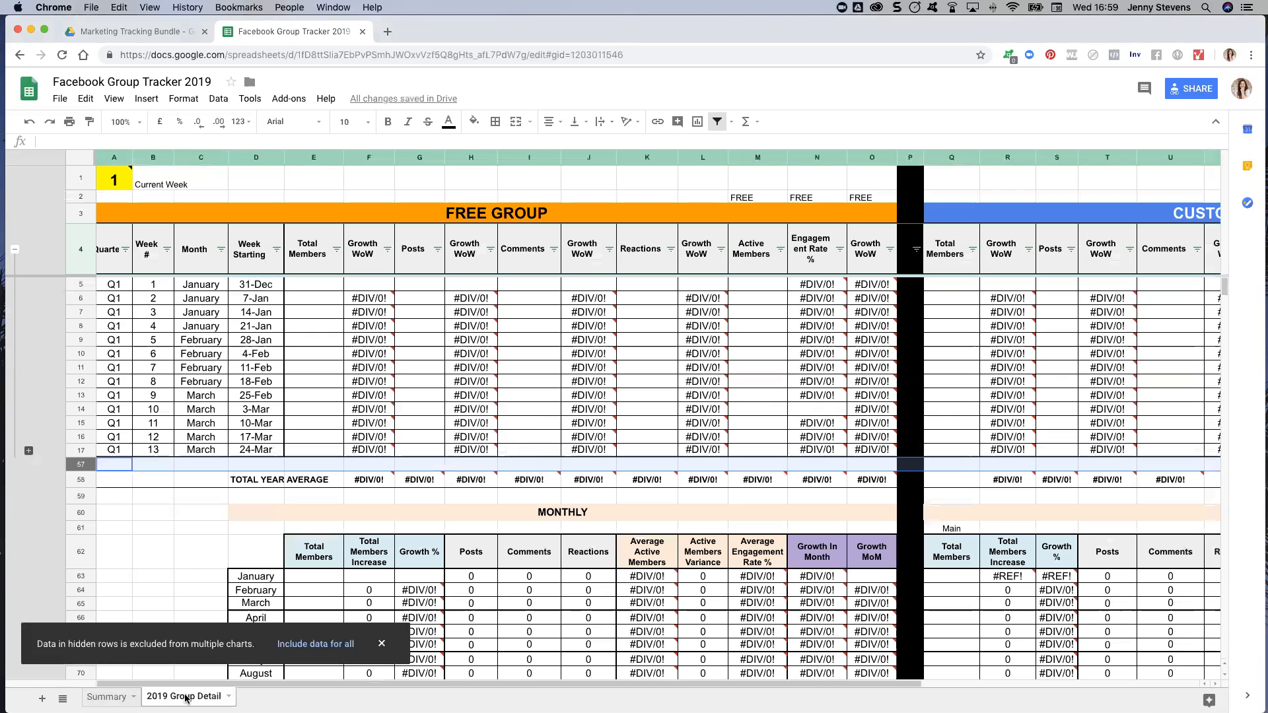
{"action": "left_click", "coordinate": [380, 644]}
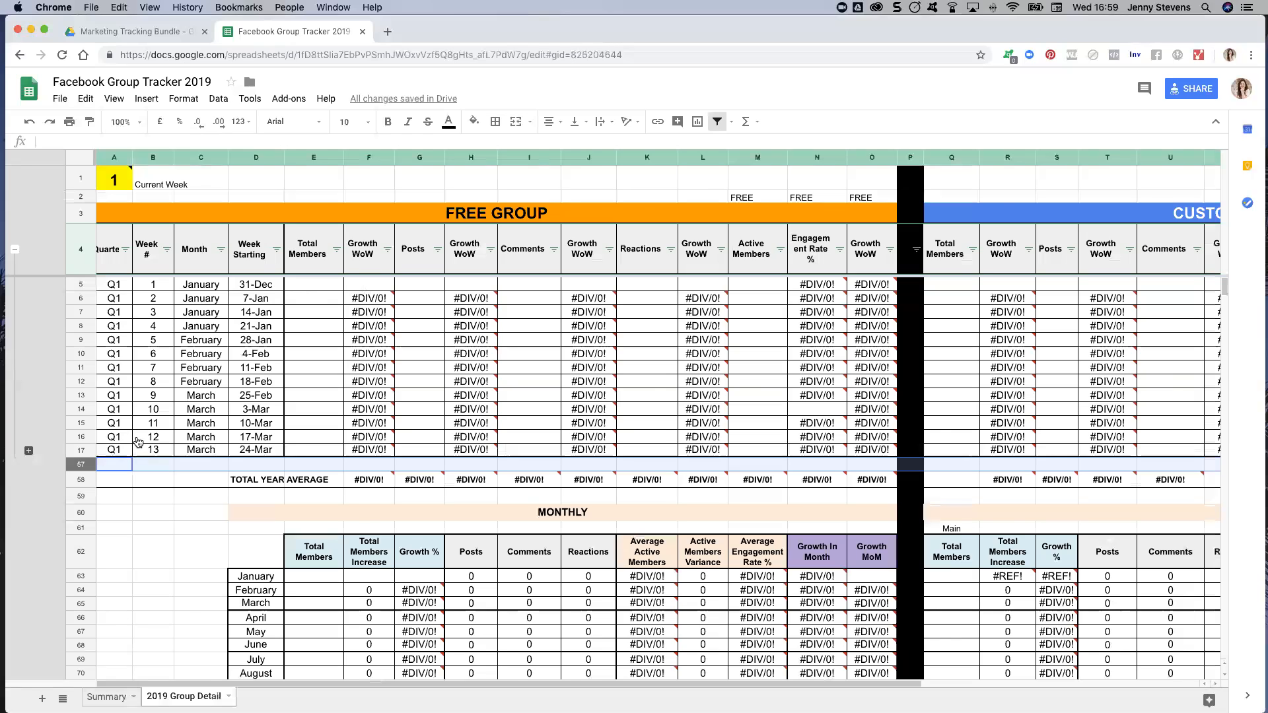
{"action": "left_click", "coordinate": [104, 696]}
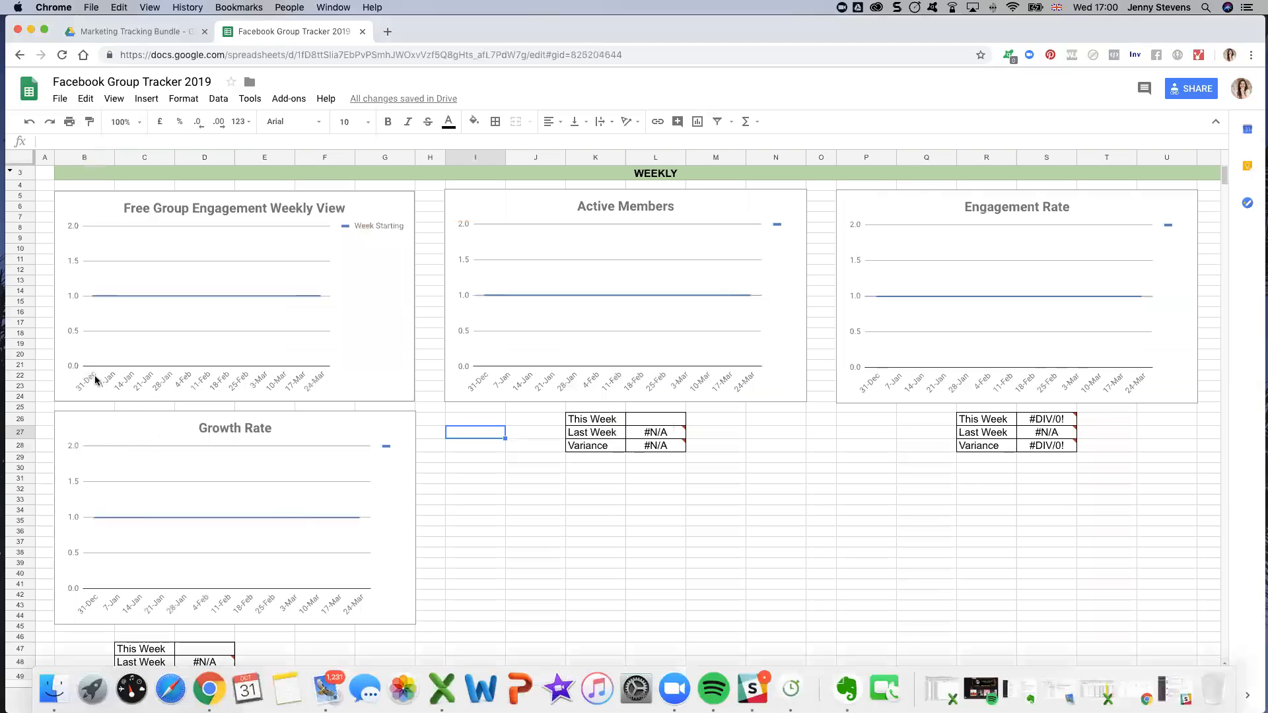
{"action": "mouse_move", "coordinate": [373, 377]}
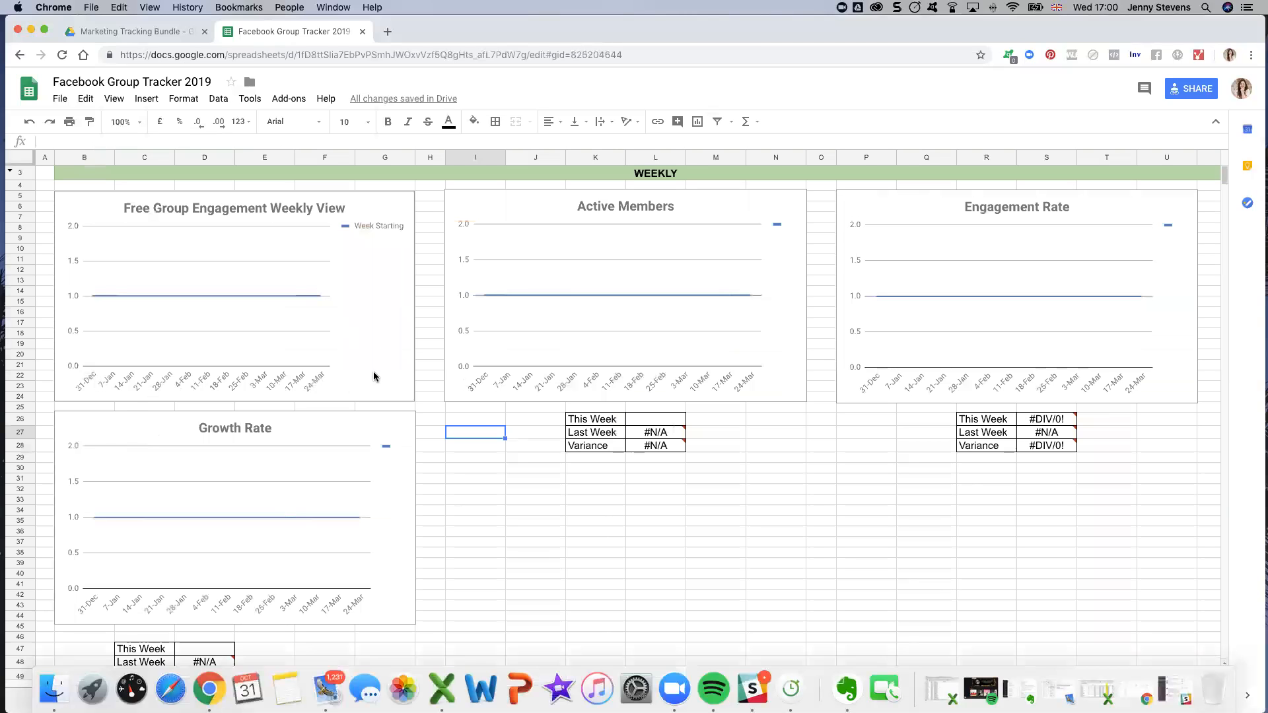
{"action": "mouse_move", "coordinate": [318, 504]}
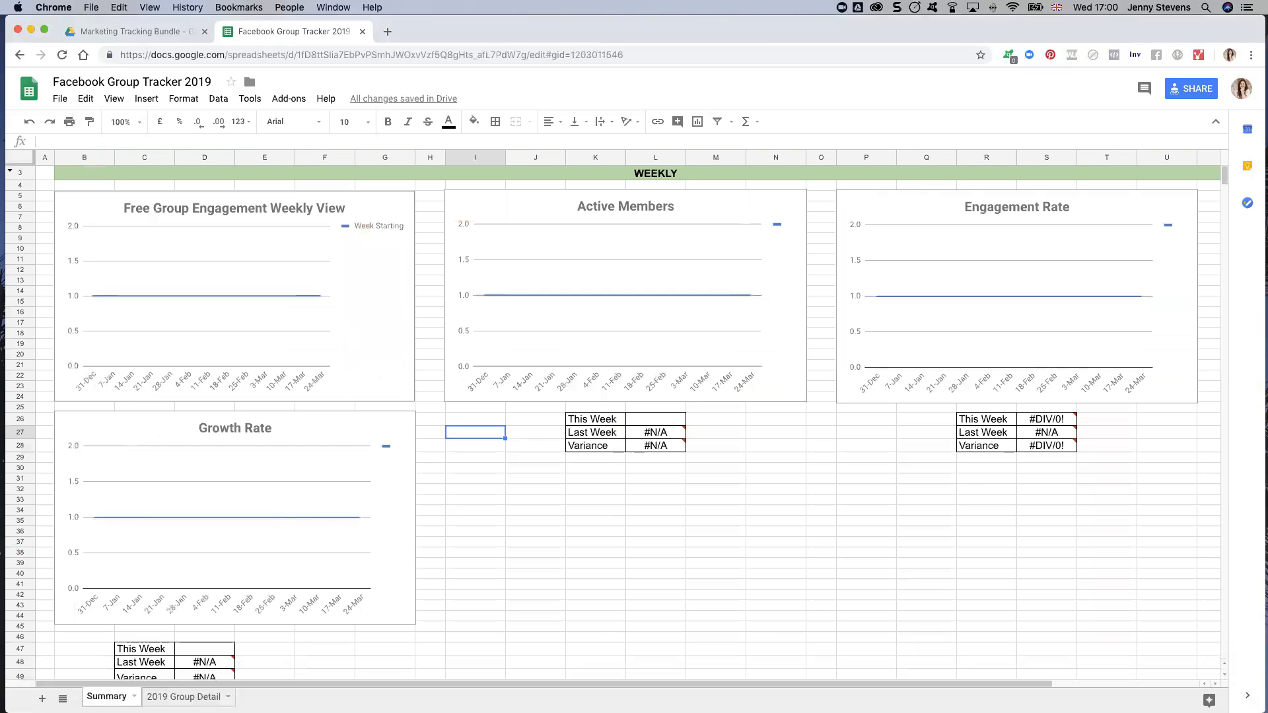
{"action": "left_click", "coordinate": [182, 696]}
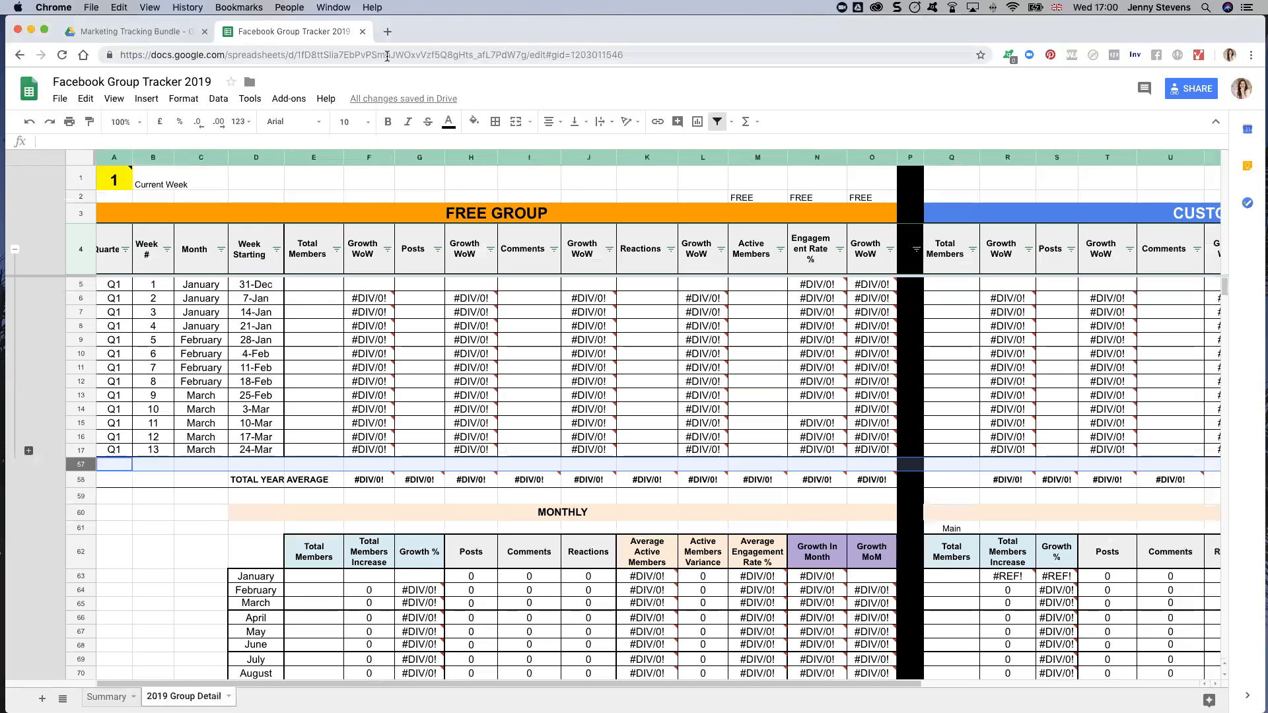
{"action": "mouse_move", "coordinate": [413, 30]}
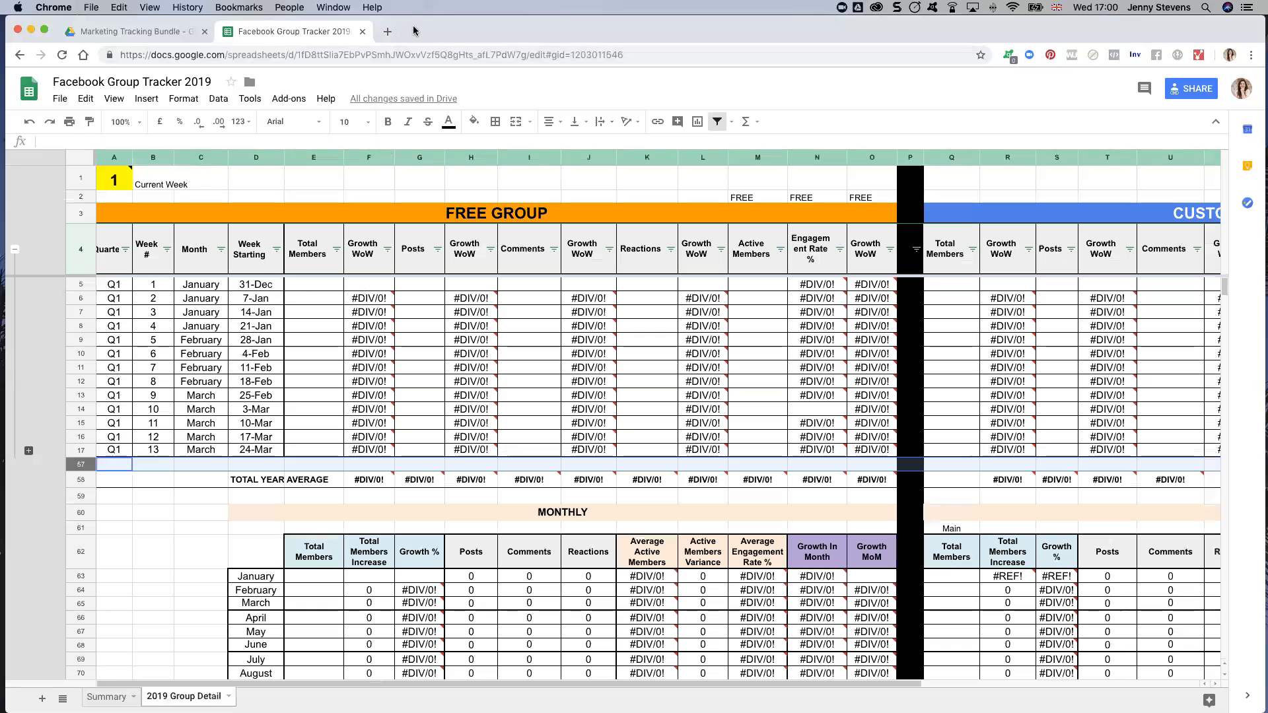
Step: Open a new browser tab for Facebook and pick the week 1 Comments and Active Members cells
{"action": "left_click", "coordinate": [387, 31]}
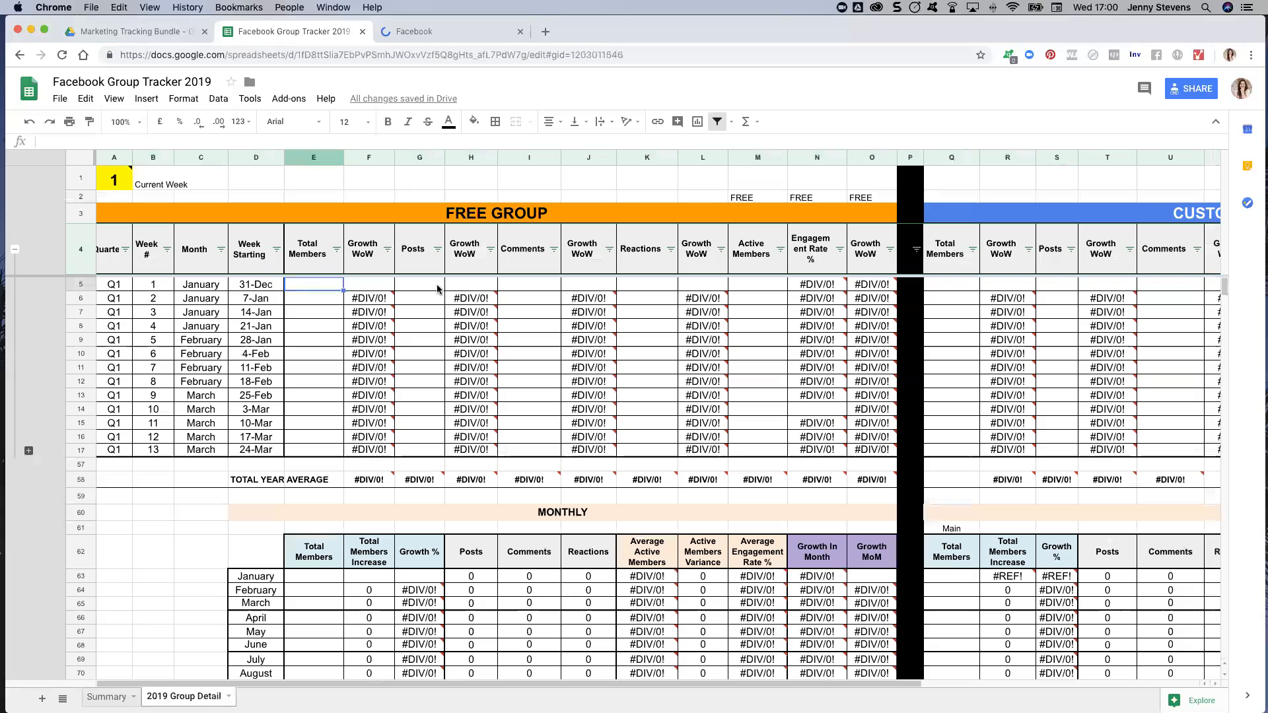
{"action": "left_click", "coordinate": [528, 284]}
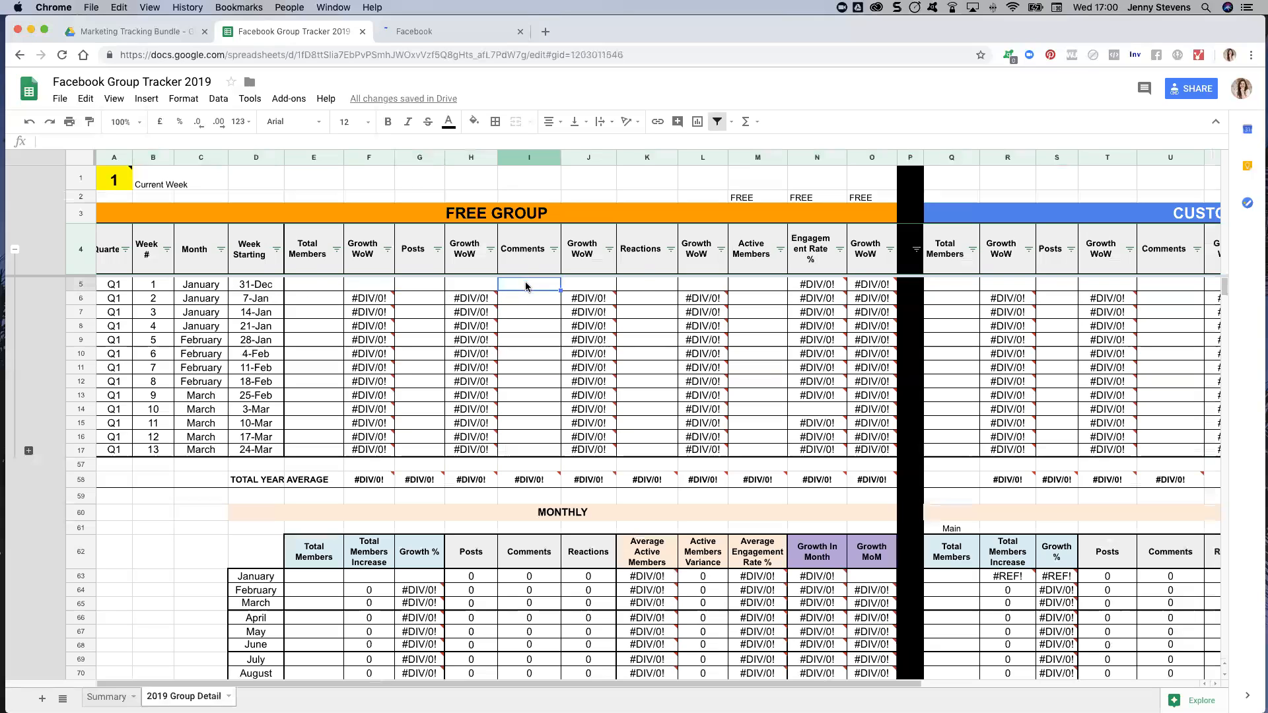
{"action": "left_click", "coordinate": [757, 284]}
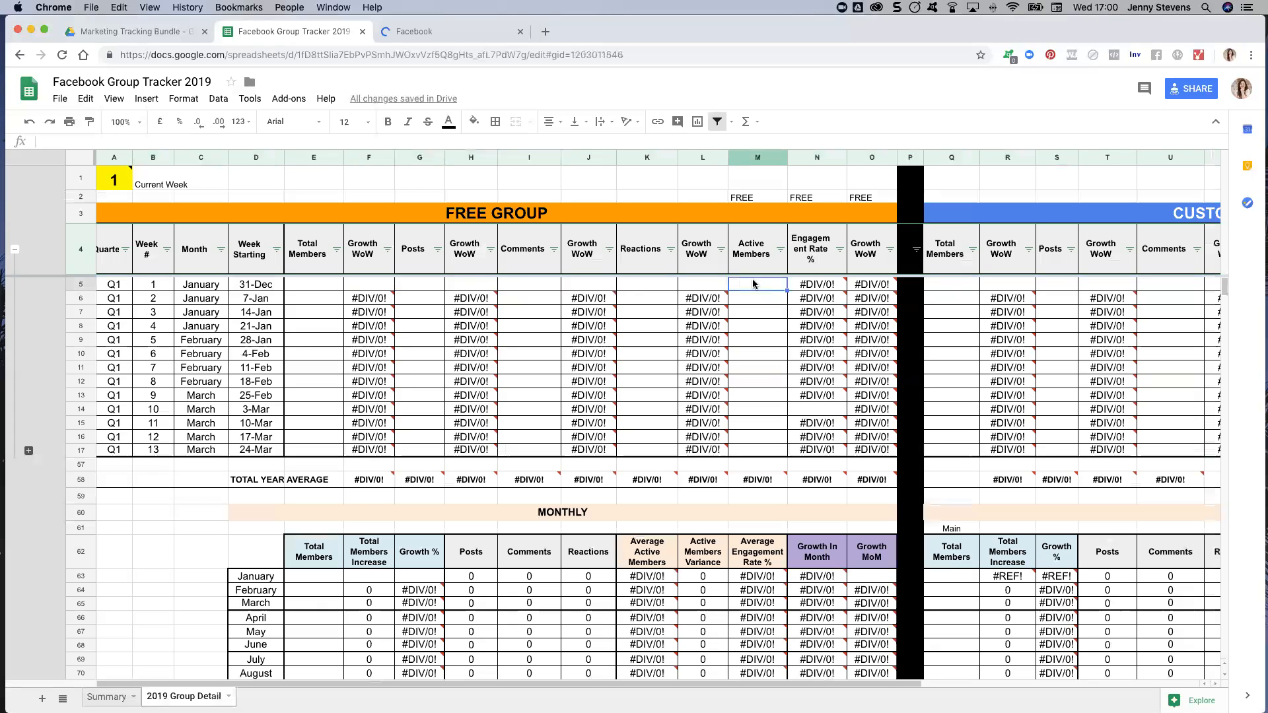
{"action": "mouse_move", "coordinate": [728, 309]}
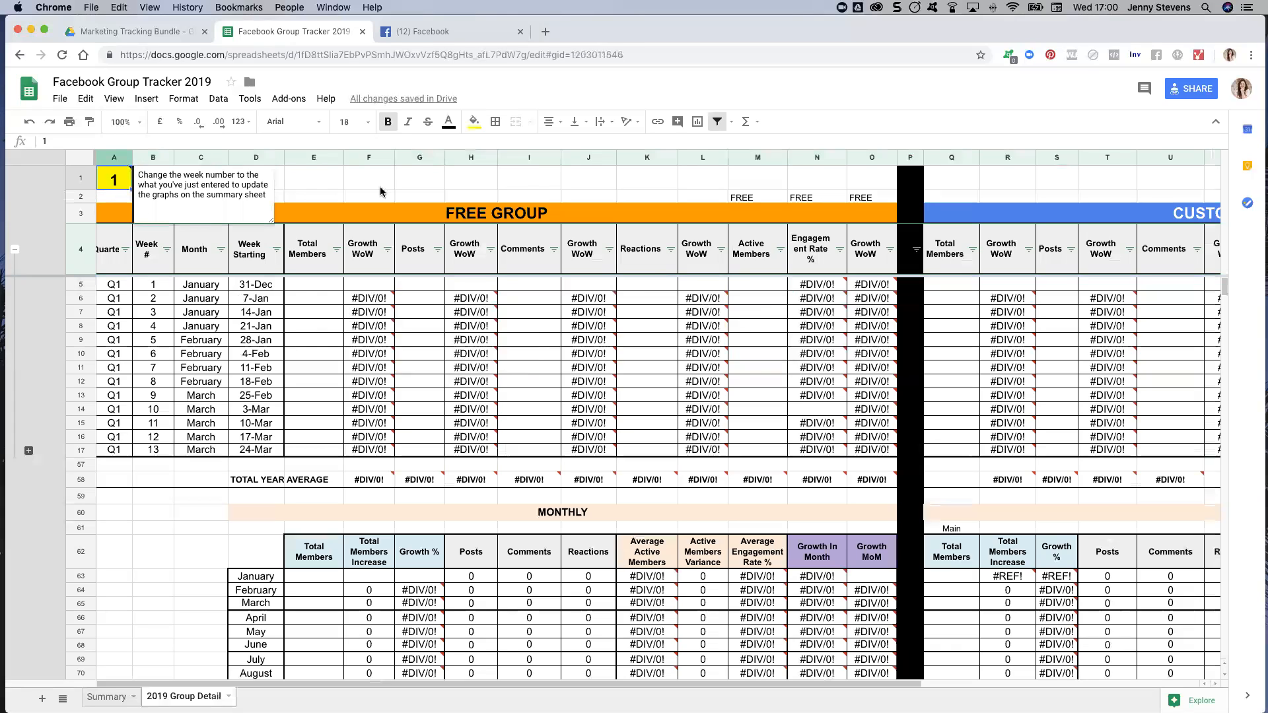
{"action": "left_click", "coordinate": [113, 177]}
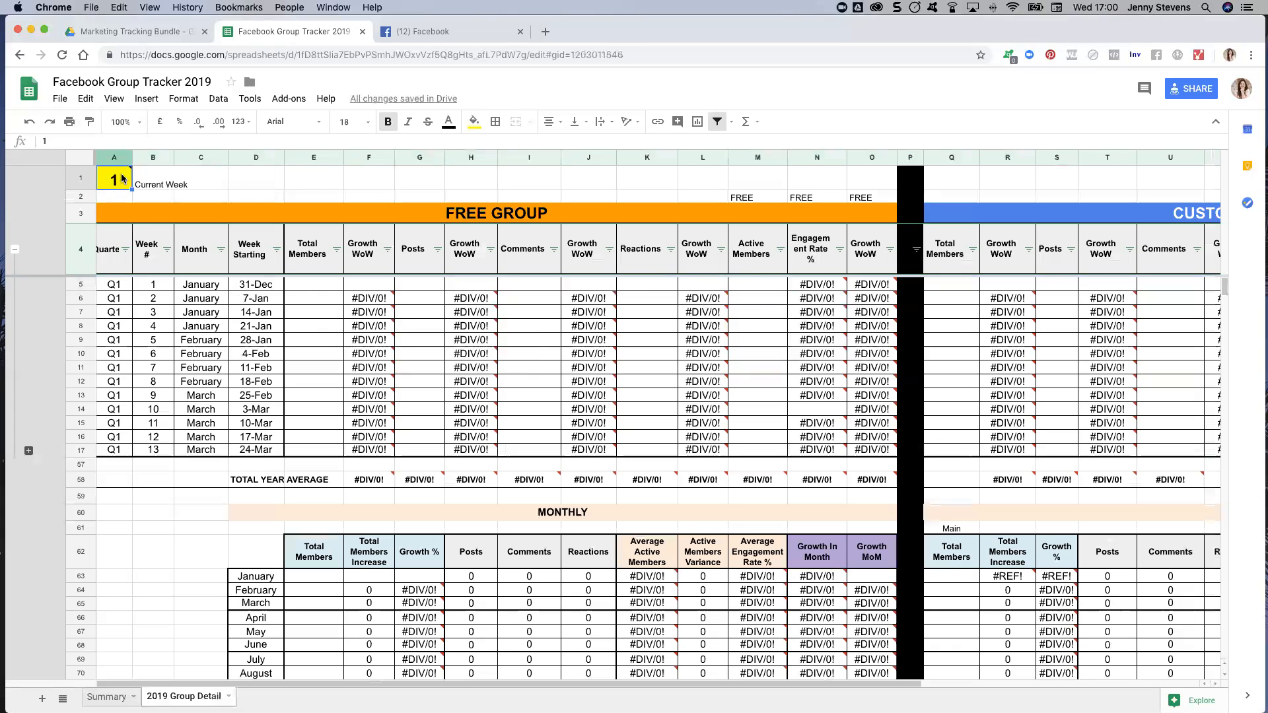
{"action": "mouse_move", "coordinate": [114, 178]}
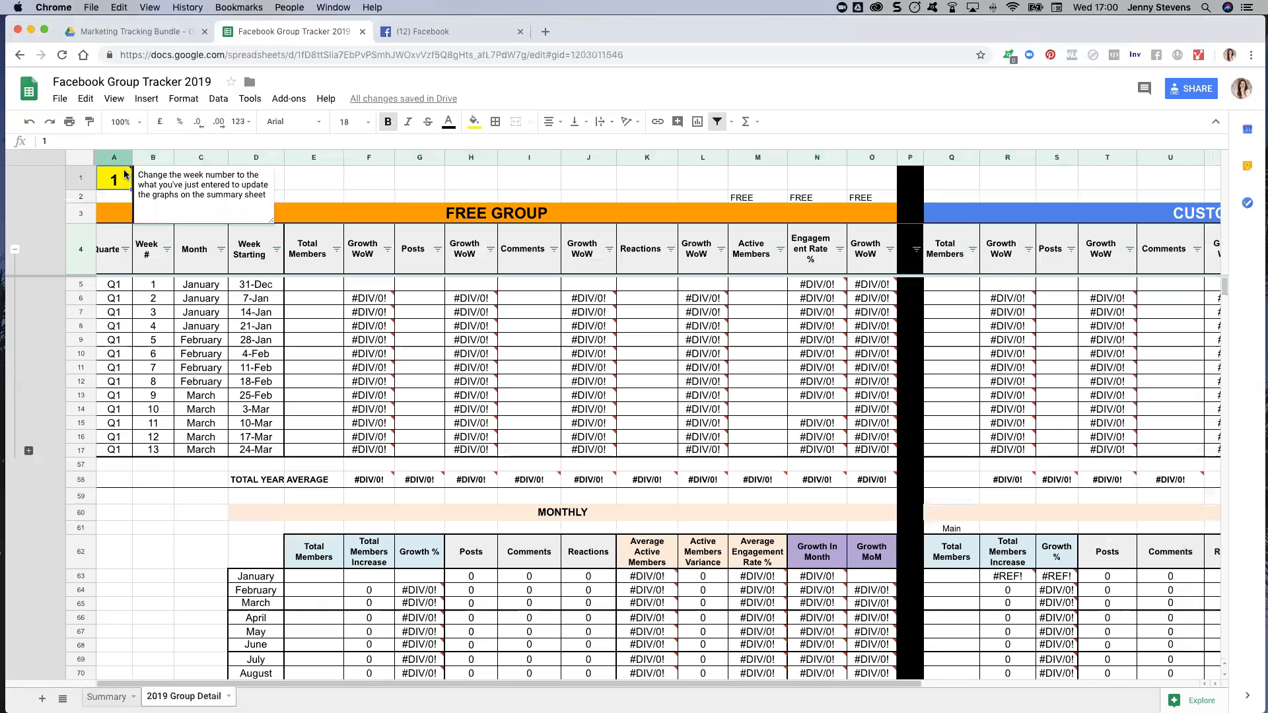
{"action": "left_click", "coordinate": [255, 326]}
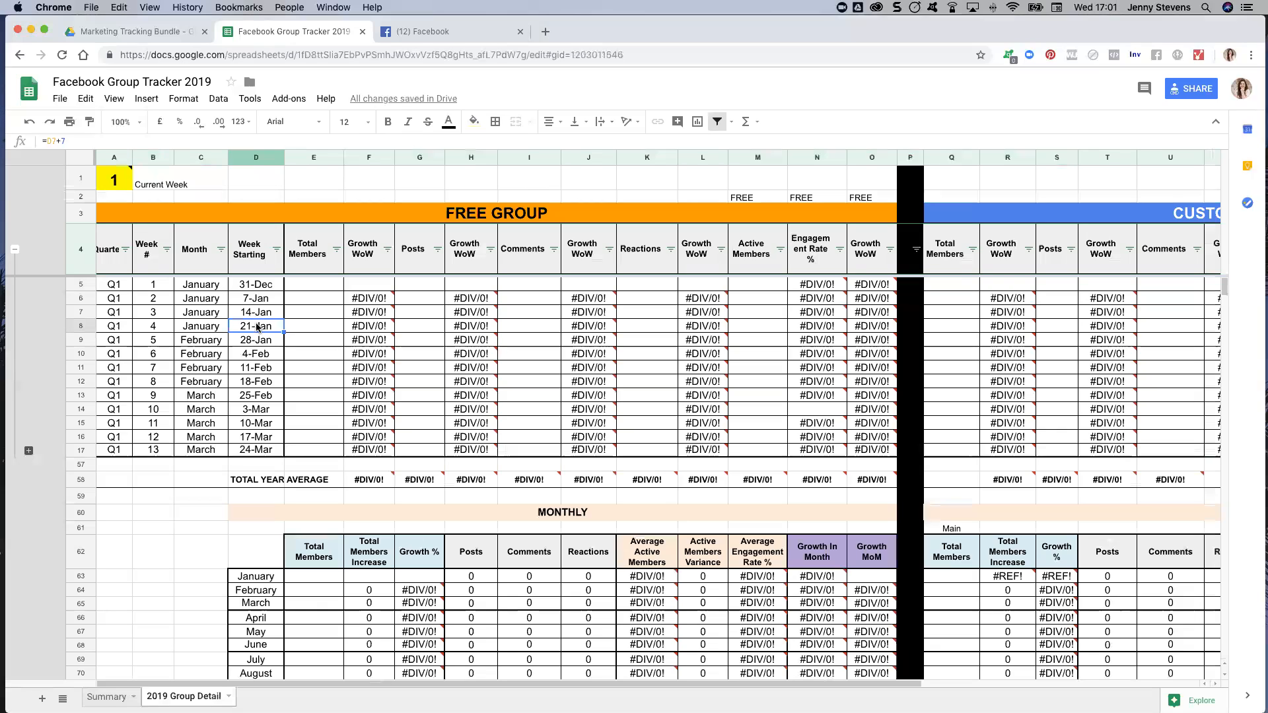
{"action": "mouse_move", "coordinate": [305, 326]}
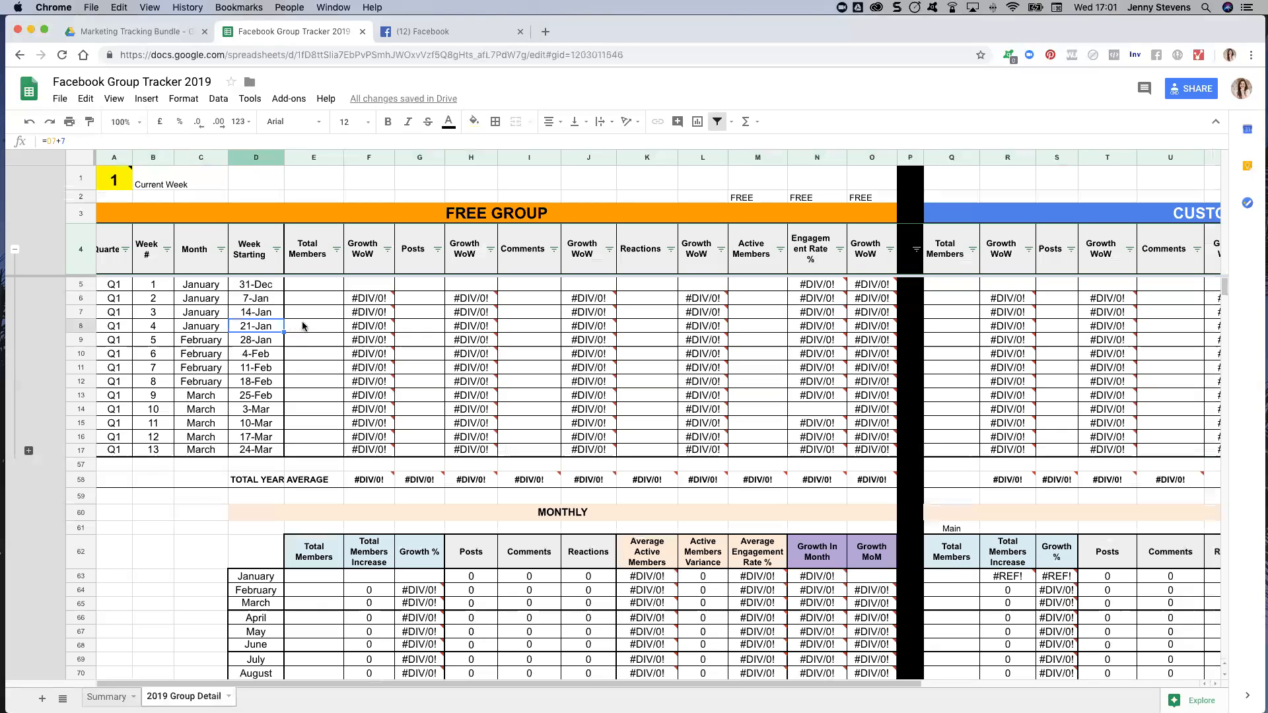
{"action": "mouse_move", "coordinate": [226, 332]}
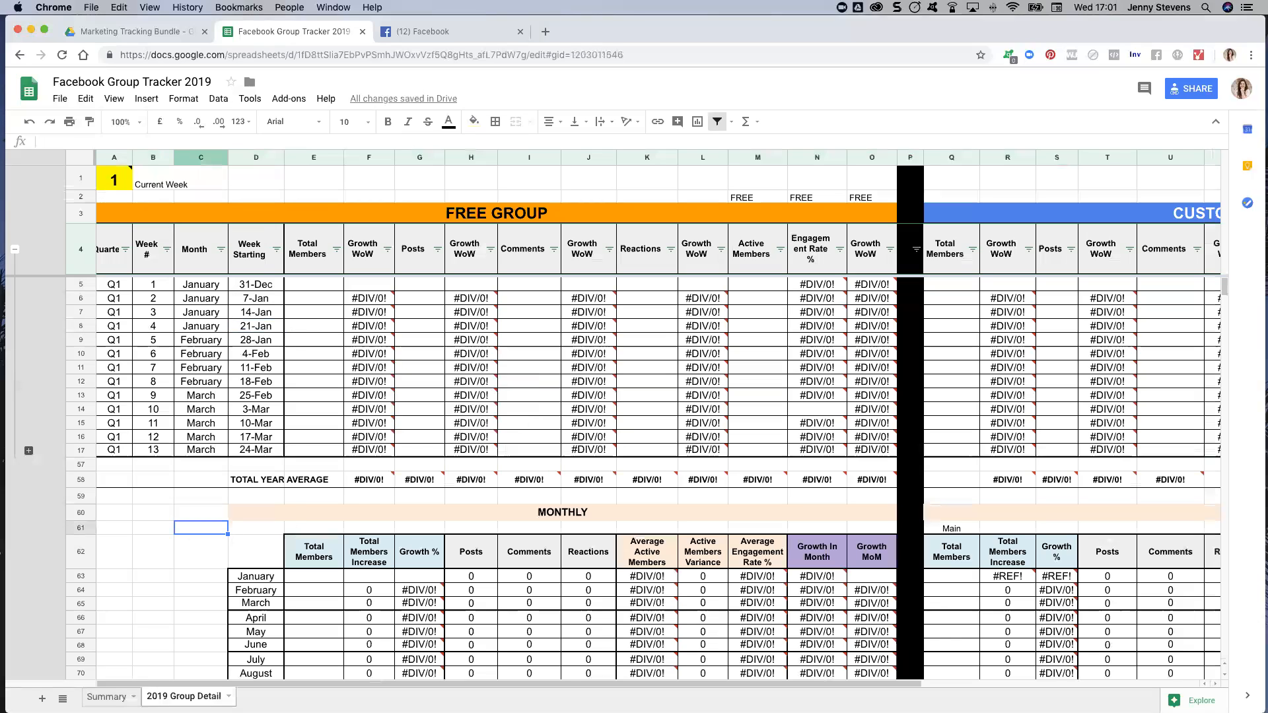
{"action": "left_click", "coordinate": [105, 696]}
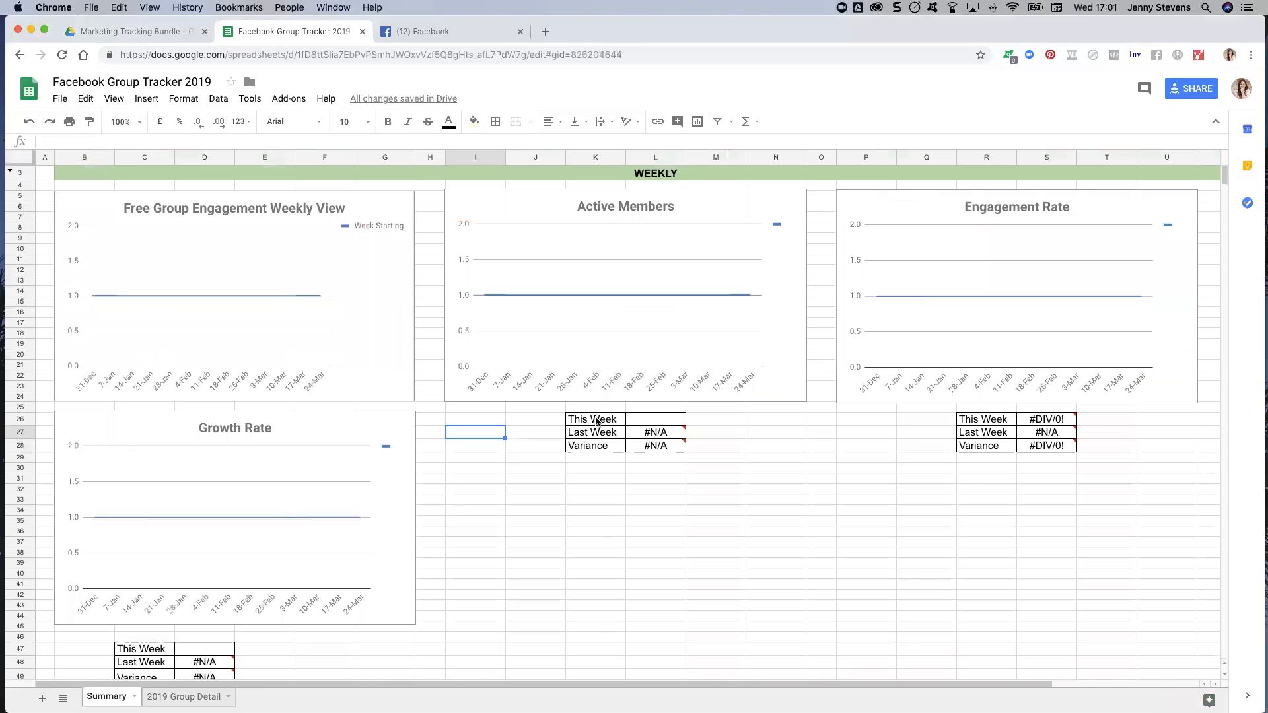
{"action": "mouse_move", "coordinate": [357, 448]}
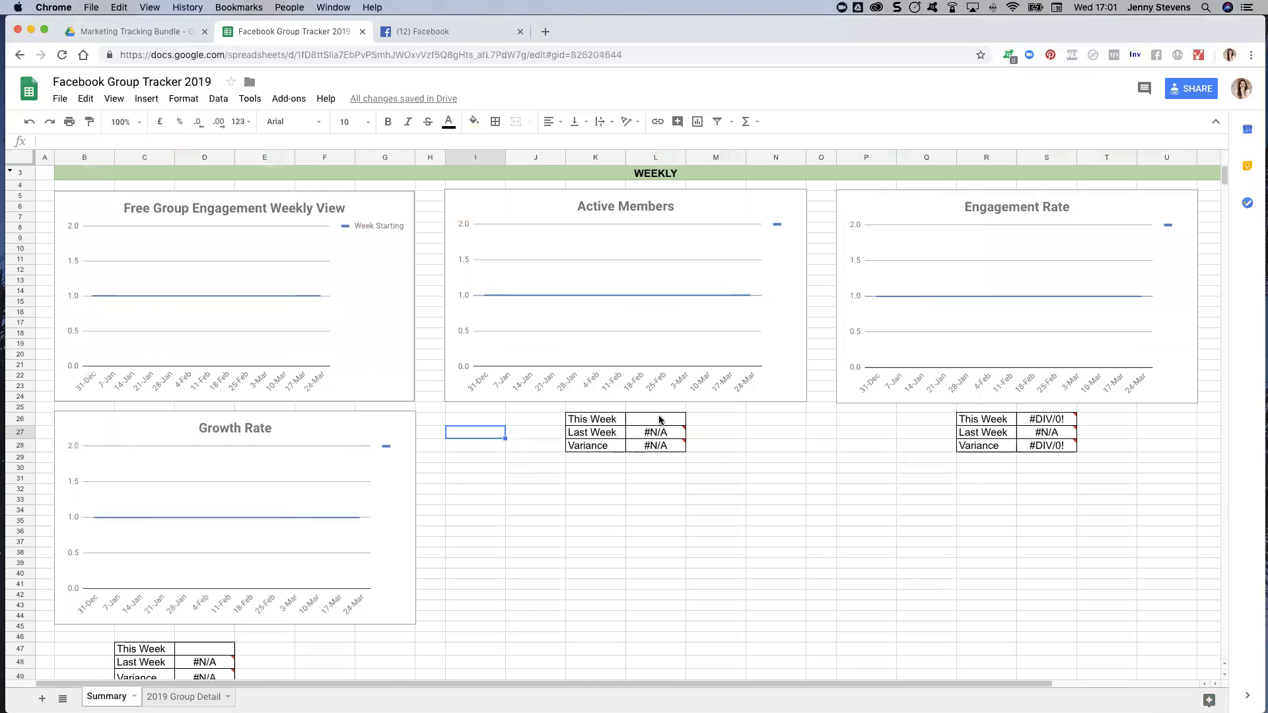
{"action": "mouse_move", "coordinate": [655, 546]}
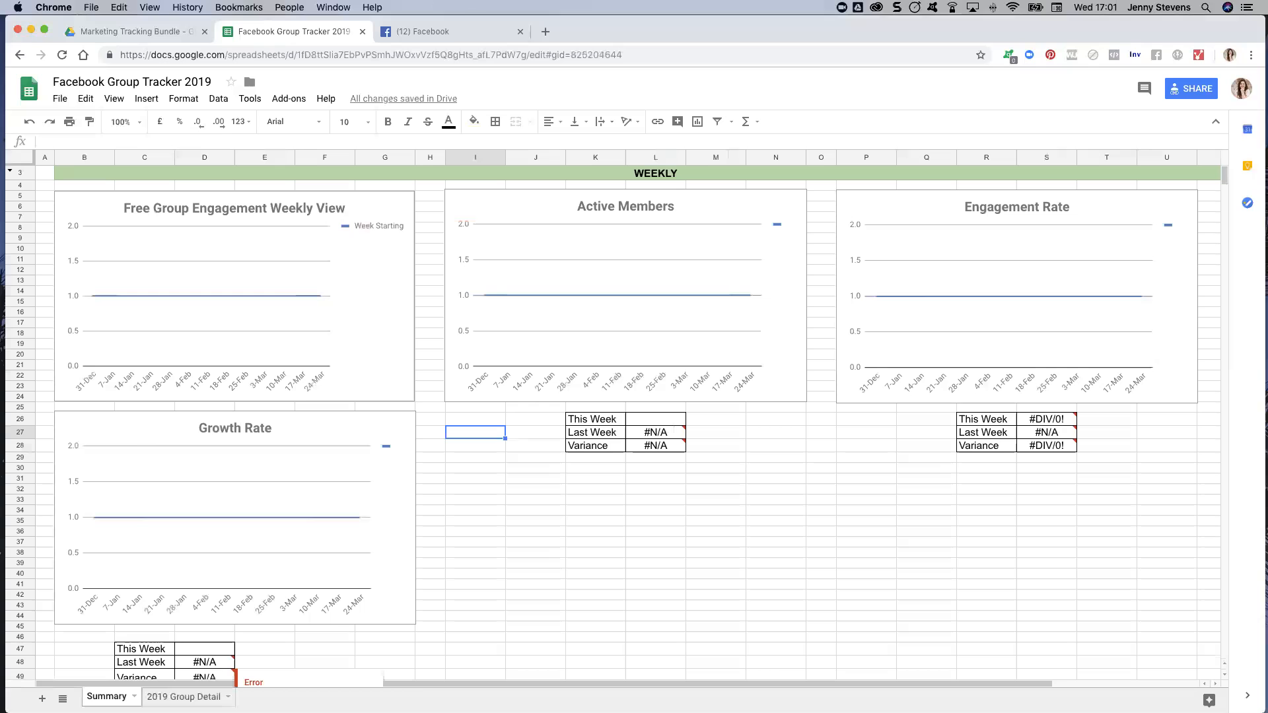
Step: Scroll the 2019 Group Detail sheet right across the Free Group and Customer Group columns
{"action": "left_click", "coordinate": [182, 696]}
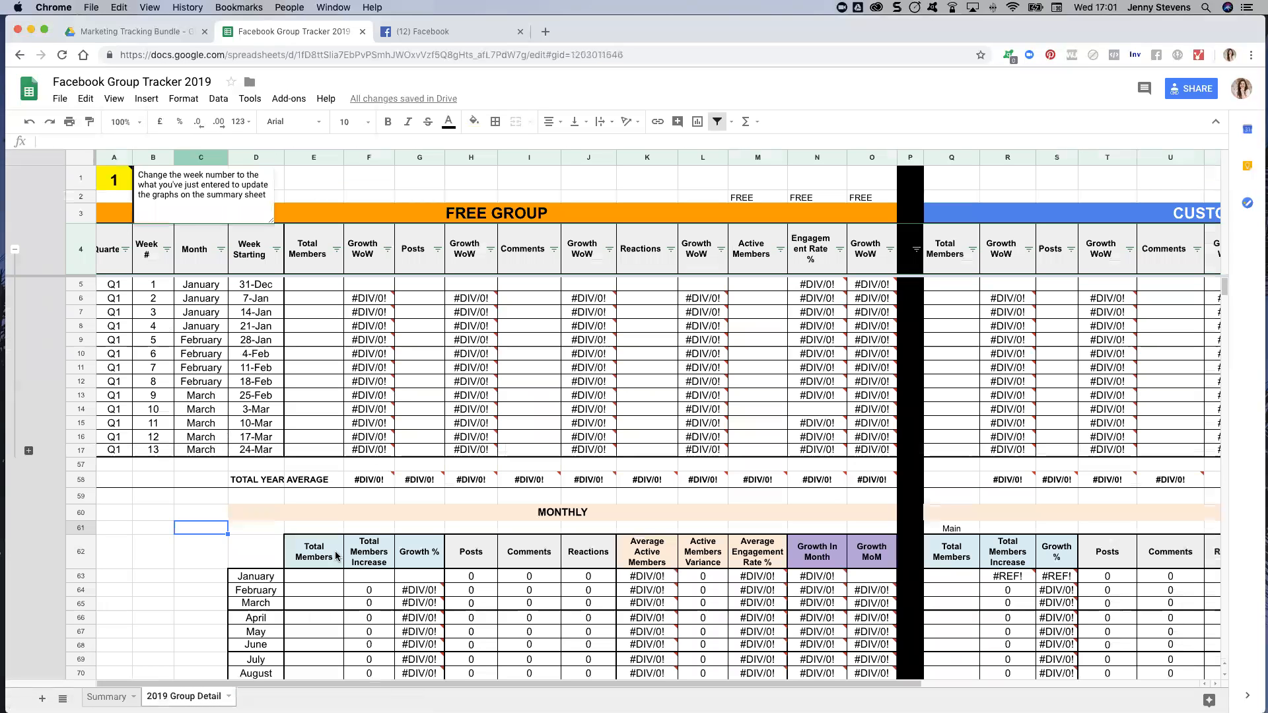
{"action": "scroll", "scroll_direction": "right", "scroll_amount": 3}
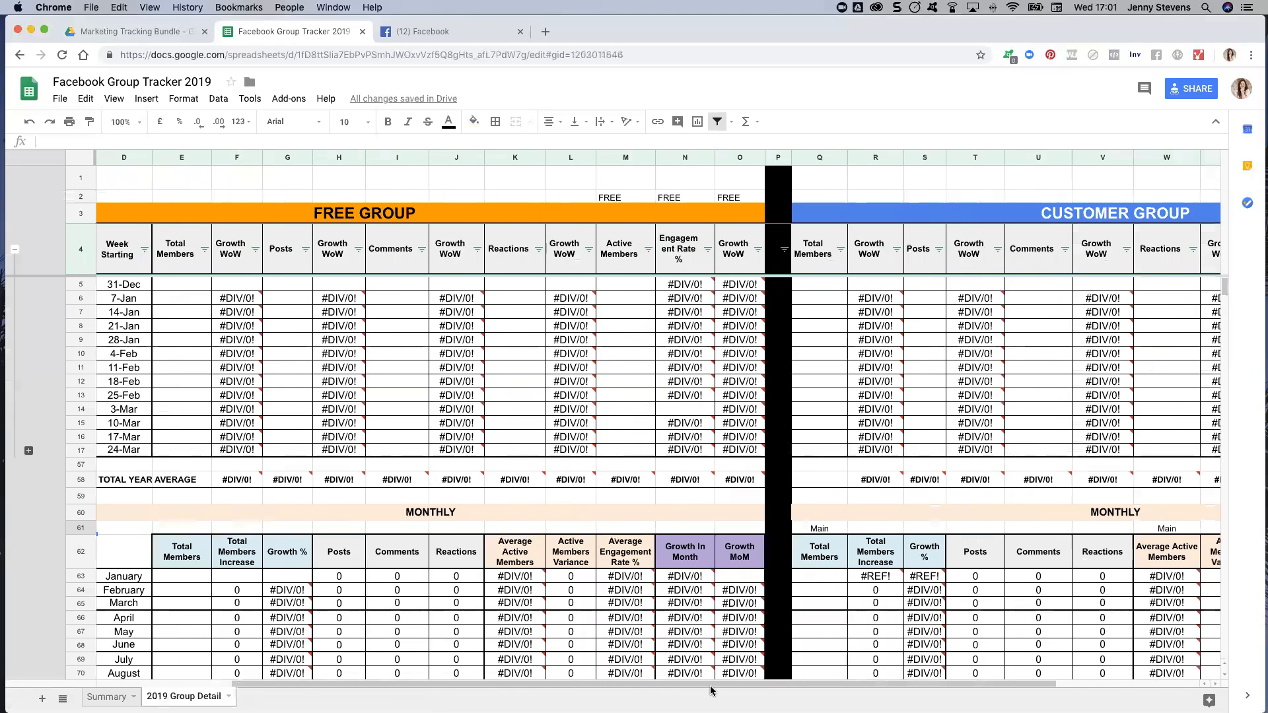
{"action": "scroll", "scroll_direction": "right", "scroll_amount": 3}
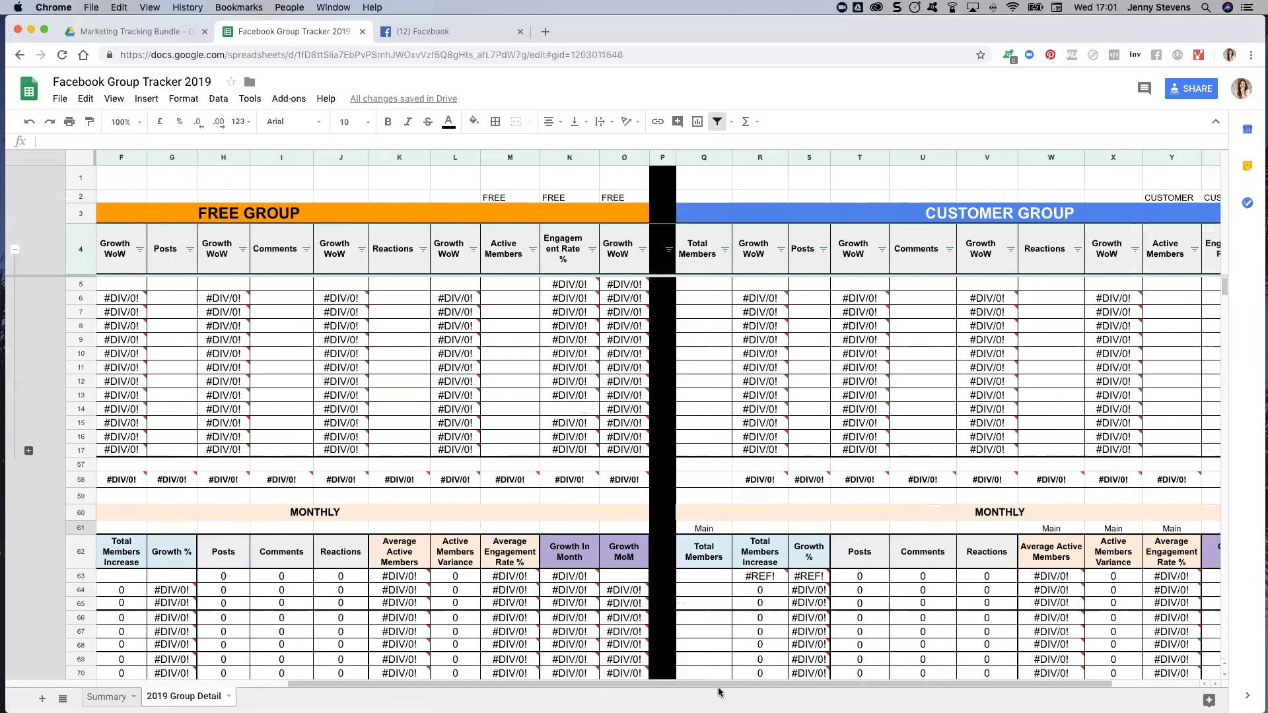
{"action": "scroll", "scroll_direction": "right", "scroll_amount": 3}
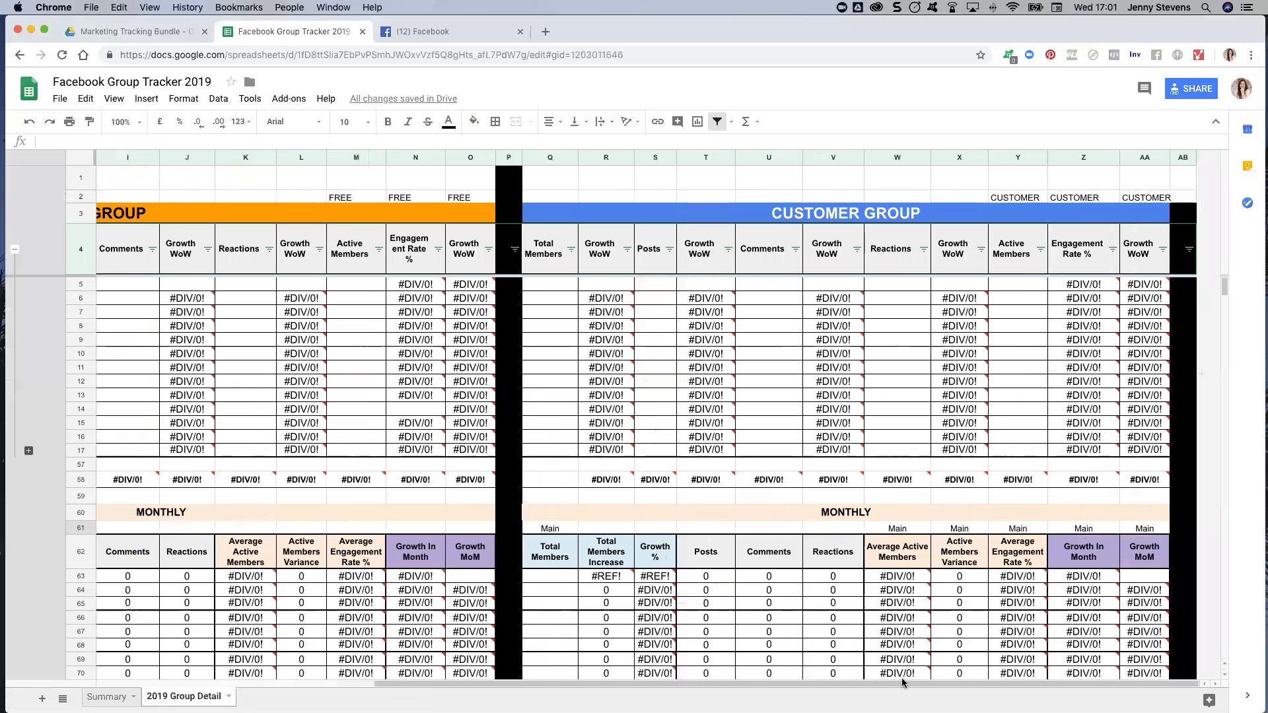
{"action": "mouse_move", "coordinate": [246, 207]}
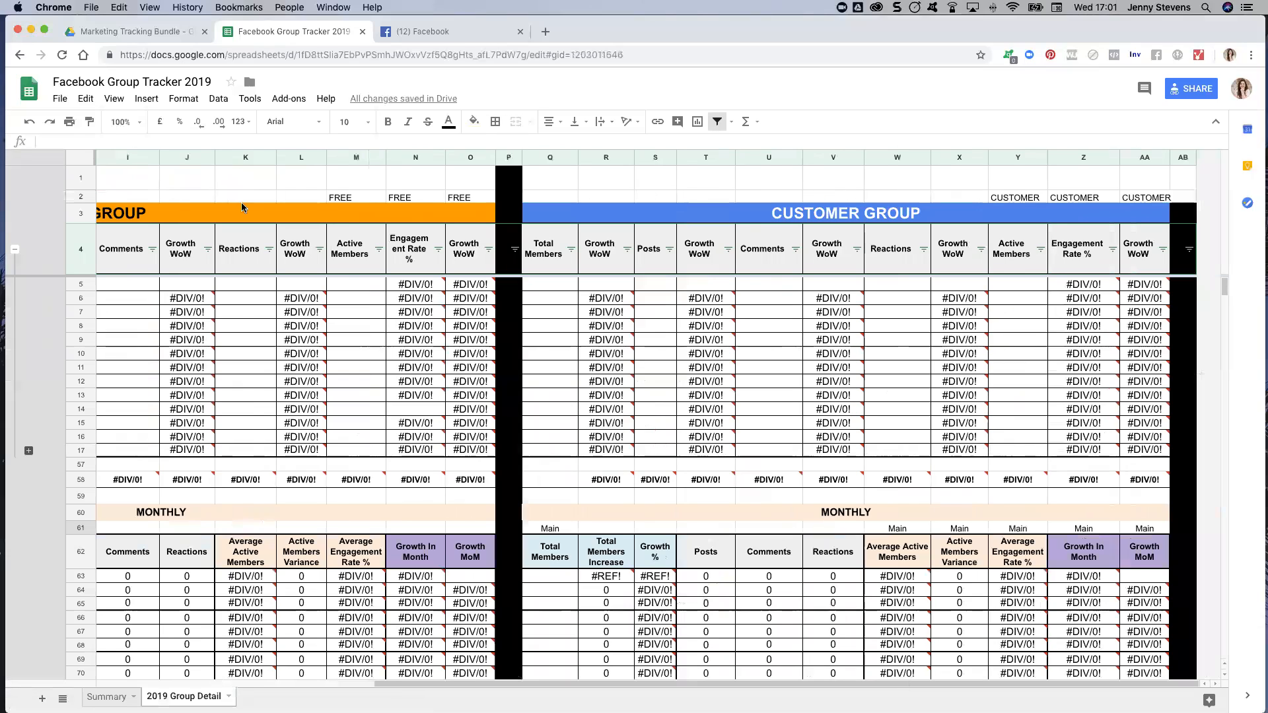
{"action": "mouse_move", "coordinate": [929, 216]}
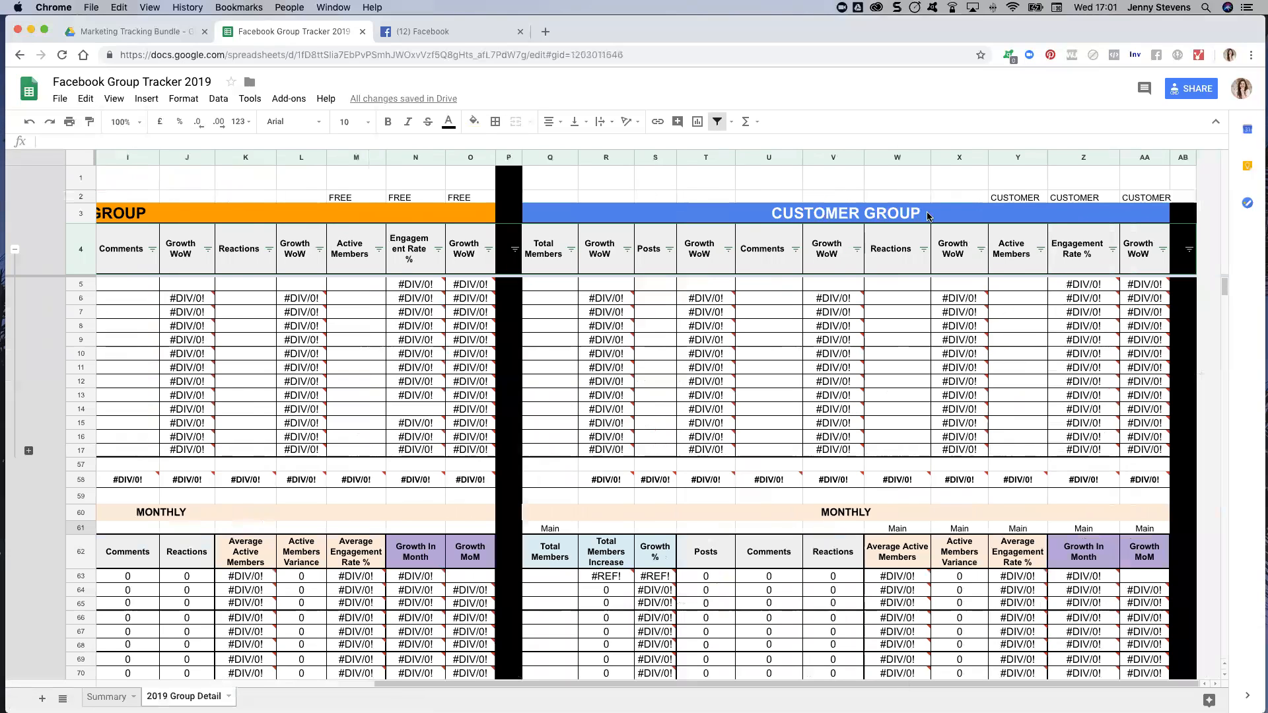
{"action": "mouse_move", "coordinate": [819, 686]}
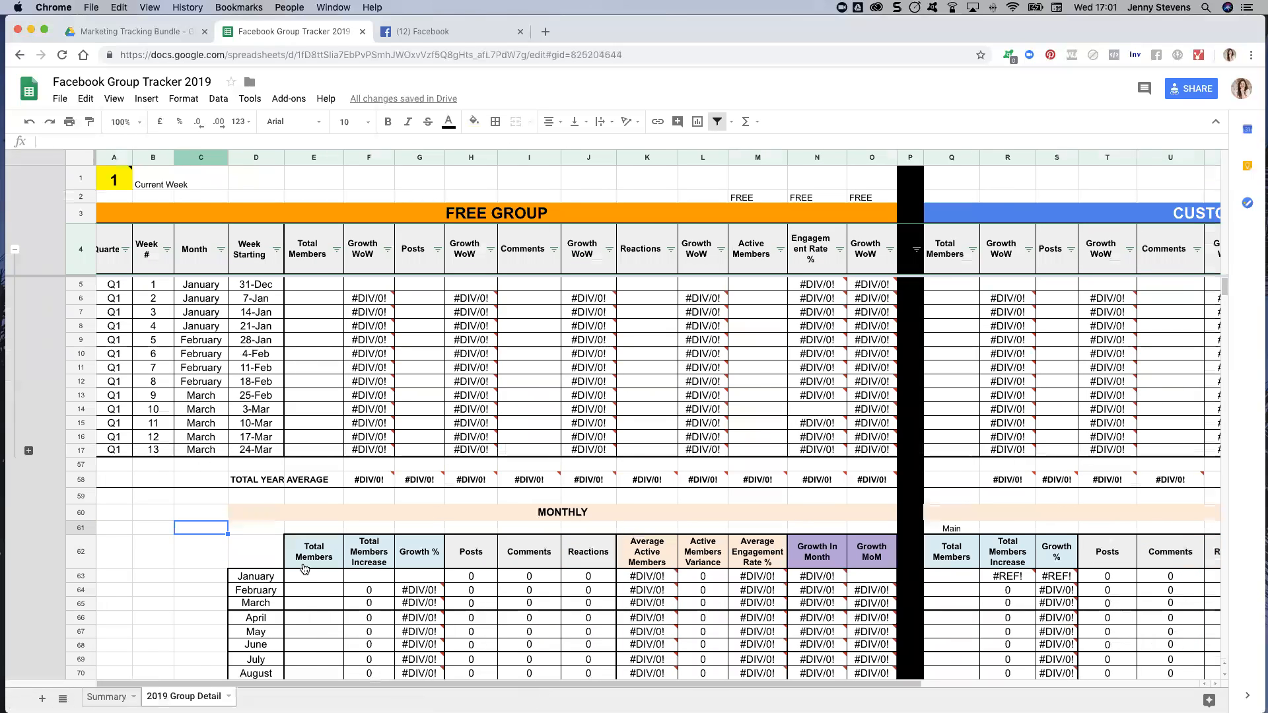
Step: Scan the Summary charts, then the CUSTOMER label over the Customer Group columns in Group Detail
{"action": "left_click", "coordinate": [106, 696]}
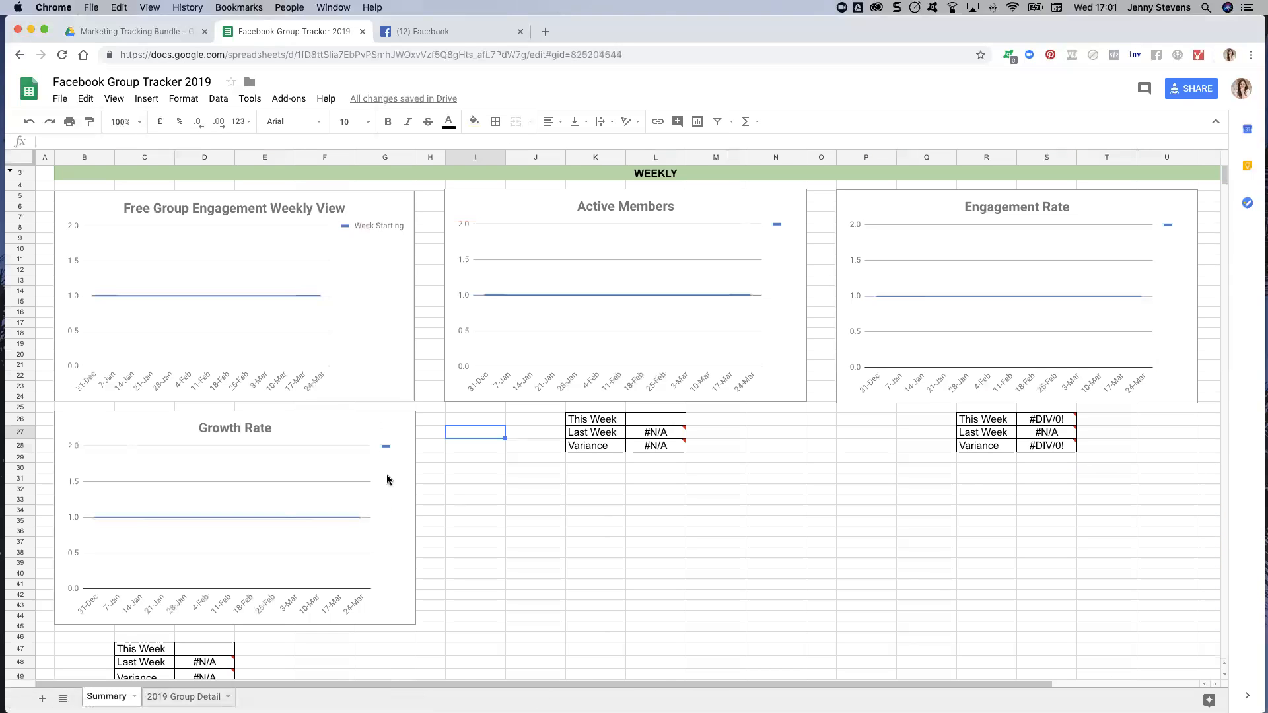
{"action": "scroll", "scroll_direction": "down", "scroll_amount": 3}
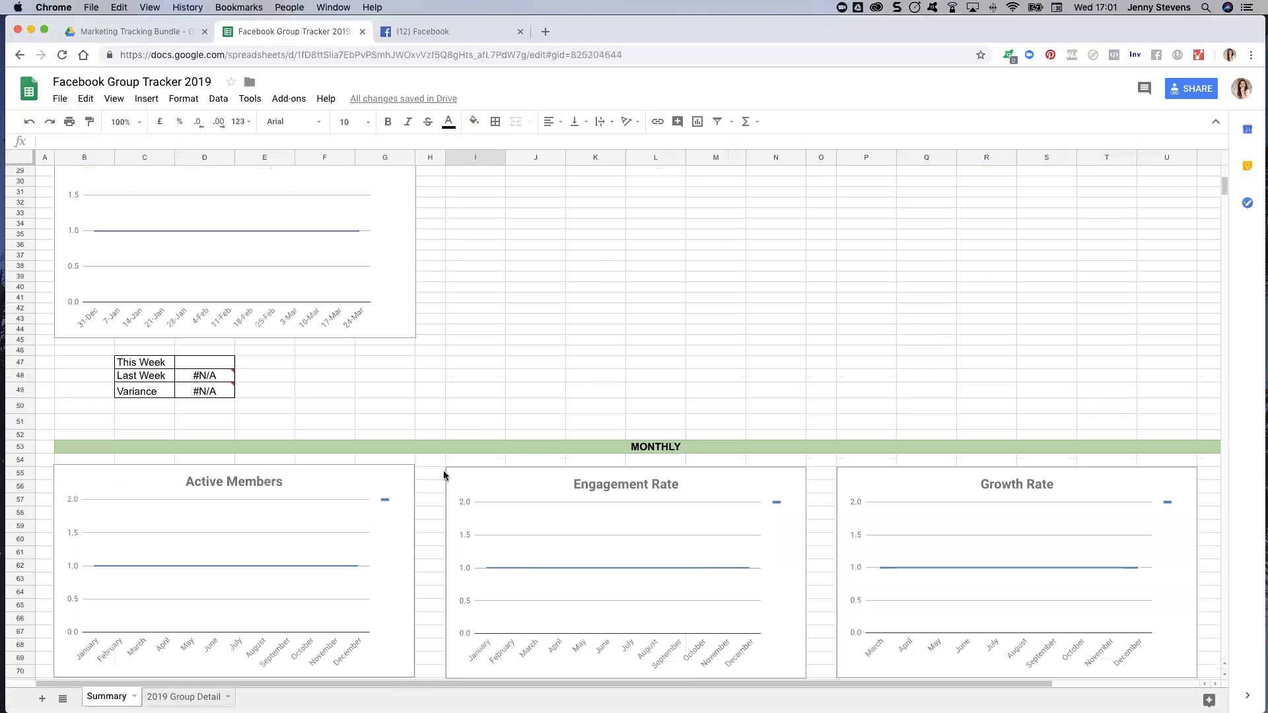
{"action": "scroll", "scroll_direction": "up", "scroll_amount": 3}
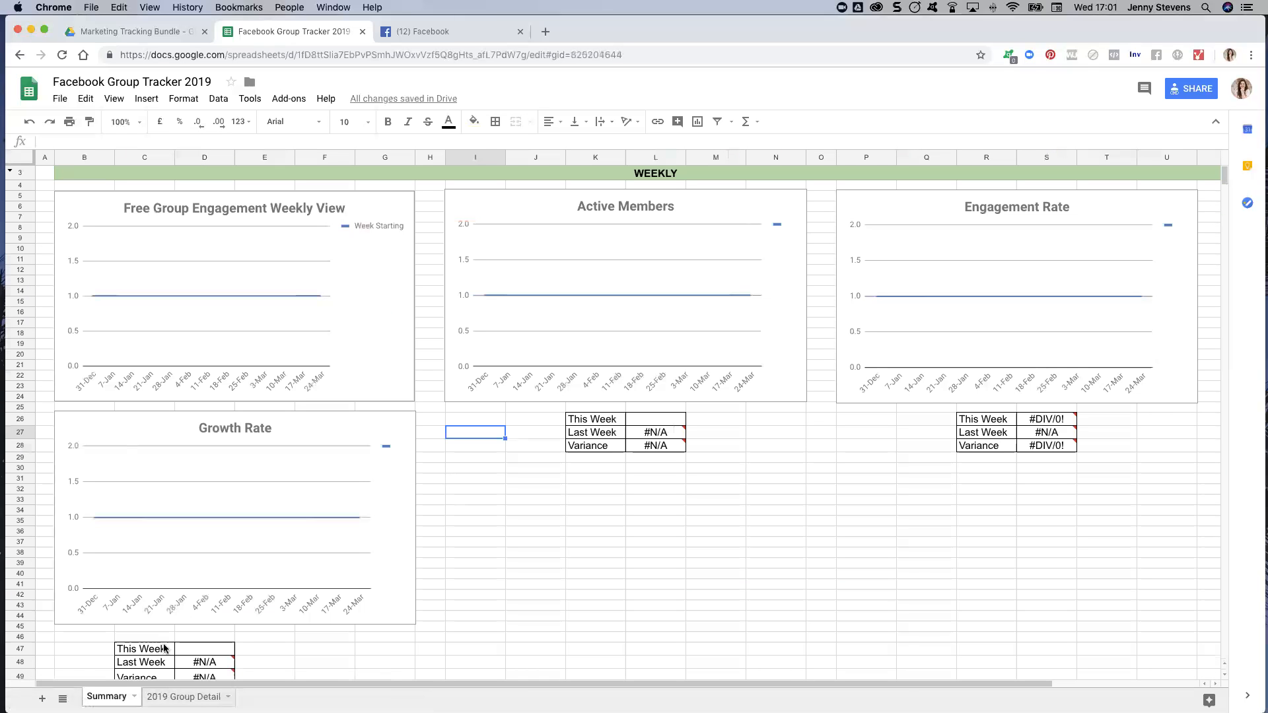
{"action": "left_click", "coordinate": [184, 696]}
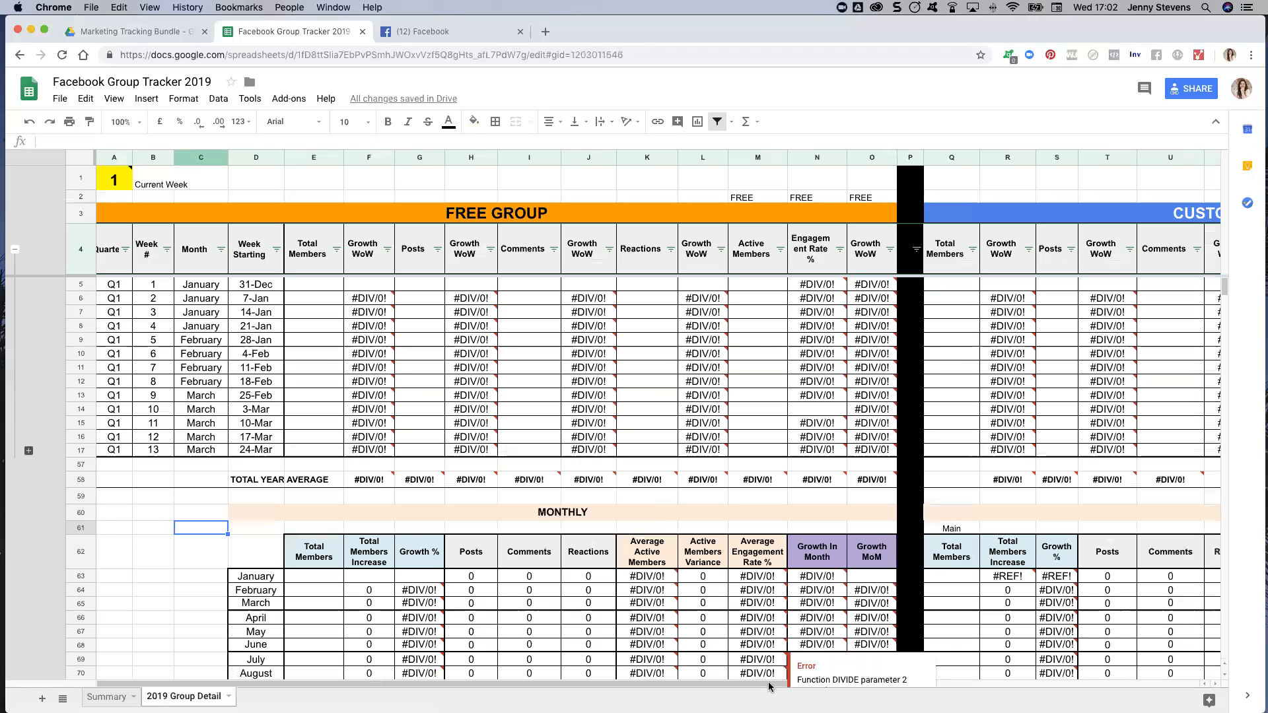
{"action": "scroll", "scroll_direction": "right", "scroll_amount": 3}
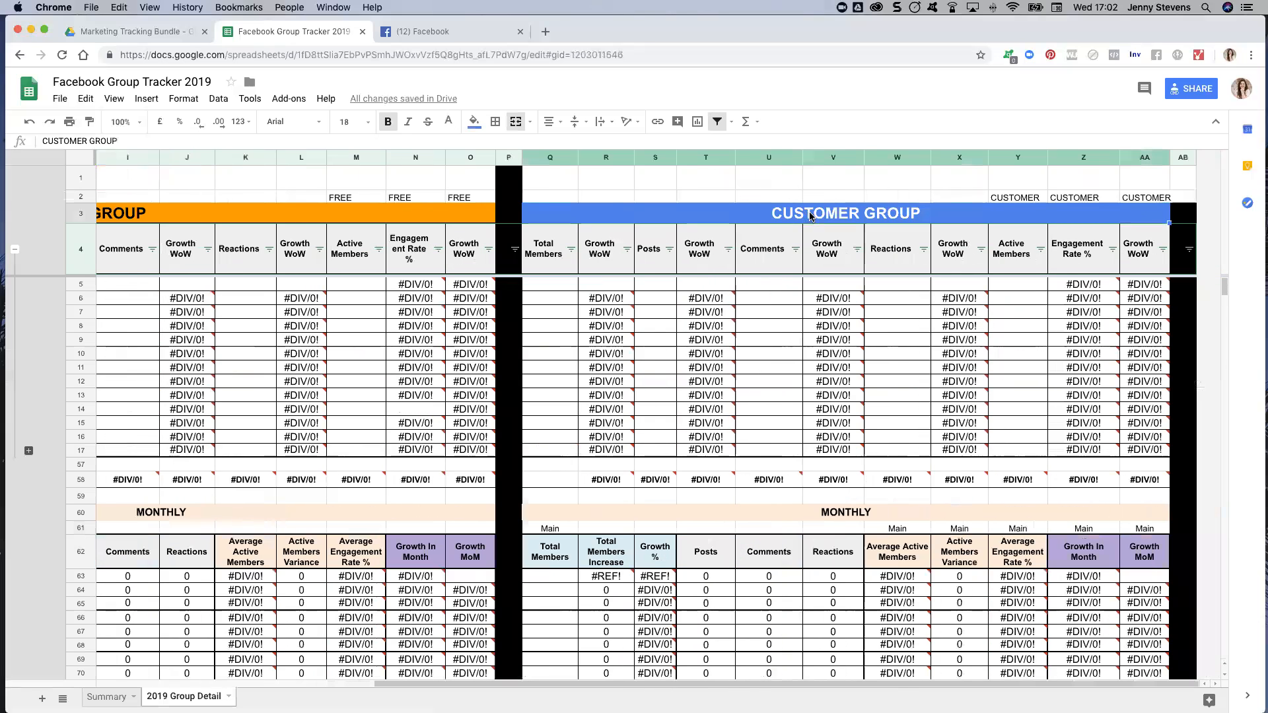
{"action": "mouse_move", "coordinate": [255, 201]}
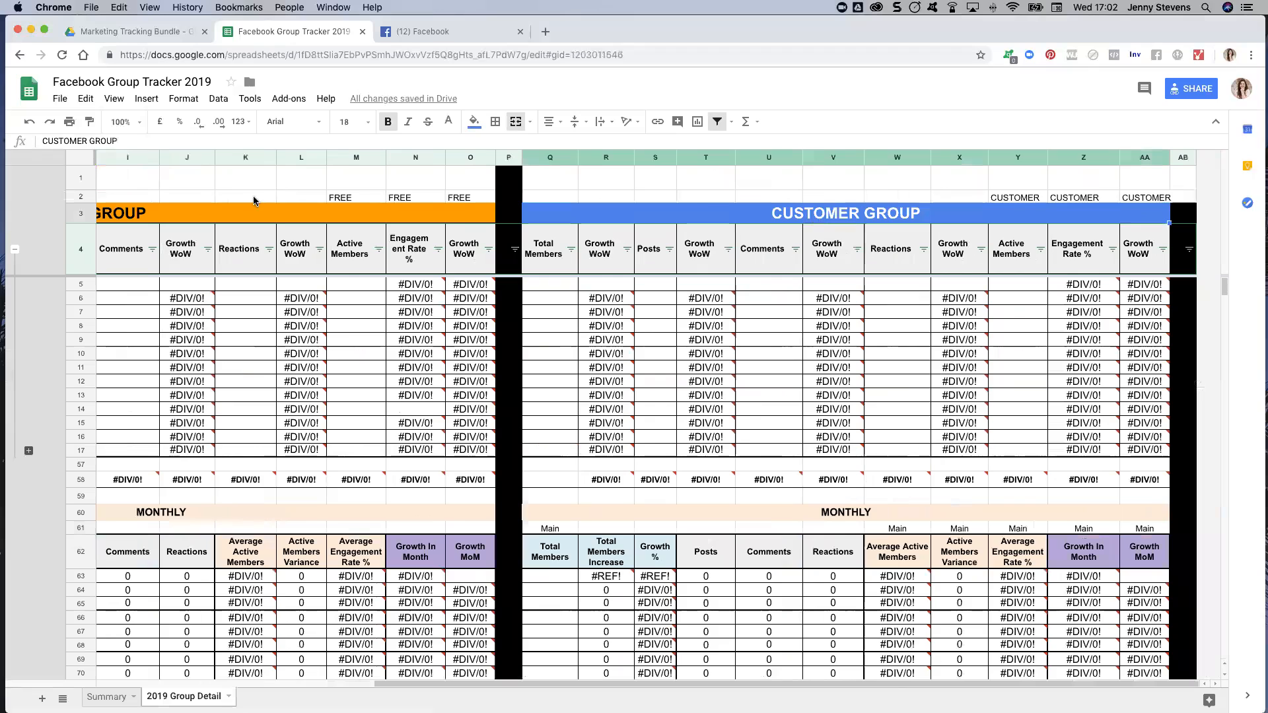
{"action": "left_click", "coordinate": [1017, 196]}
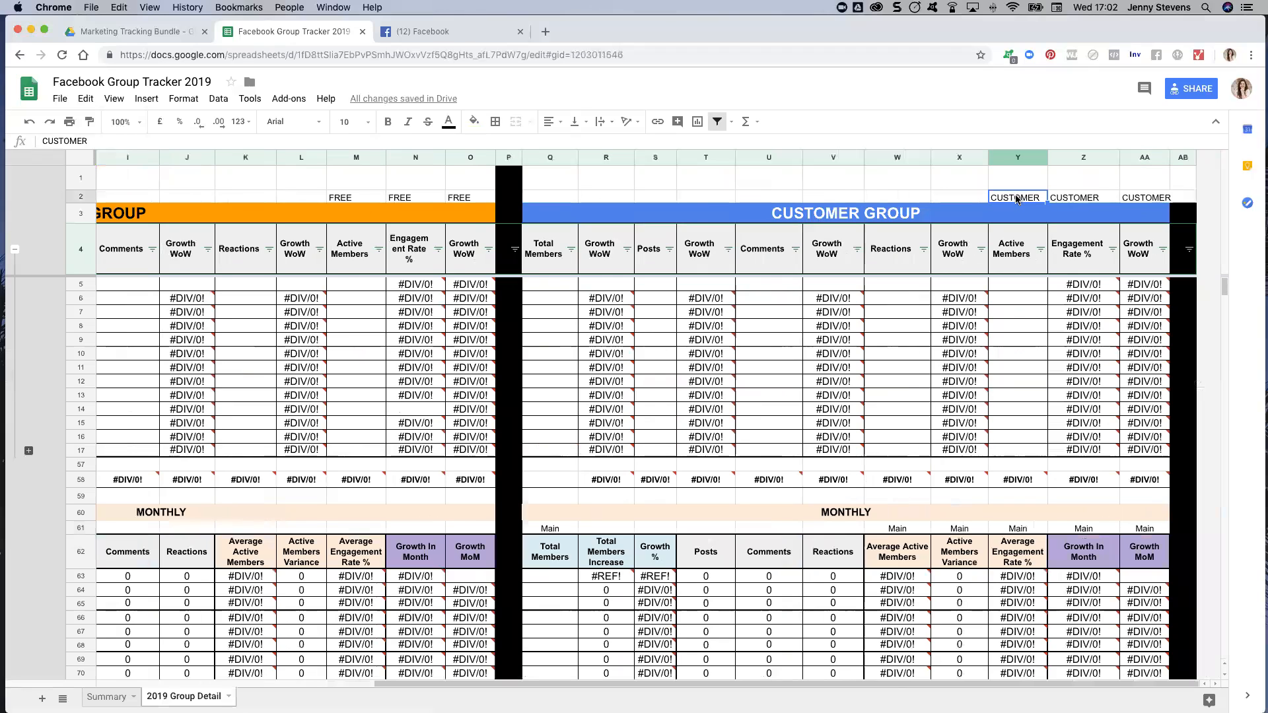
{"action": "left_click", "coordinate": [1144, 197]}
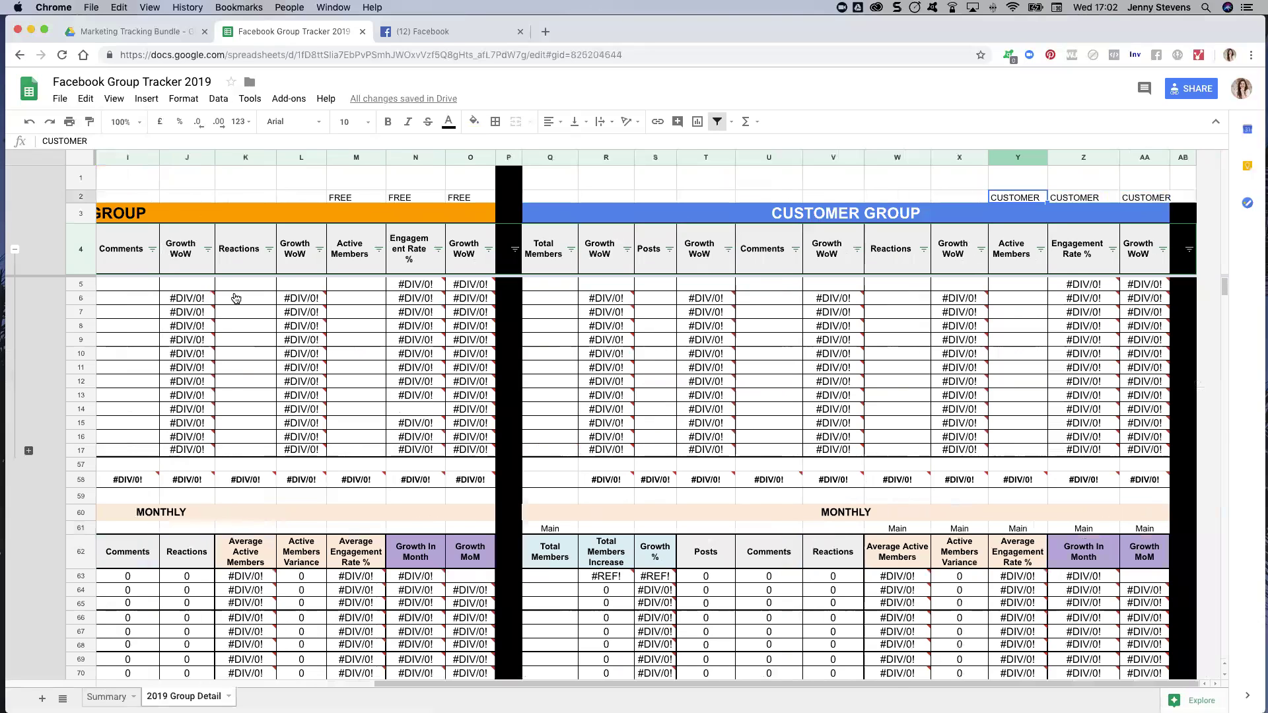
Step: Scroll Group Detail back to its start and settle on the Summary sheet
{"action": "left_click", "coordinate": [105, 696]}
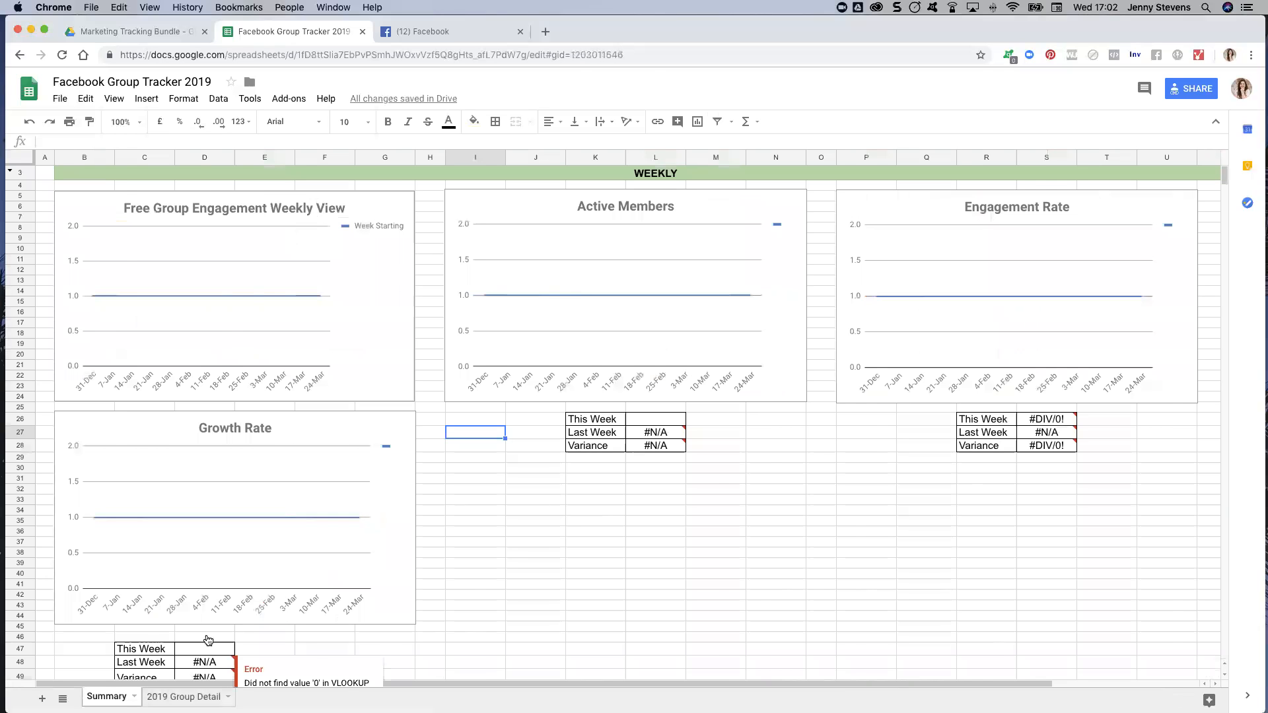
{"action": "left_click", "coordinate": [185, 696]}
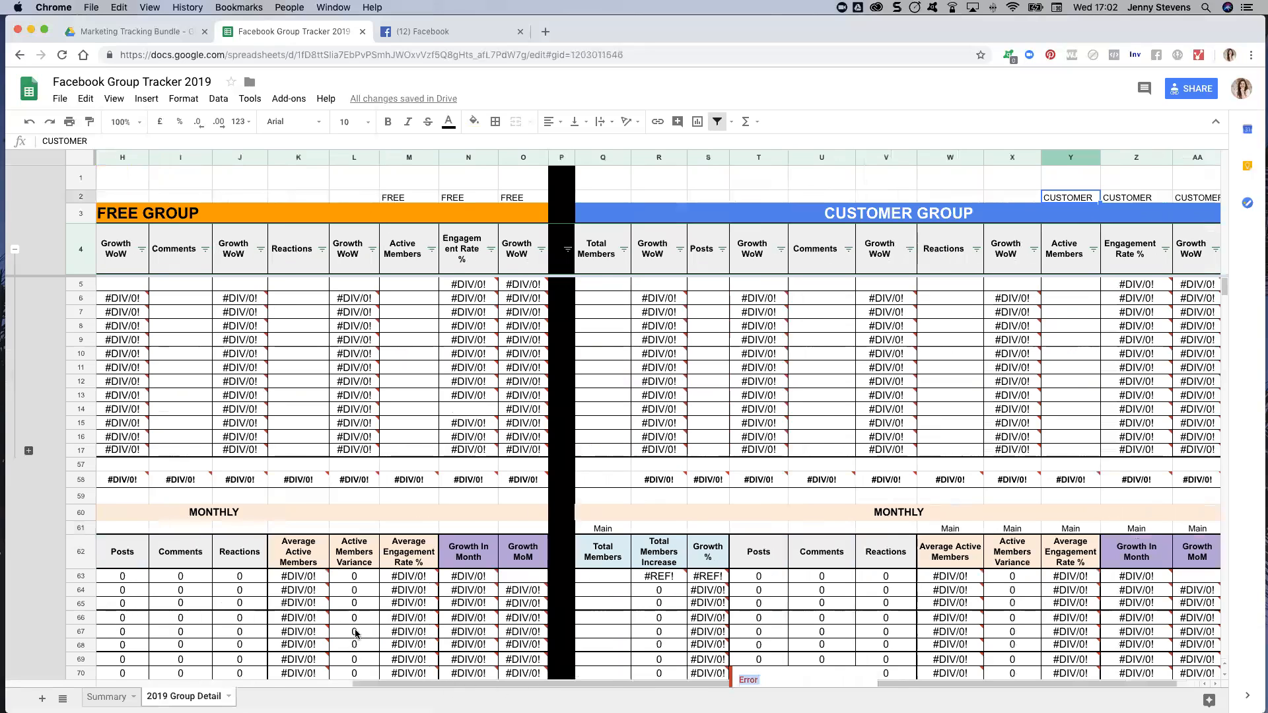
{"action": "mouse_move", "coordinate": [397, 448]}
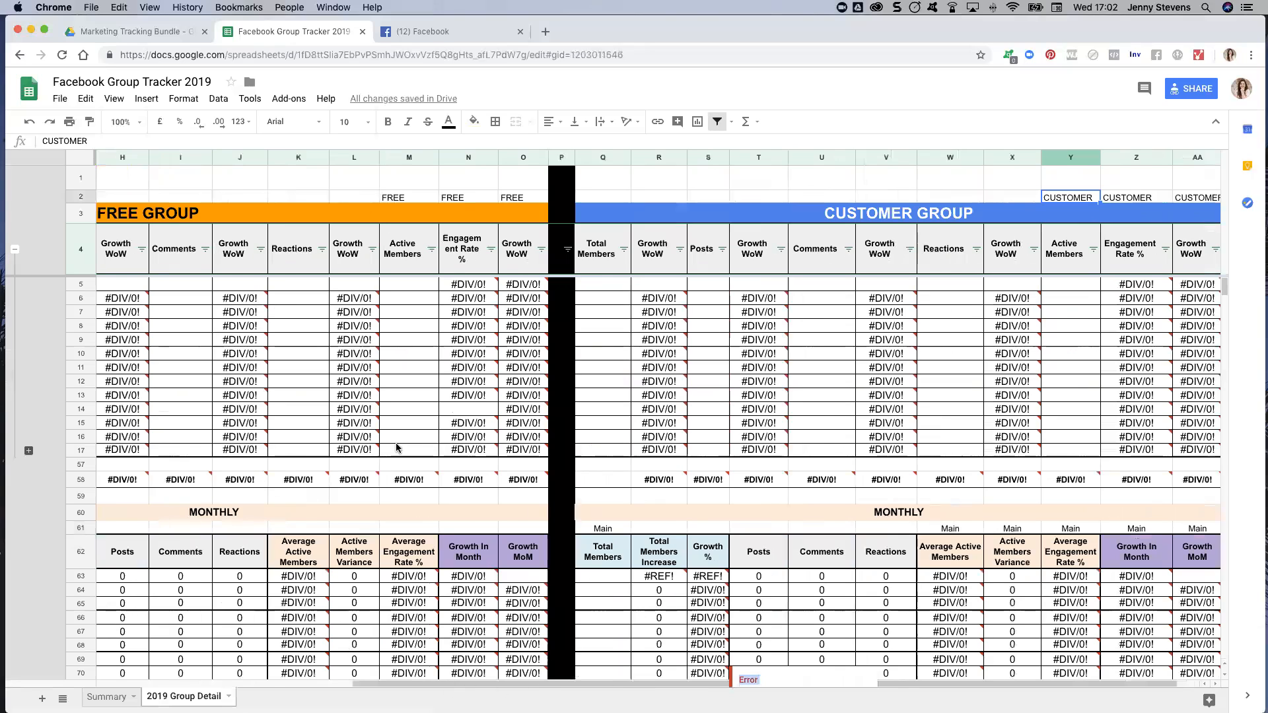
{"action": "scroll", "scroll_direction": "left", "scroll_amount": 3}
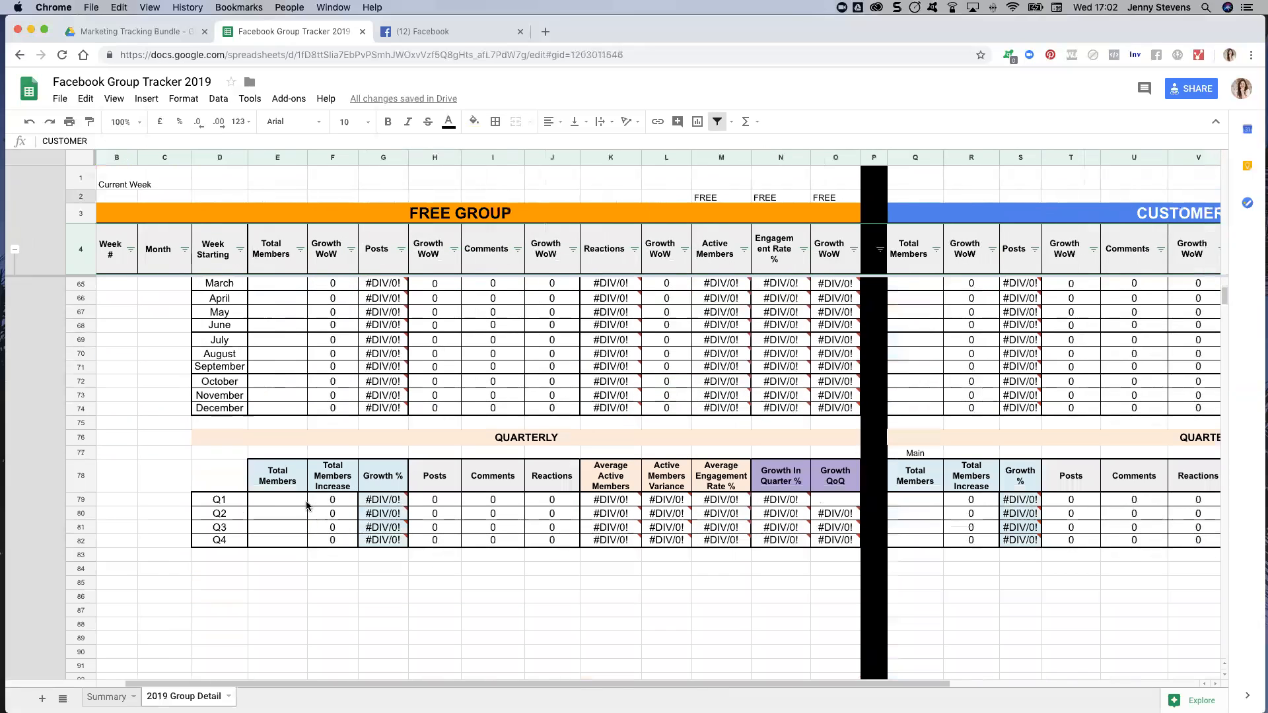
{"action": "scroll", "scroll_direction": "up", "scroll_amount": 3}
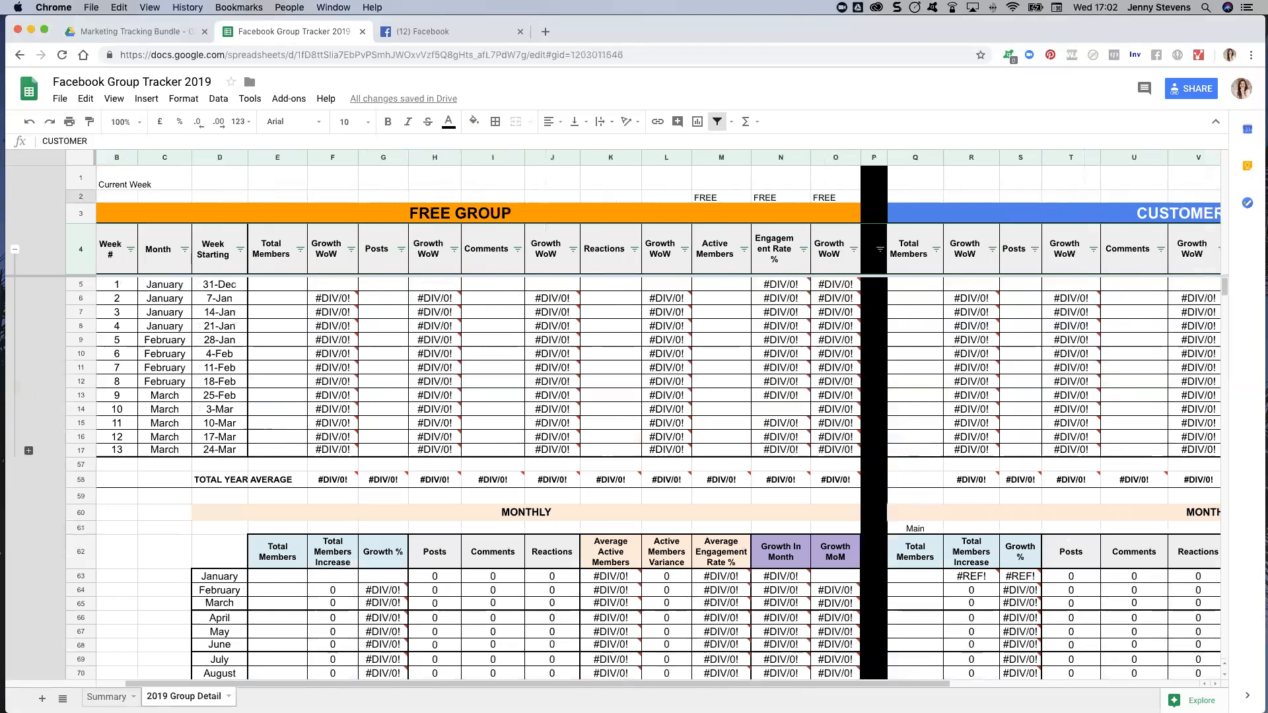
{"action": "left_click", "coordinate": [105, 696]}
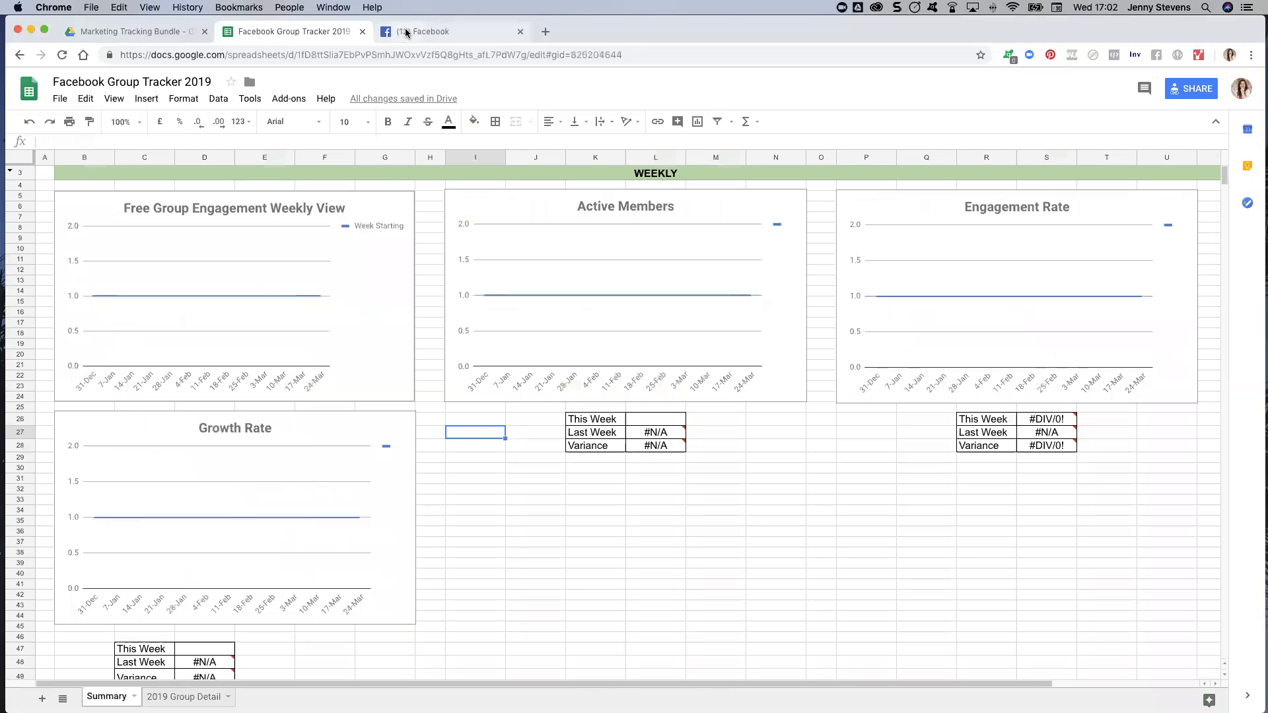
Step: In Facebook, go to the Online Marketing Go-Getters group and its Group Insights page
{"action": "left_click", "coordinate": [420, 31]}
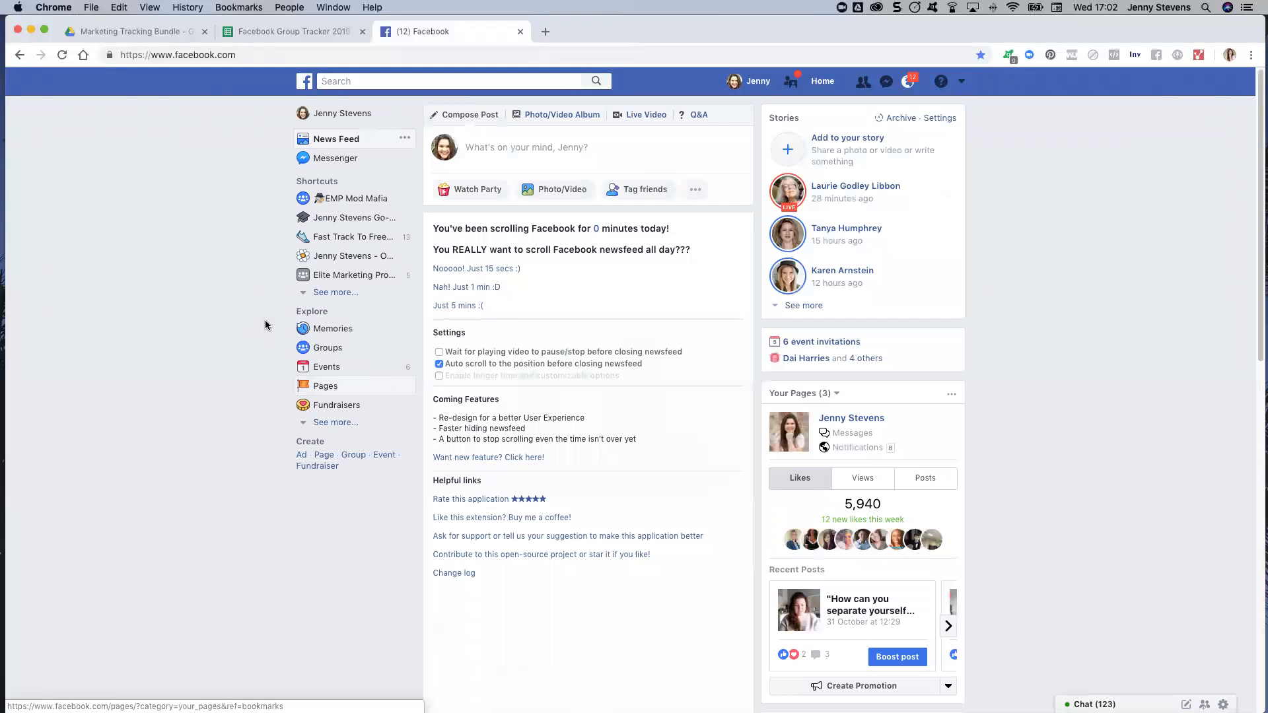
{"action": "mouse_move", "coordinate": [338, 259]}
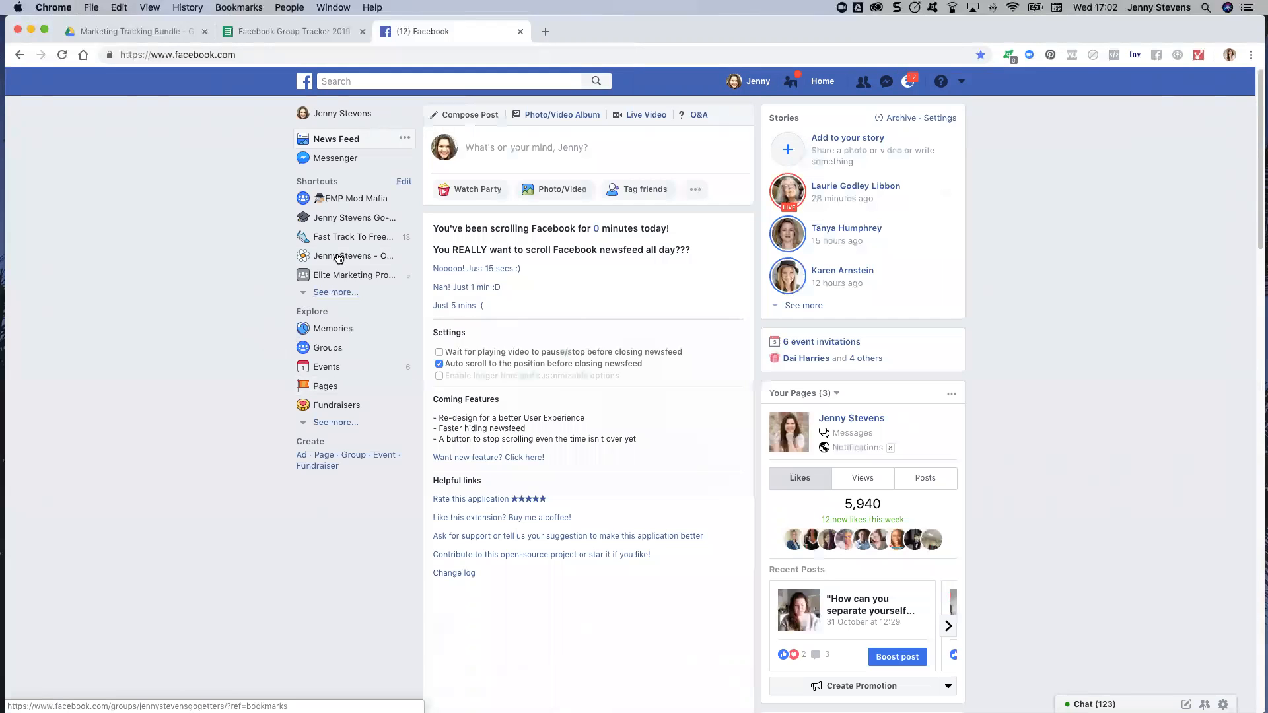
{"action": "mouse_move", "coordinate": [351, 255]}
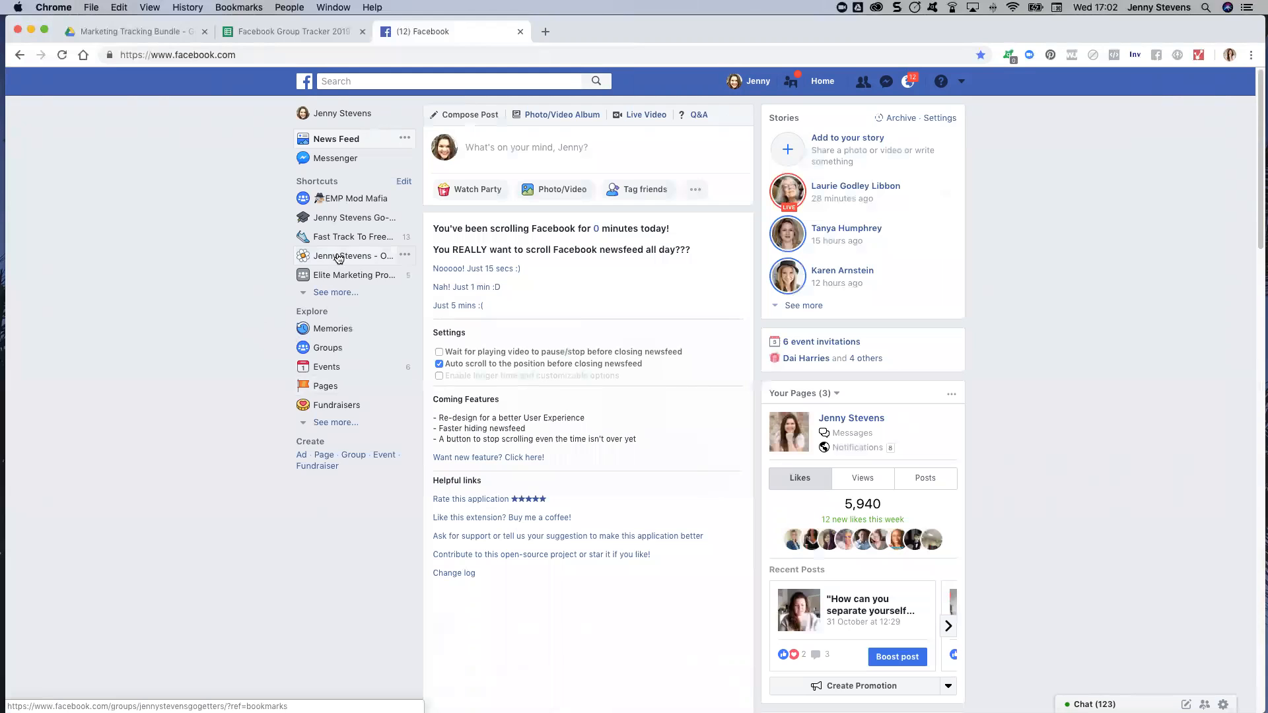
{"action": "left_click", "coordinate": [351, 217]}
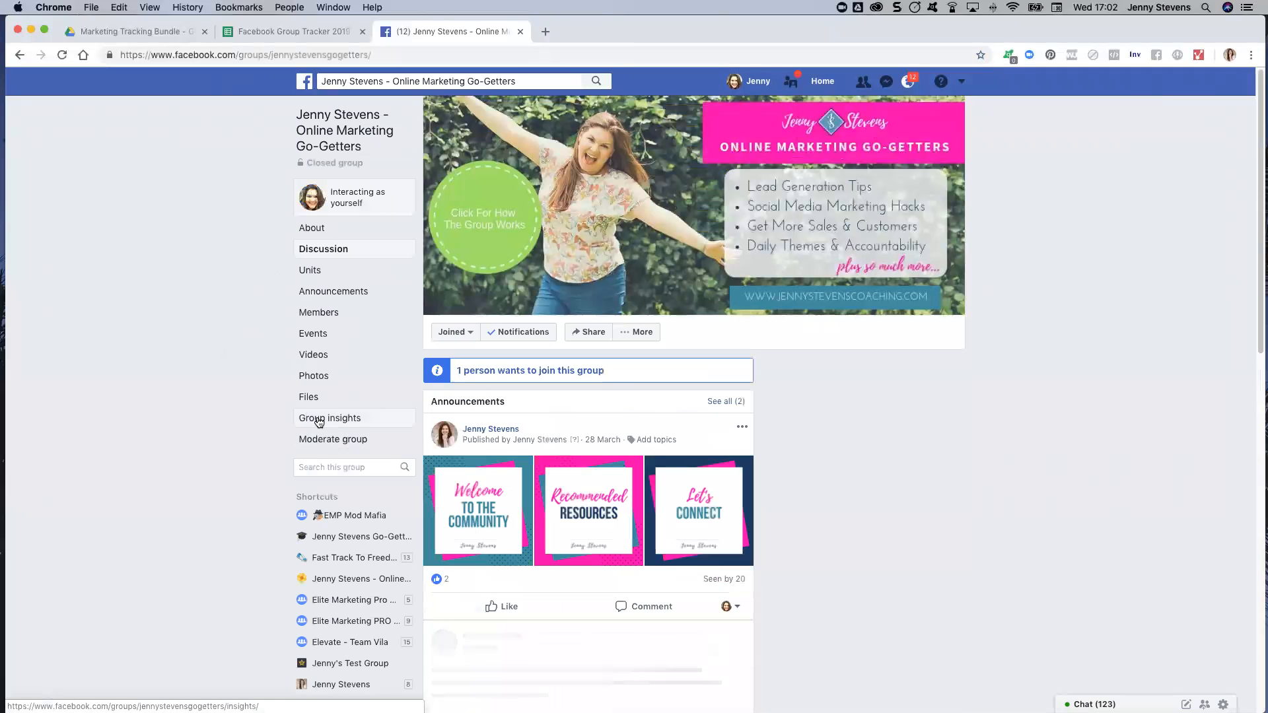
{"action": "left_click", "coordinate": [330, 419]}
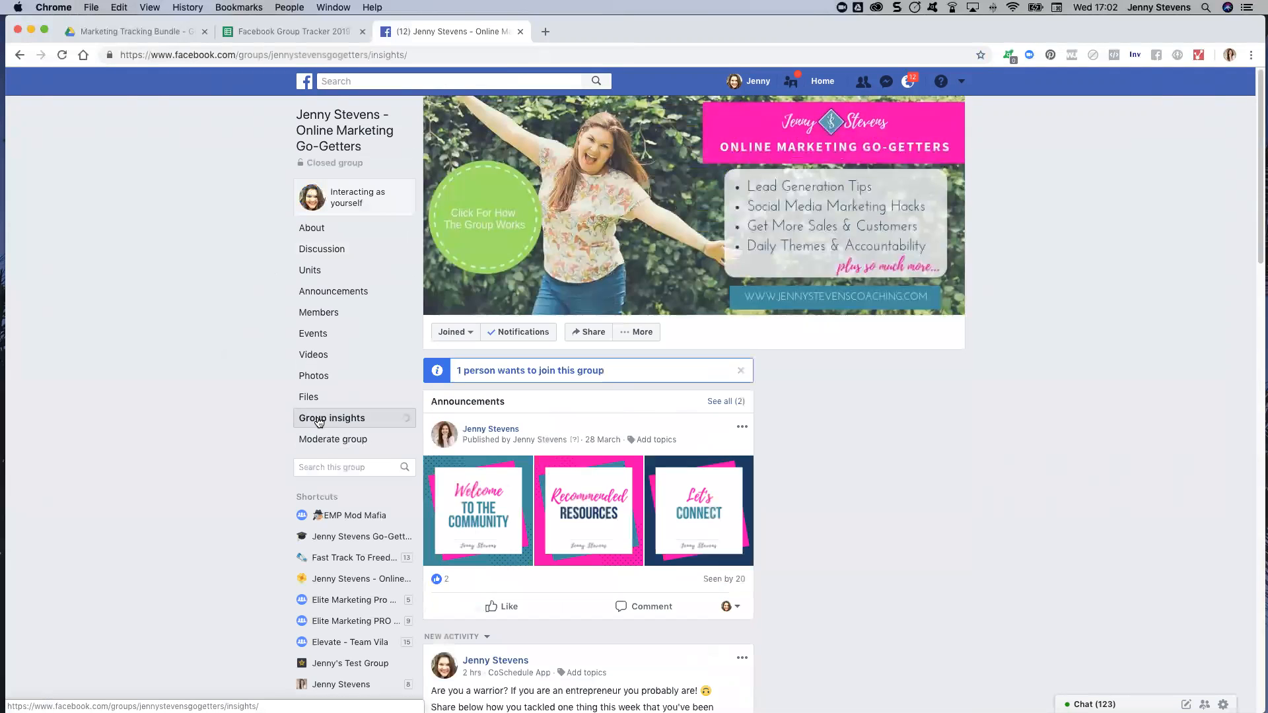
{"action": "left_click", "coordinate": [331, 419]}
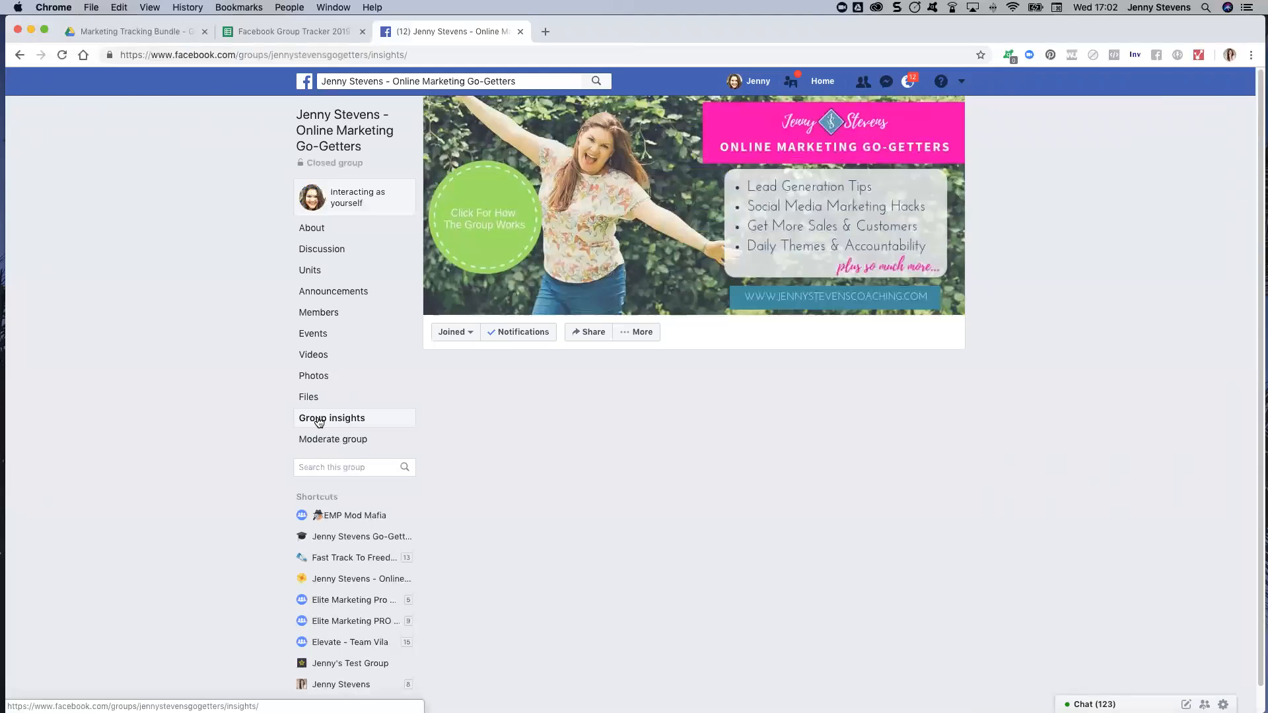
{"action": "left_click", "coordinate": [331, 417]}
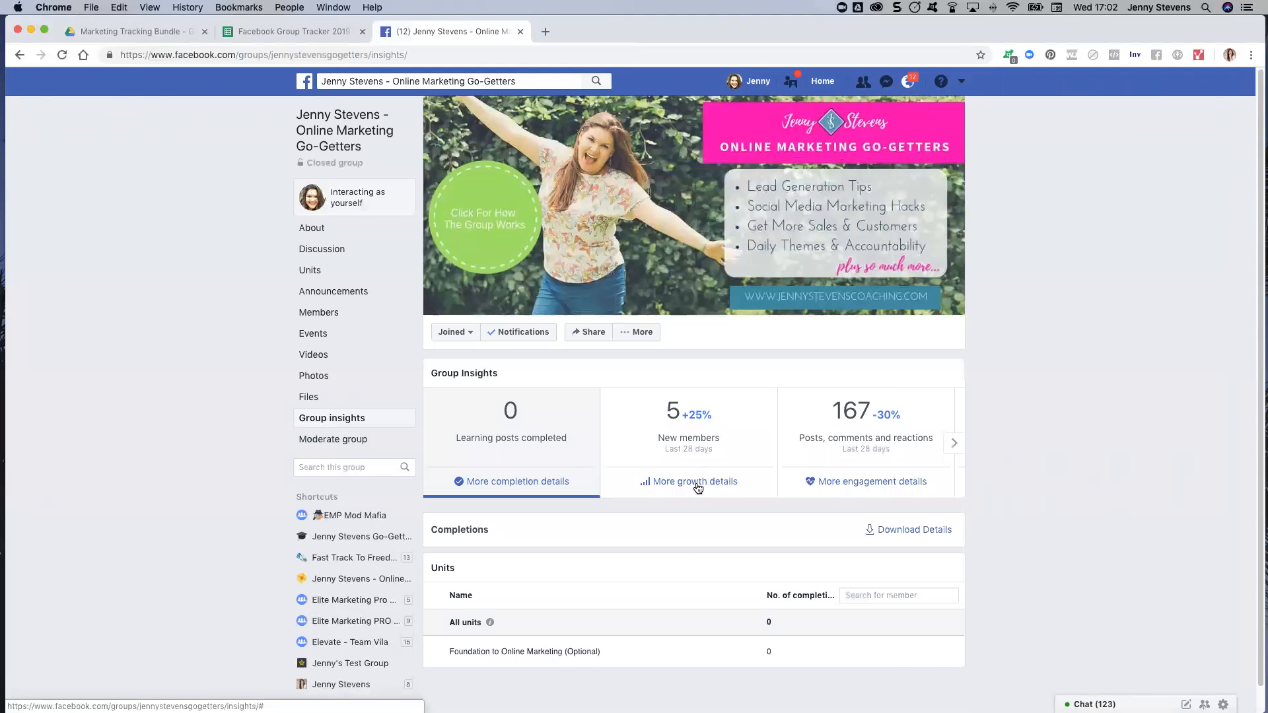
Step: Show the group's growth details limited to the last 7 days
{"action": "left_click", "coordinate": [688, 481]}
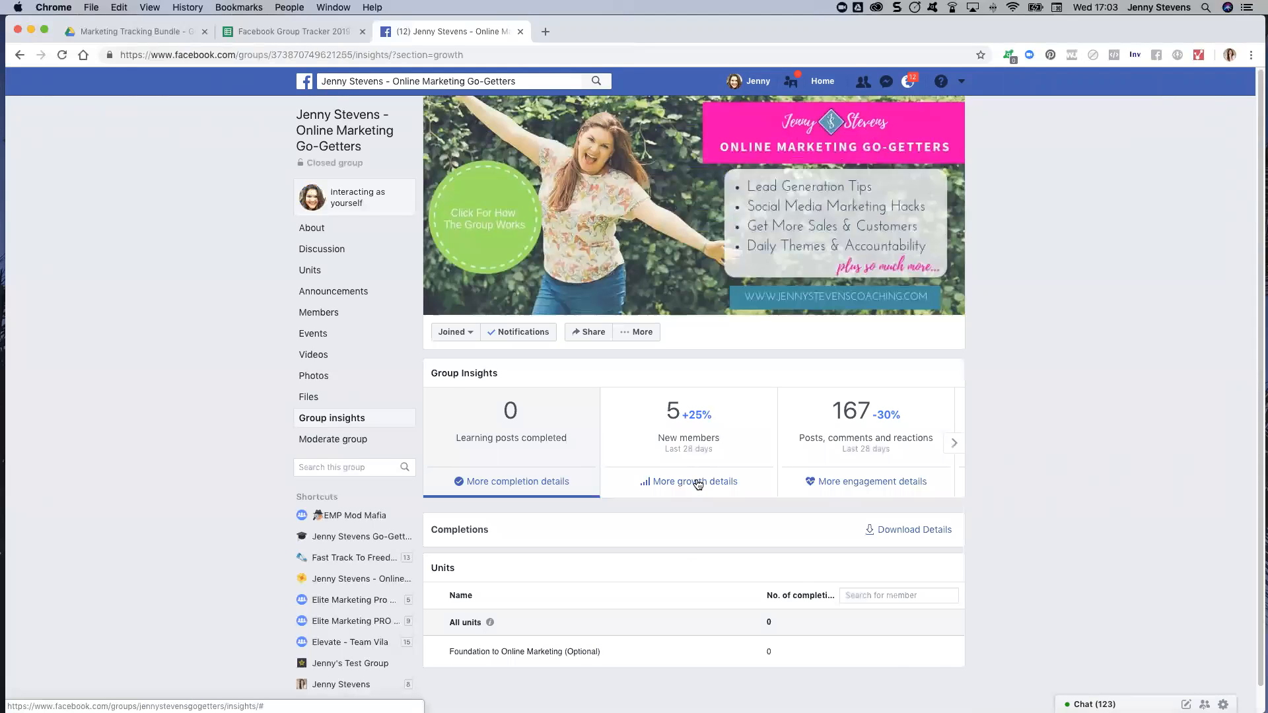
{"action": "left_click", "coordinate": [688, 481]}
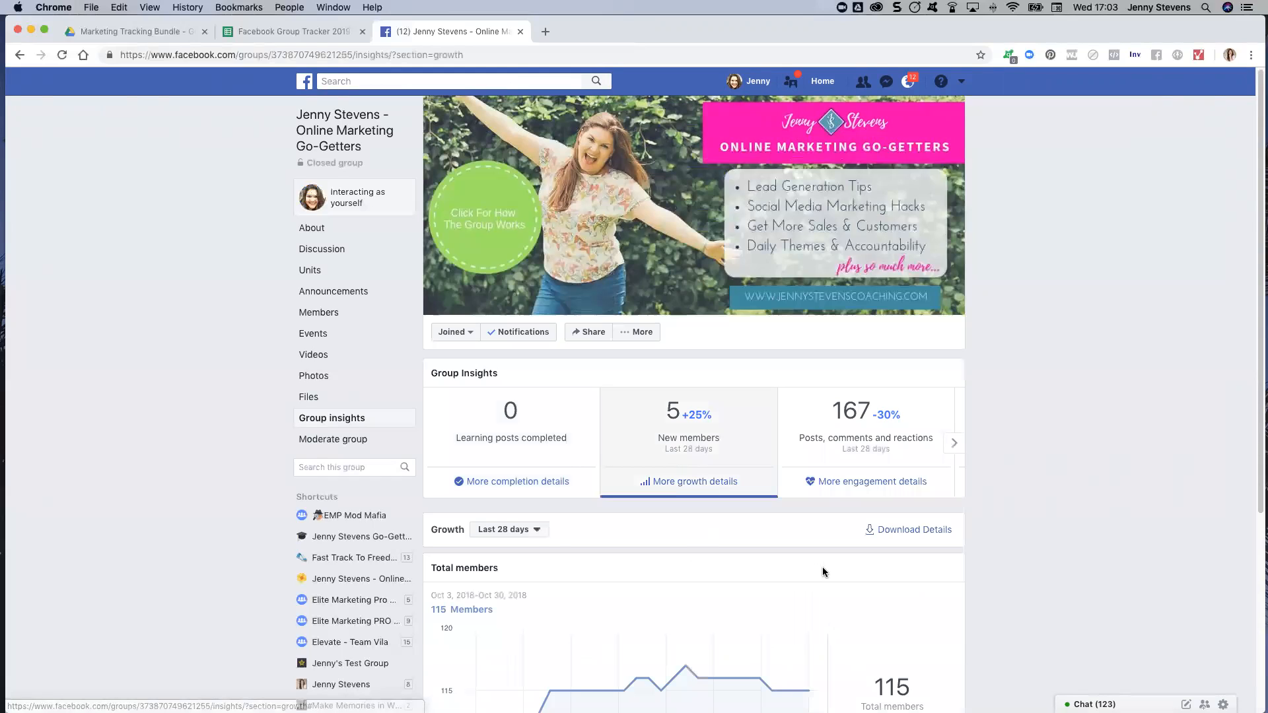
{"action": "mouse_move", "coordinate": [536, 528]}
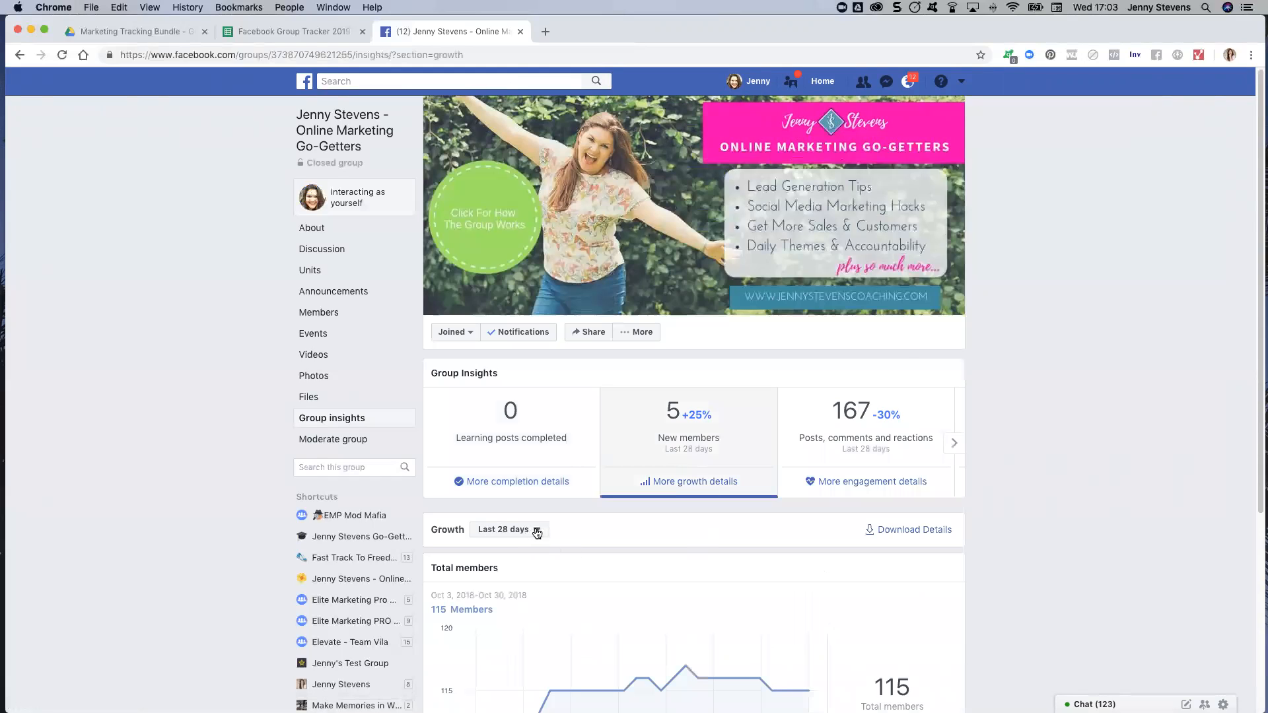
{"action": "left_click", "coordinate": [507, 528]}
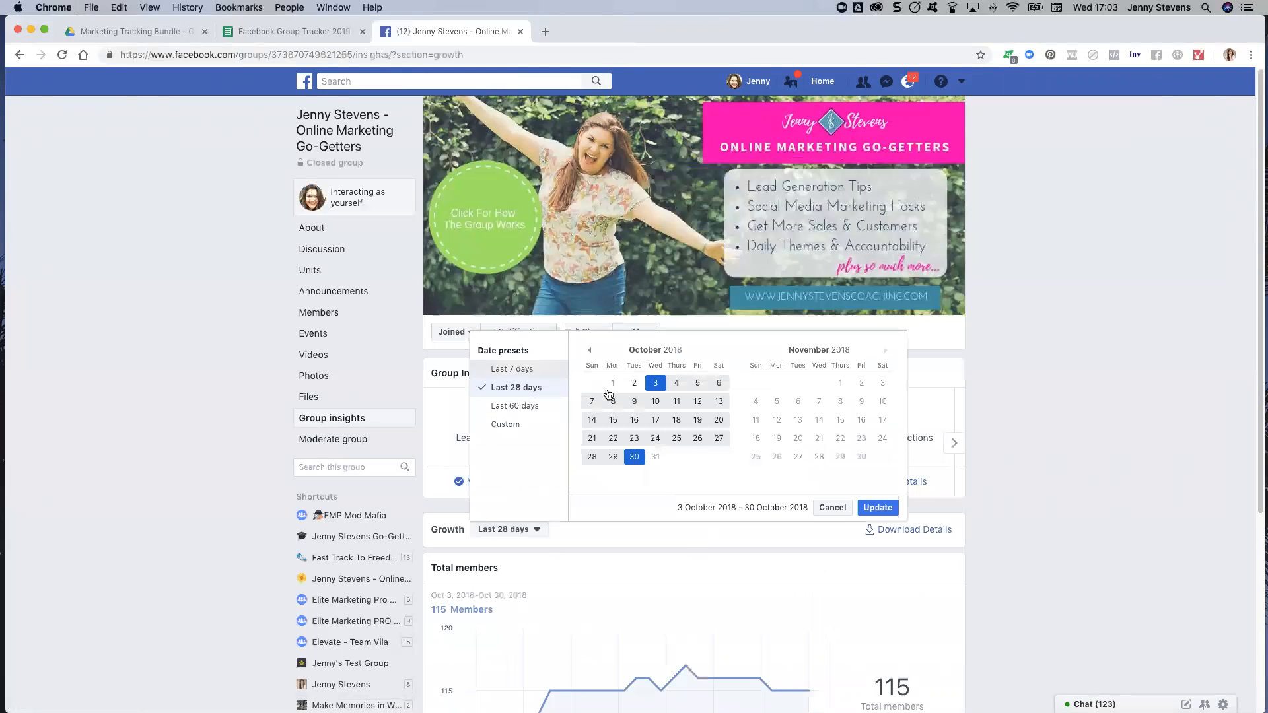
{"action": "mouse_move", "coordinate": [505, 371]}
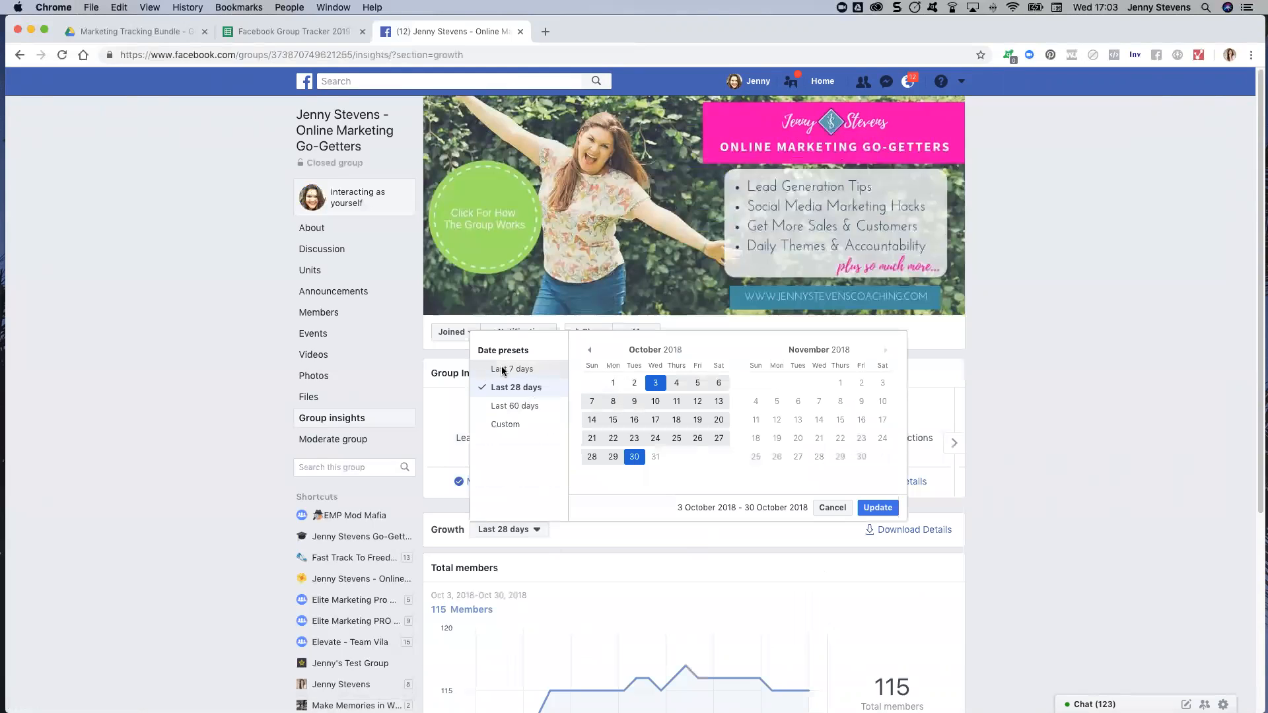
{"action": "left_click", "coordinate": [513, 369]}
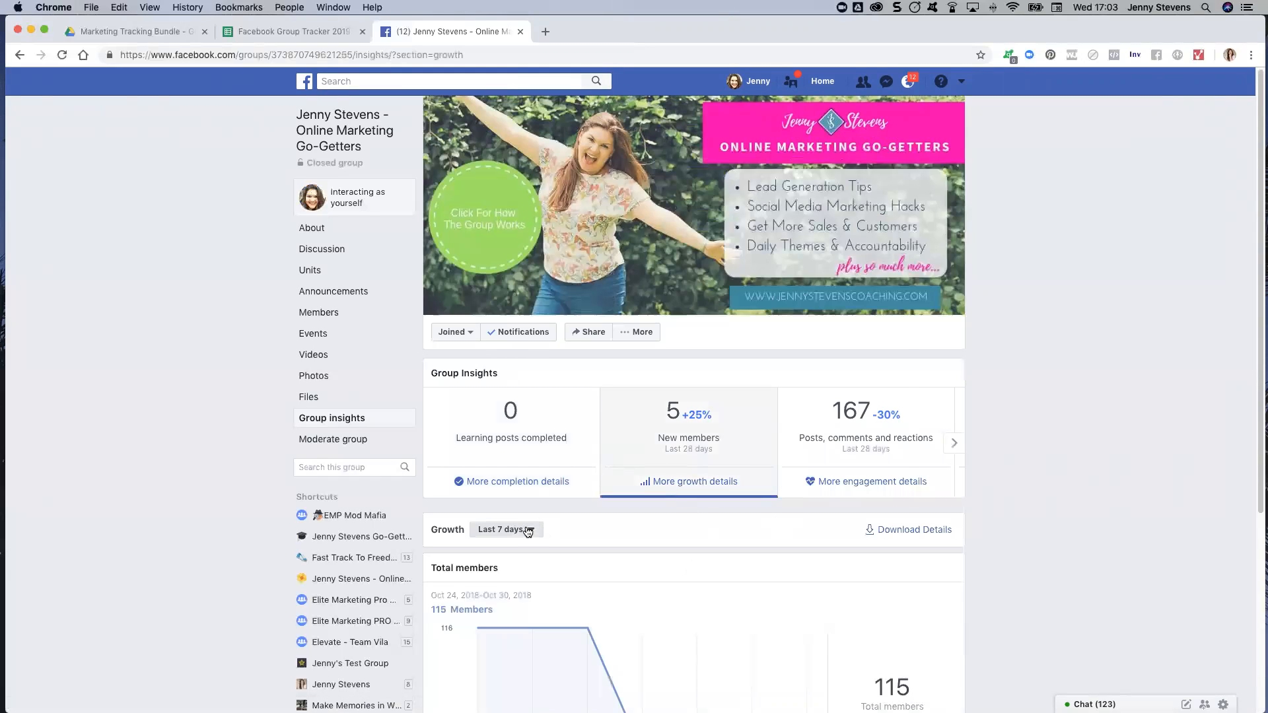
Step: Try a custom 1–7 October date range for growth and apply it with Update
{"action": "left_click", "coordinate": [506, 529]}
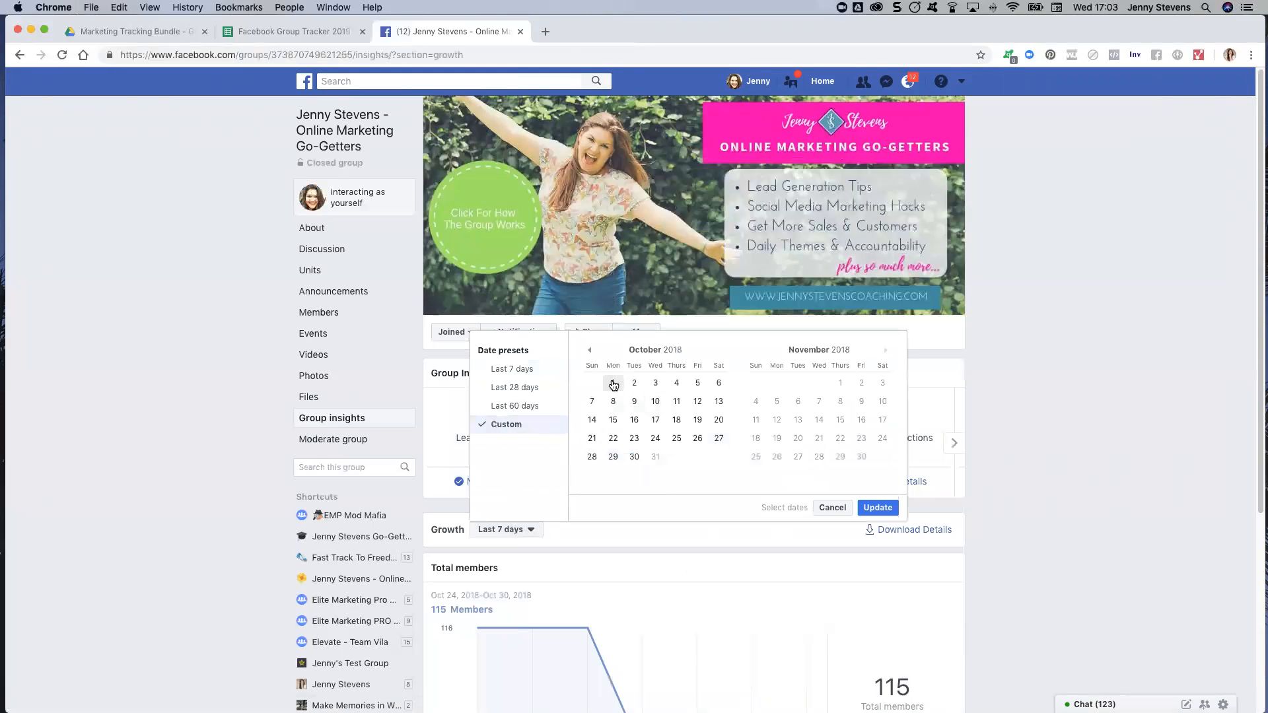
{"action": "left_click", "coordinate": [592, 402]}
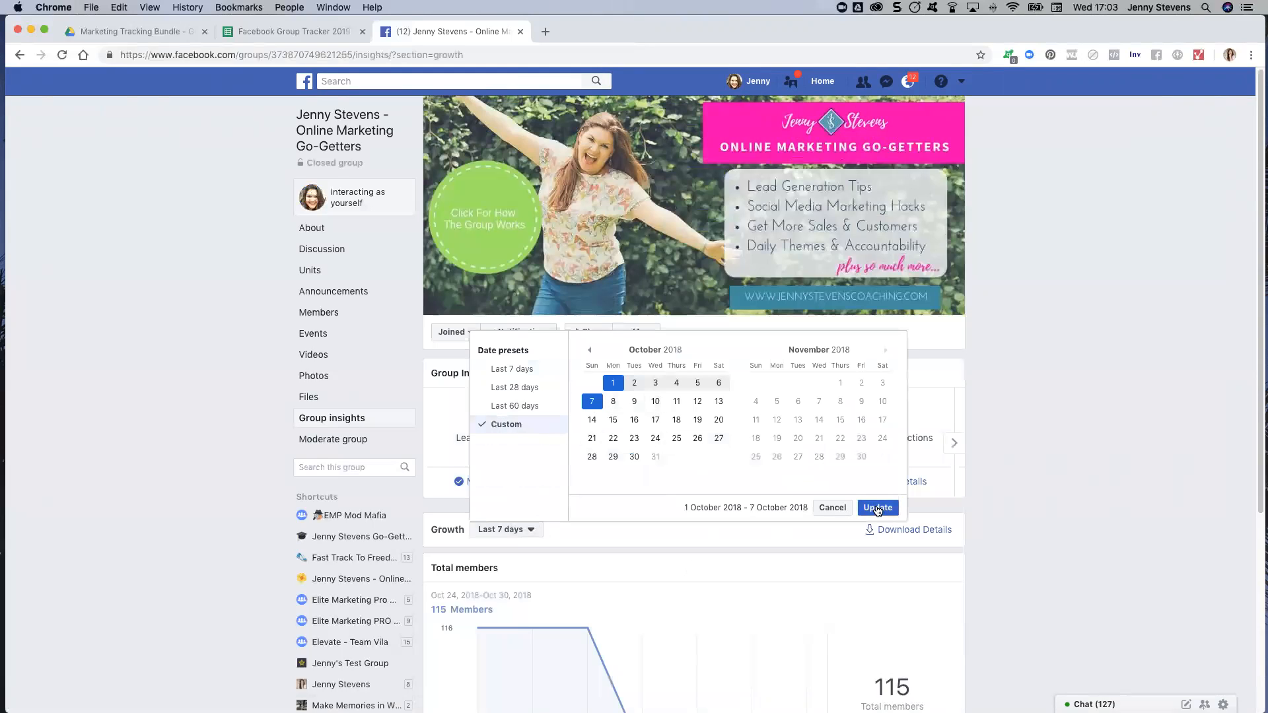
{"action": "left_click", "coordinate": [877, 507]}
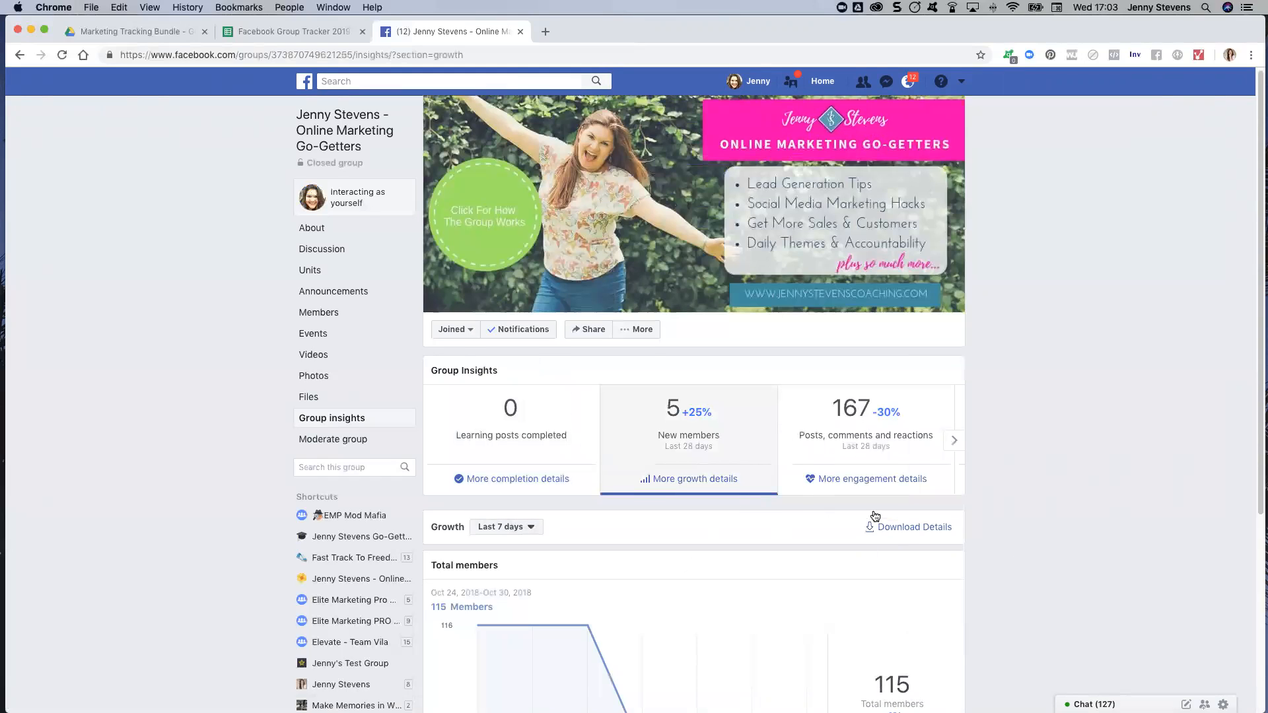
Step: Show engagement details for 24–30 October and view the Comments and Reactions figures
{"action": "left_click", "coordinate": [864, 478]}
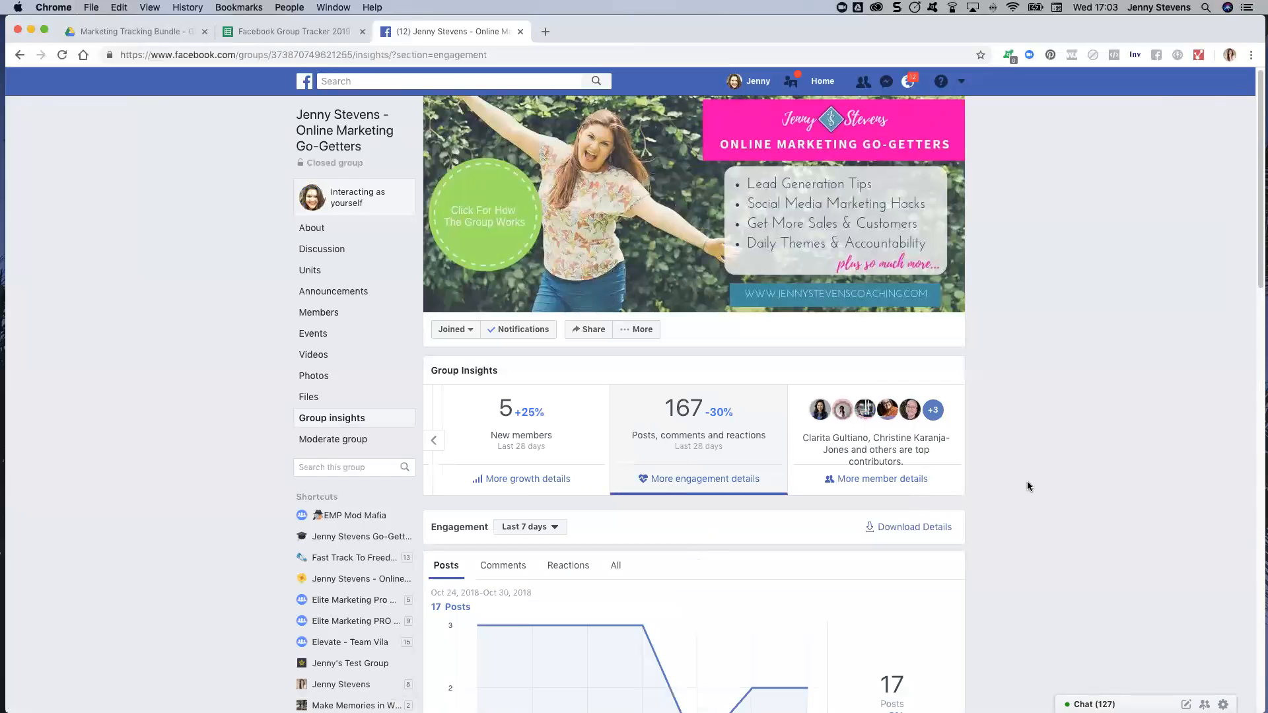
{"action": "left_click", "coordinate": [501, 566]}
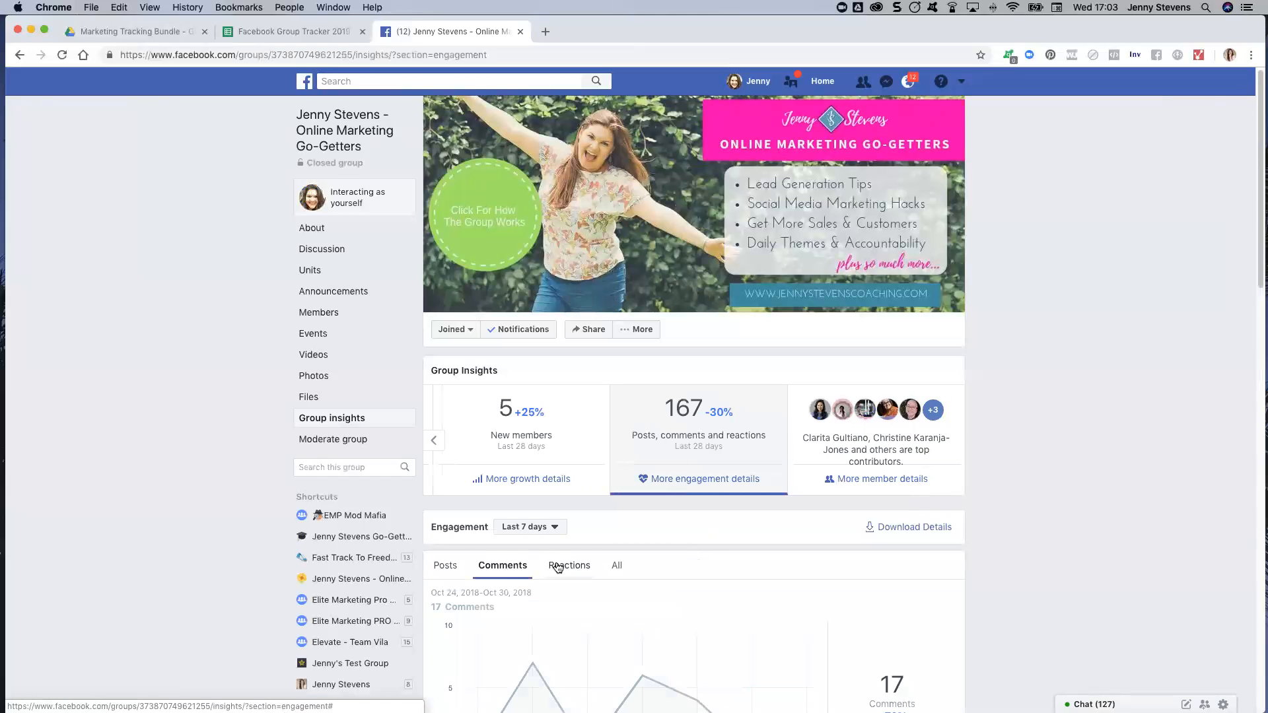
{"action": "left_click", "coordinate": [568, 566]}
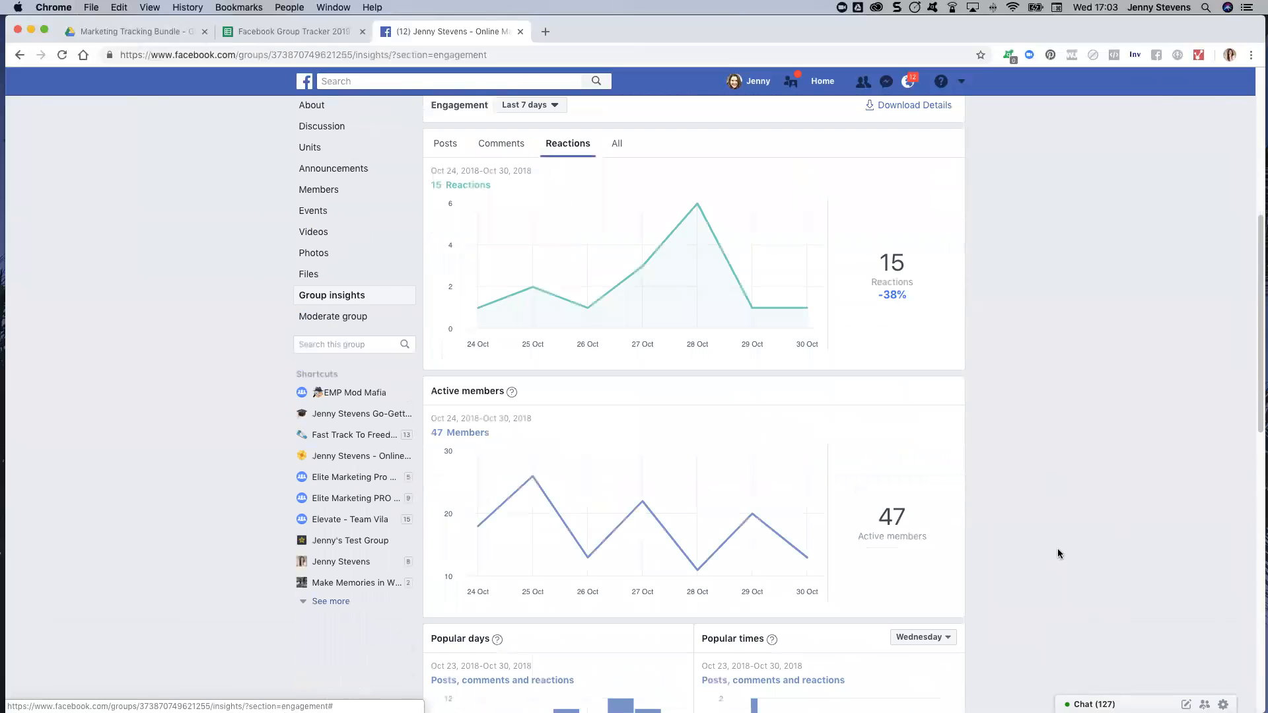
{"action": "mouse_move", "coordinate": [836, 349]}
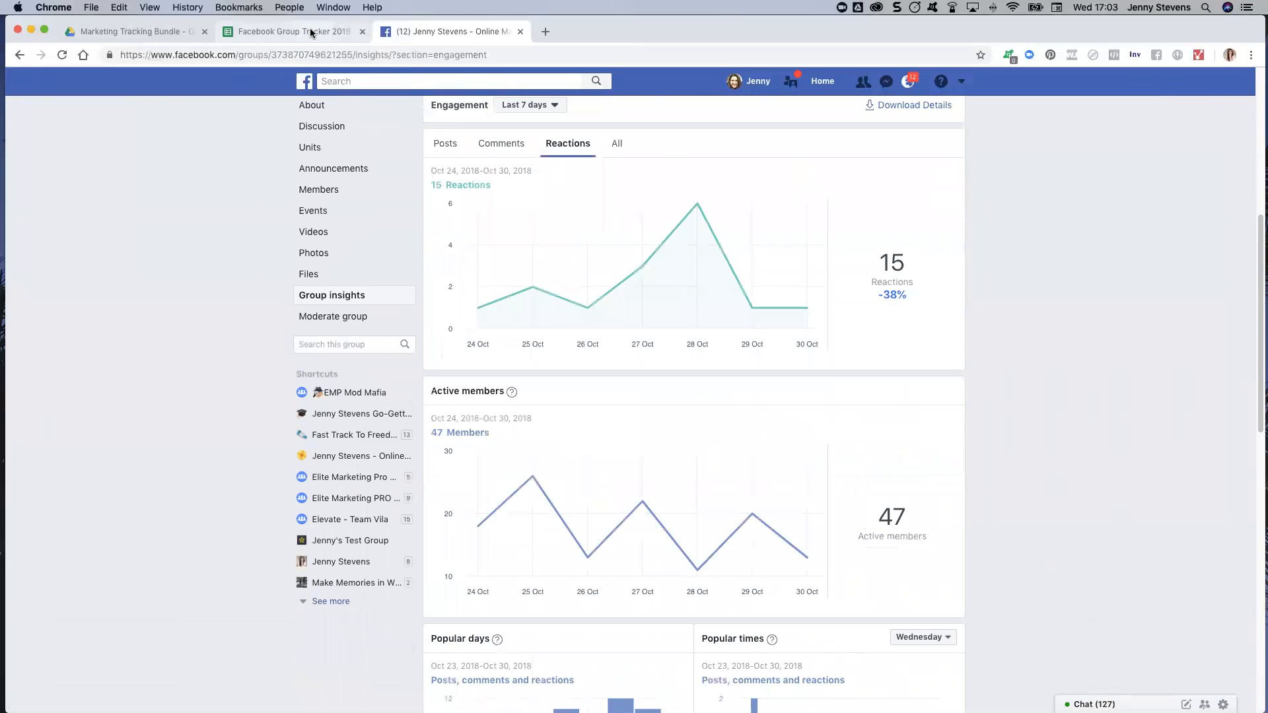
Step: Return to the Facebook Group Tracker 2019 spreadsheet on its 2019 Group Detail sheet
{"action": "left_click", "coordinate": [290, 32]}
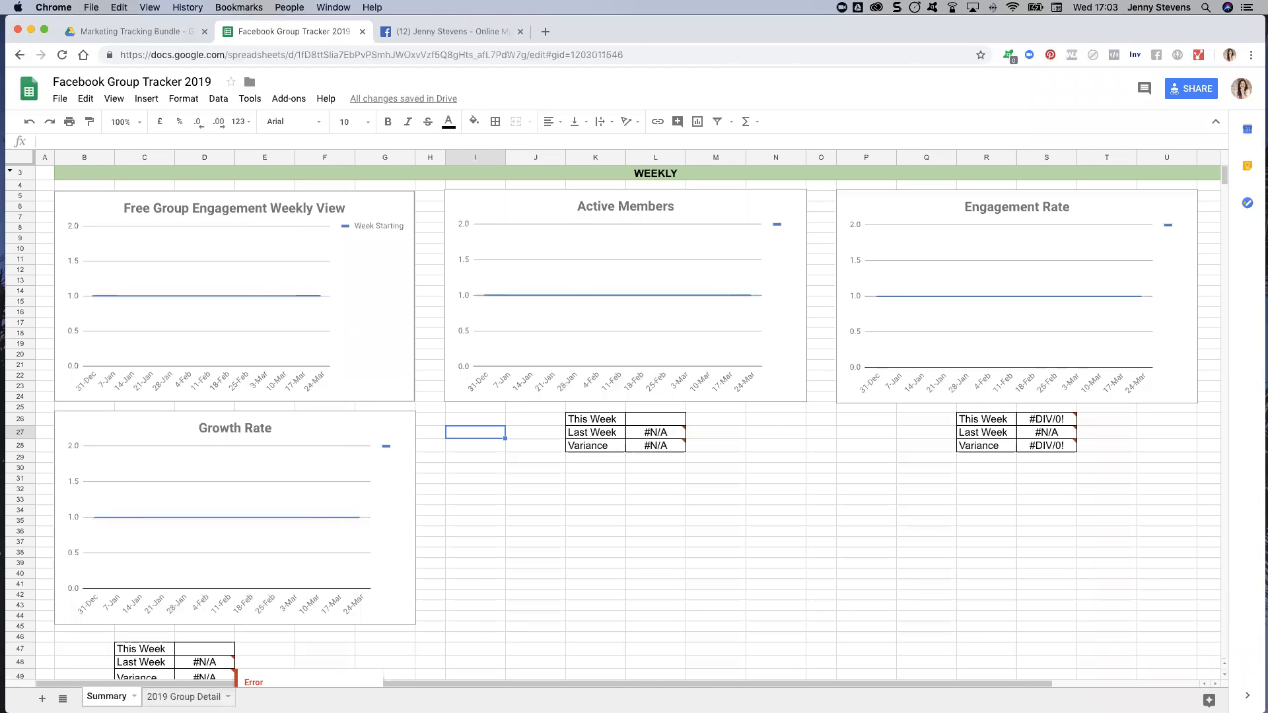
{"action": "left_click", "coordinate": [184, 696]}
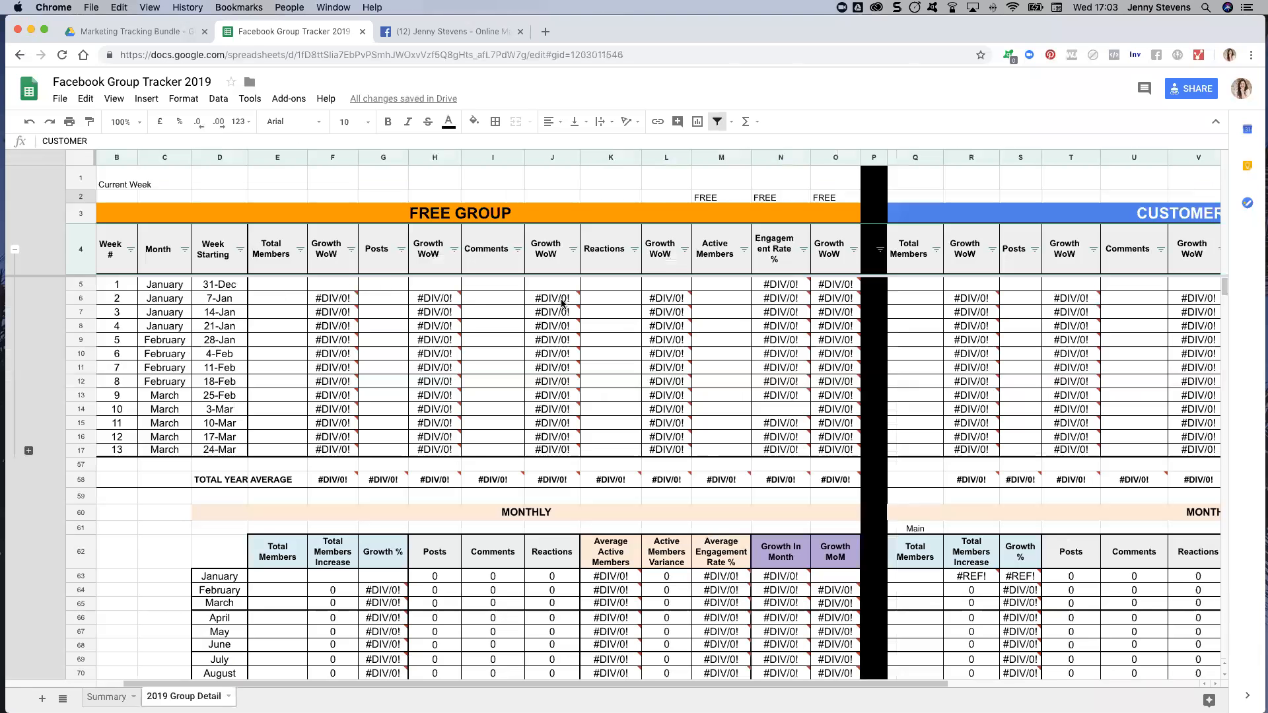
{"action": "mouse_move", "coordinate": [602, 347]}
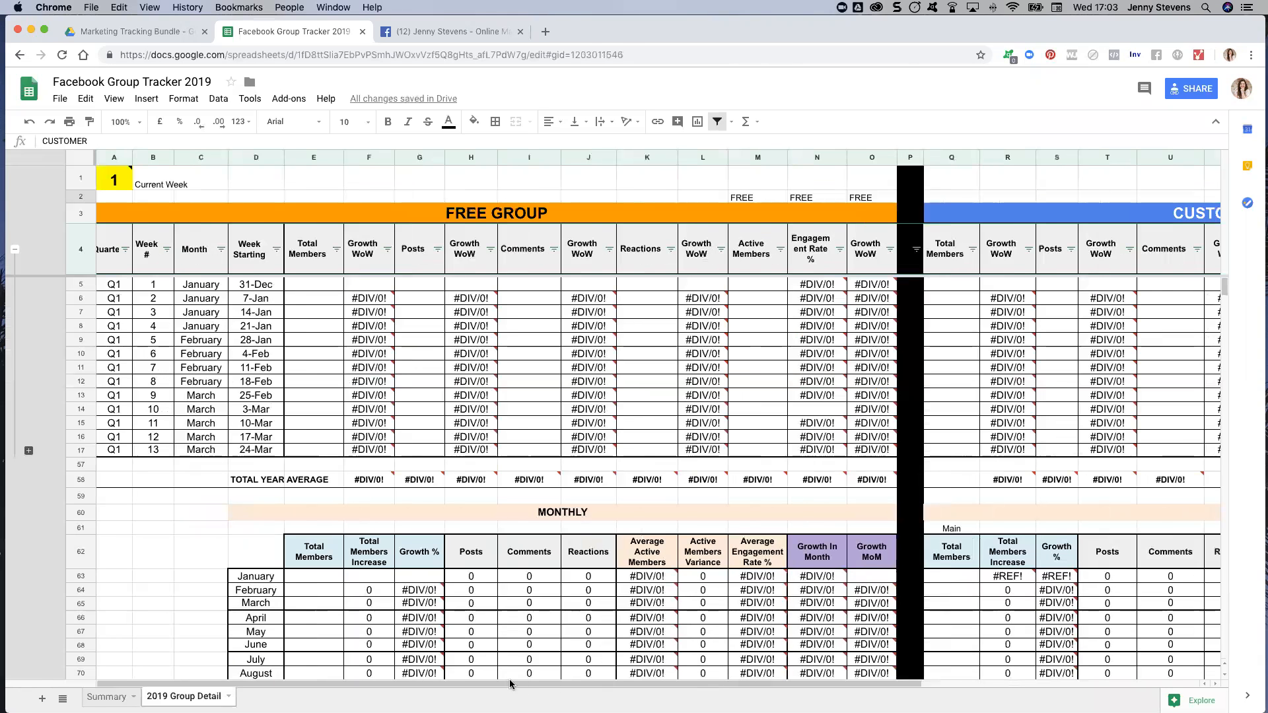
{"action": "mouse_move", "coordinate": [503, 655]}
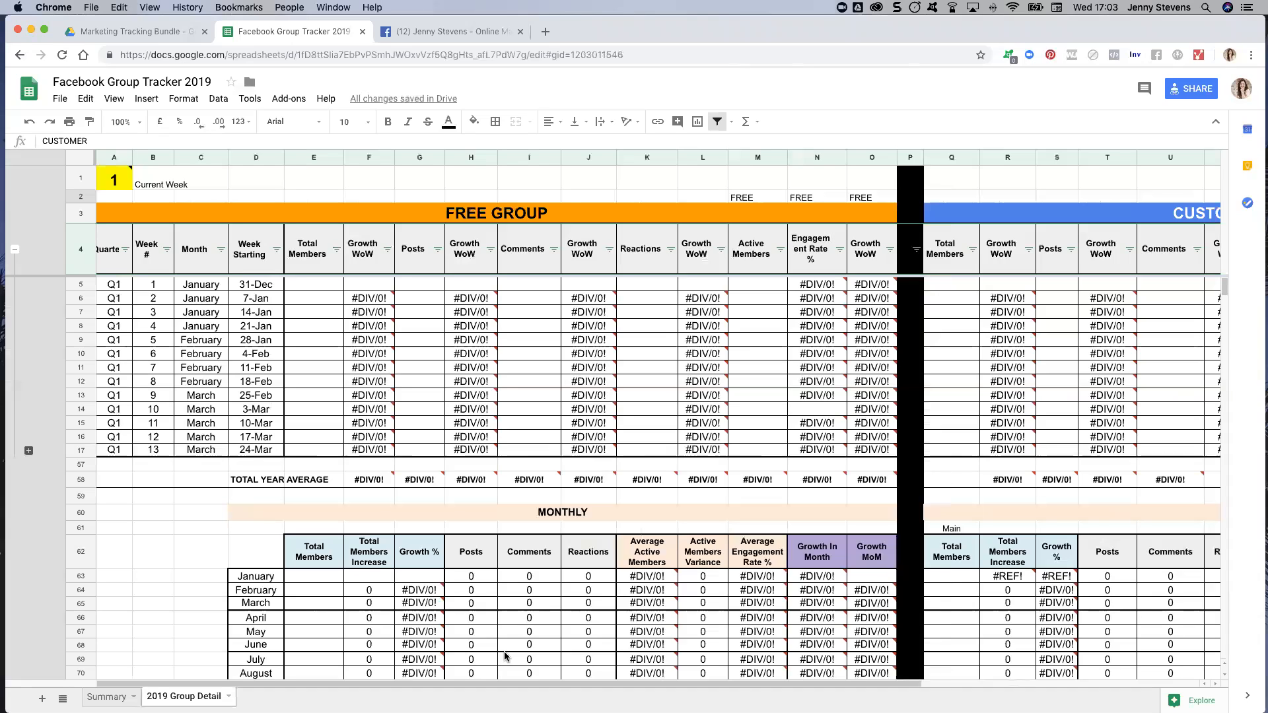
{"action": "mouse_move", "coordinate": [528, 478]}
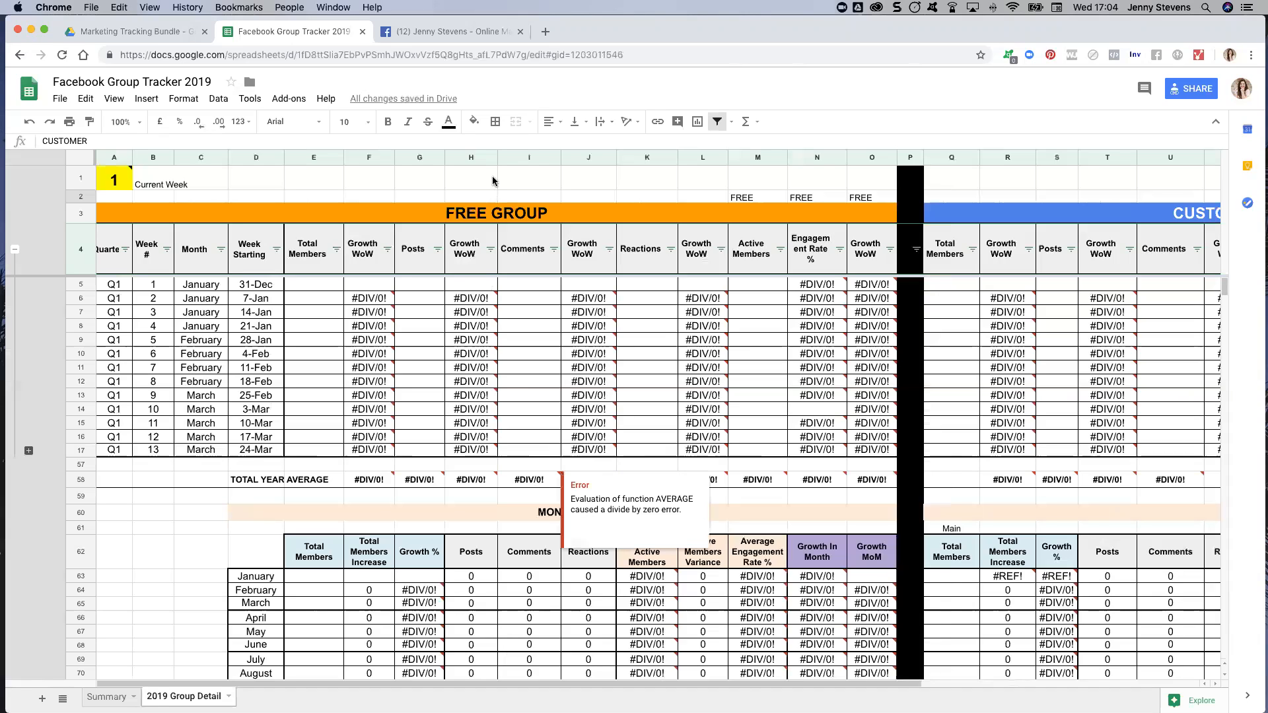